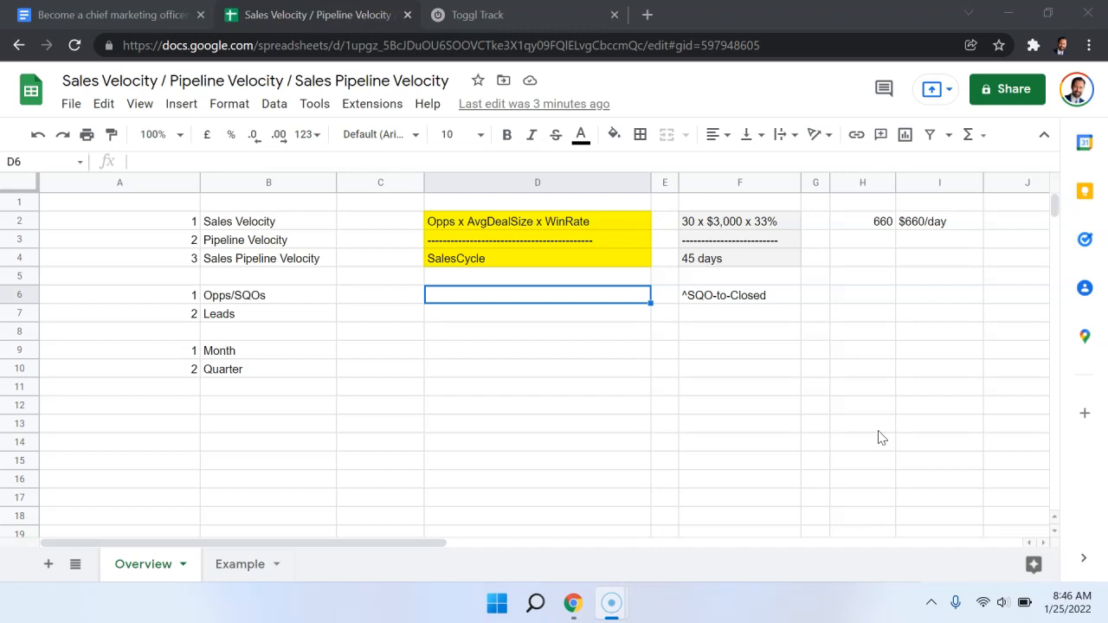
mouse_move(499, 326)
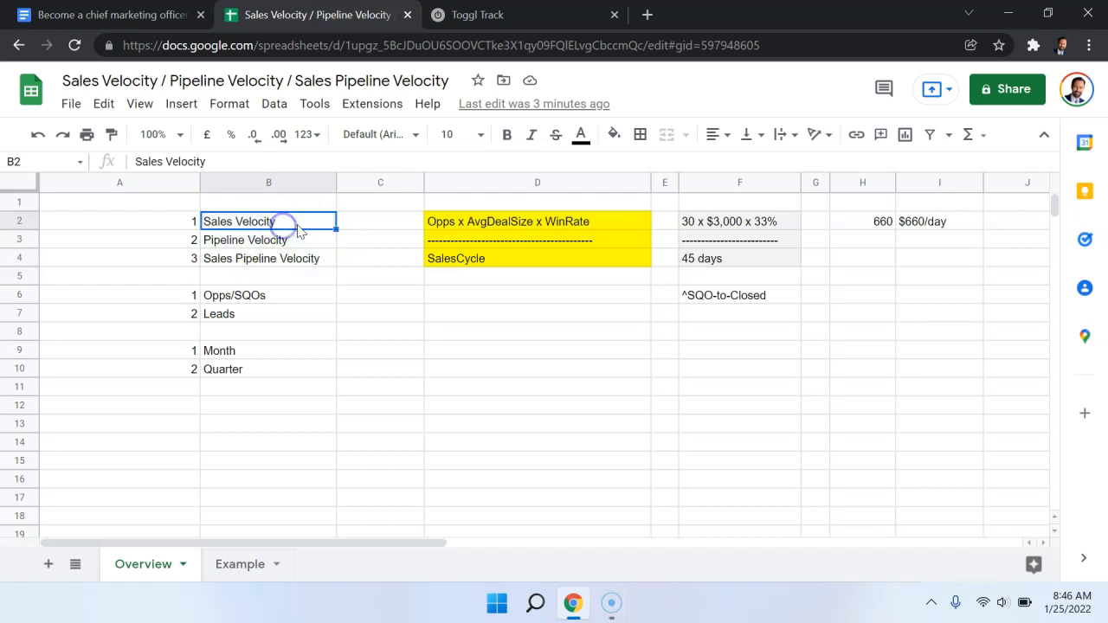
Step: Review the Sales Velocity, Pipeline Velocity and Sales Pipeline Velocity labels
left_click_drag(268, 221, 268, 258)
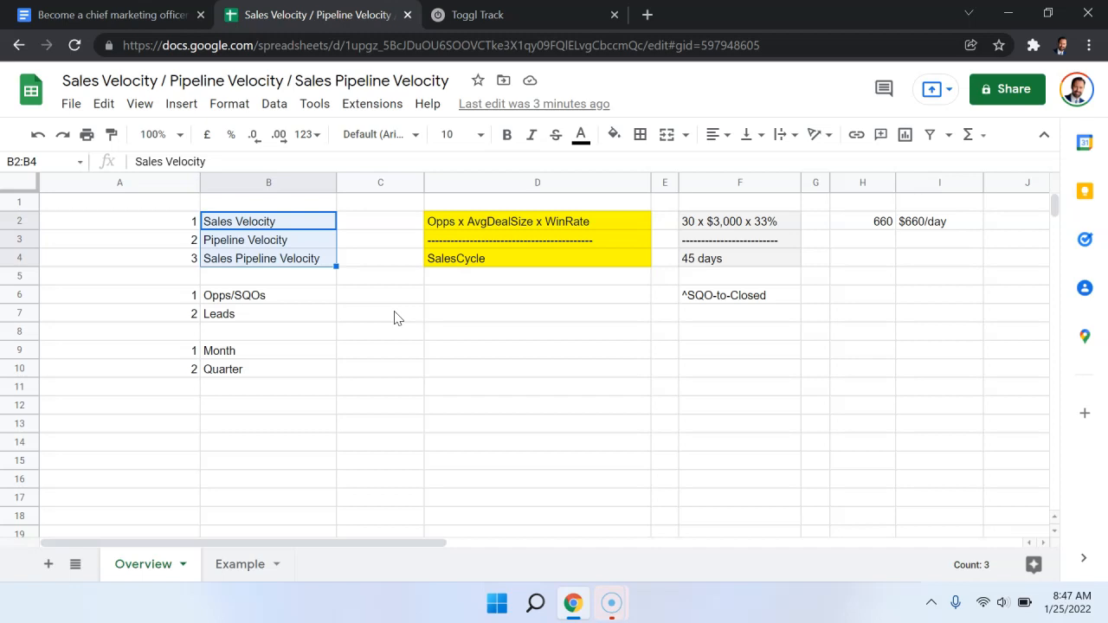
left_click(269, 222)
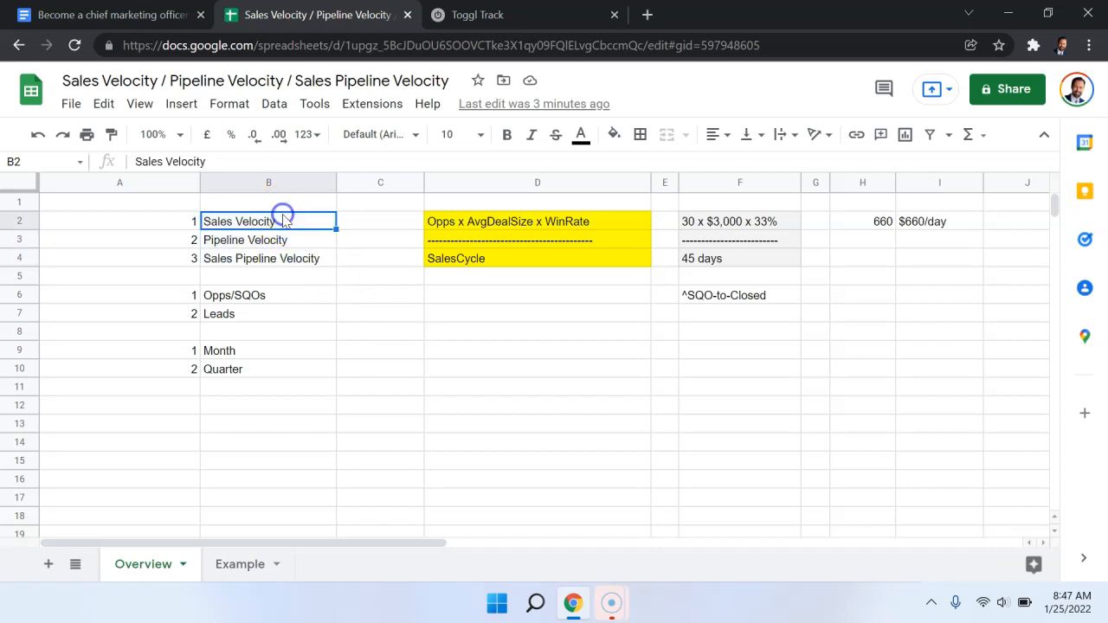
left_click(268, 239)
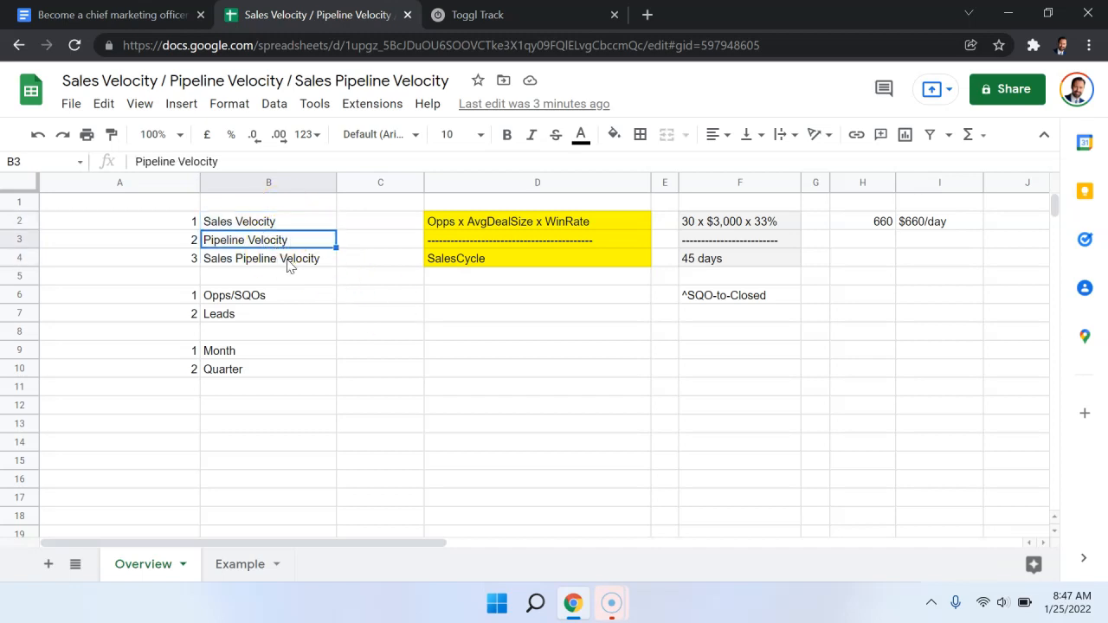
left_click(291, 258)
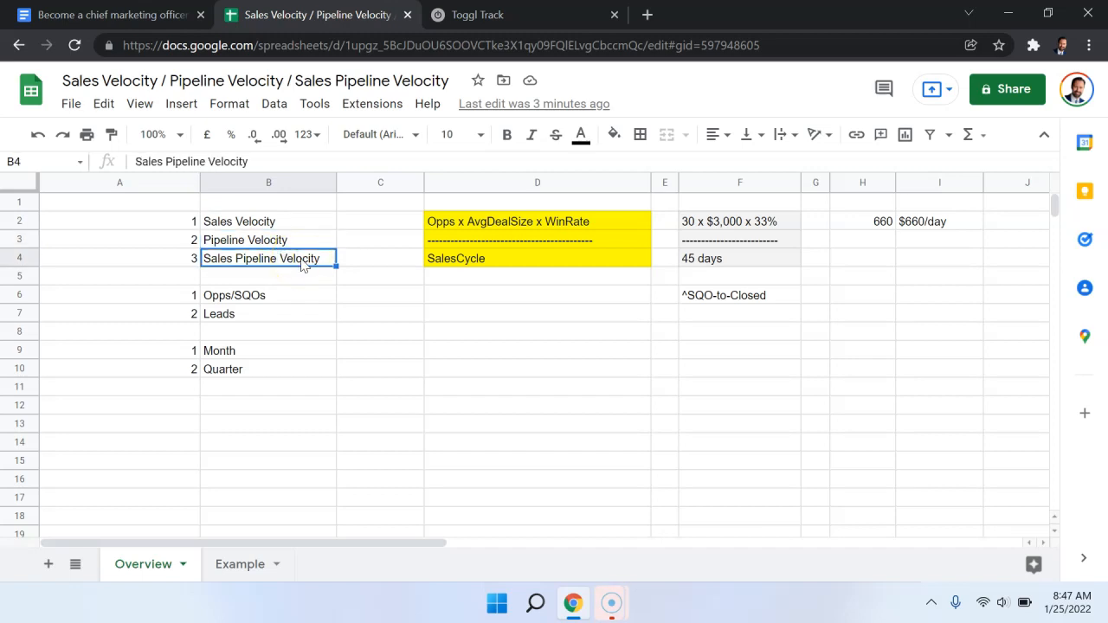
left_click(269, 239)
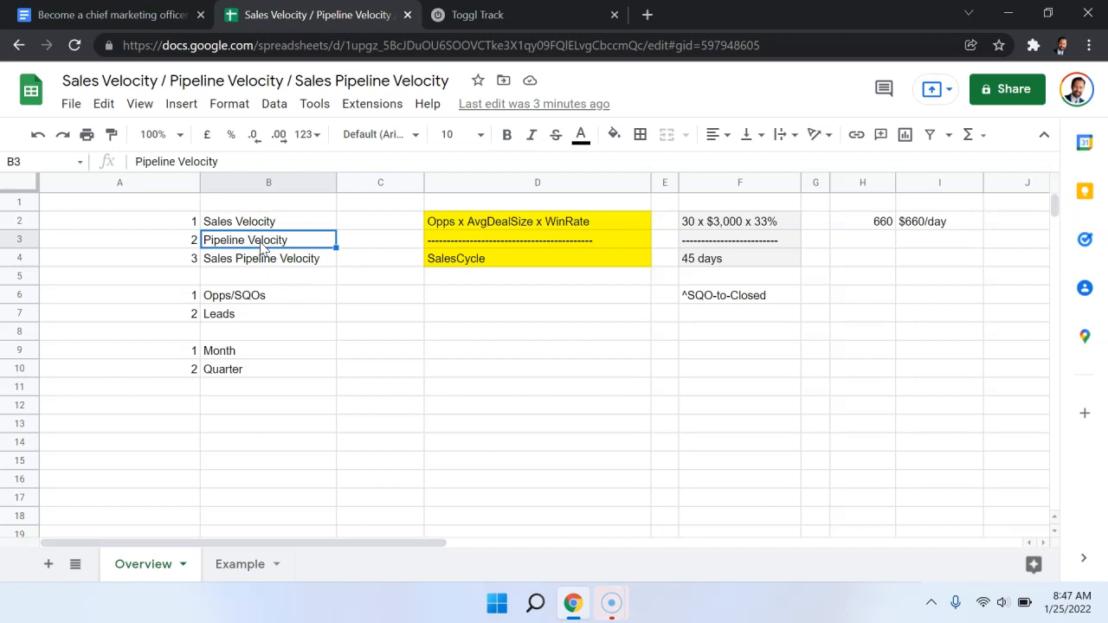
mouse_move(279, 251)
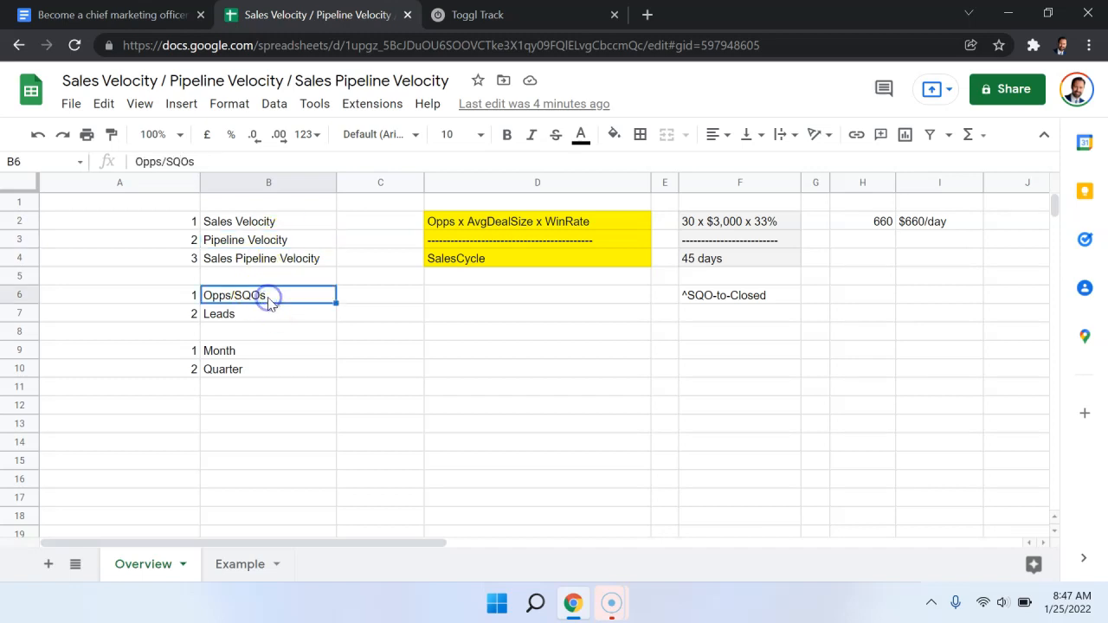
mouse_move(377, 348)
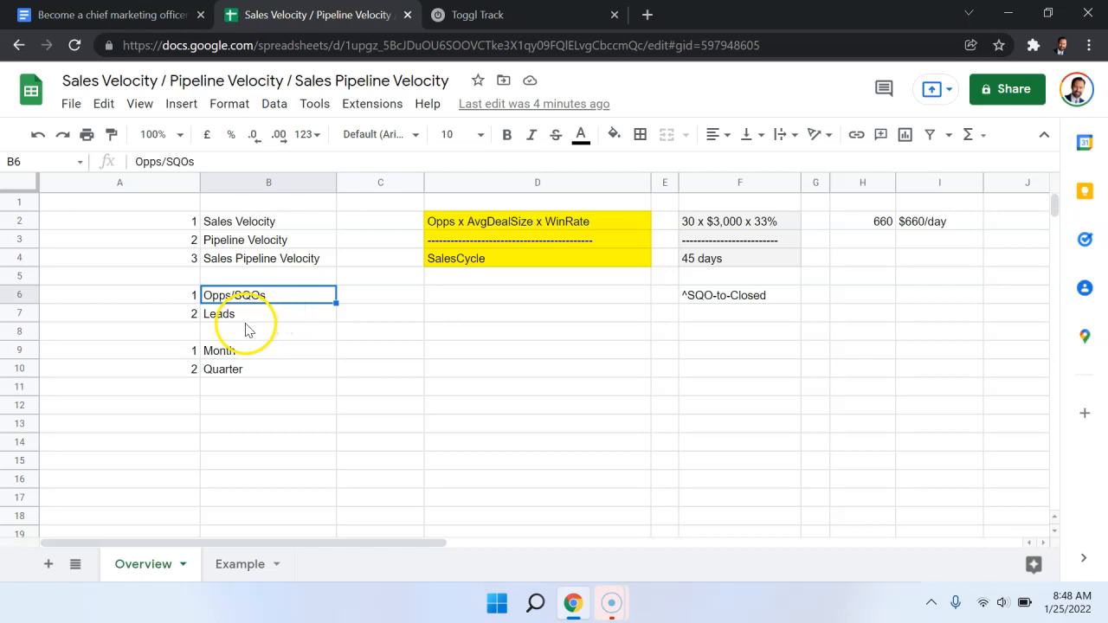
Step: Extend the Leads label in B7 to read 'Leads (MQLs, MELs)'
left_click(268, 312)
type(" (MQLs")
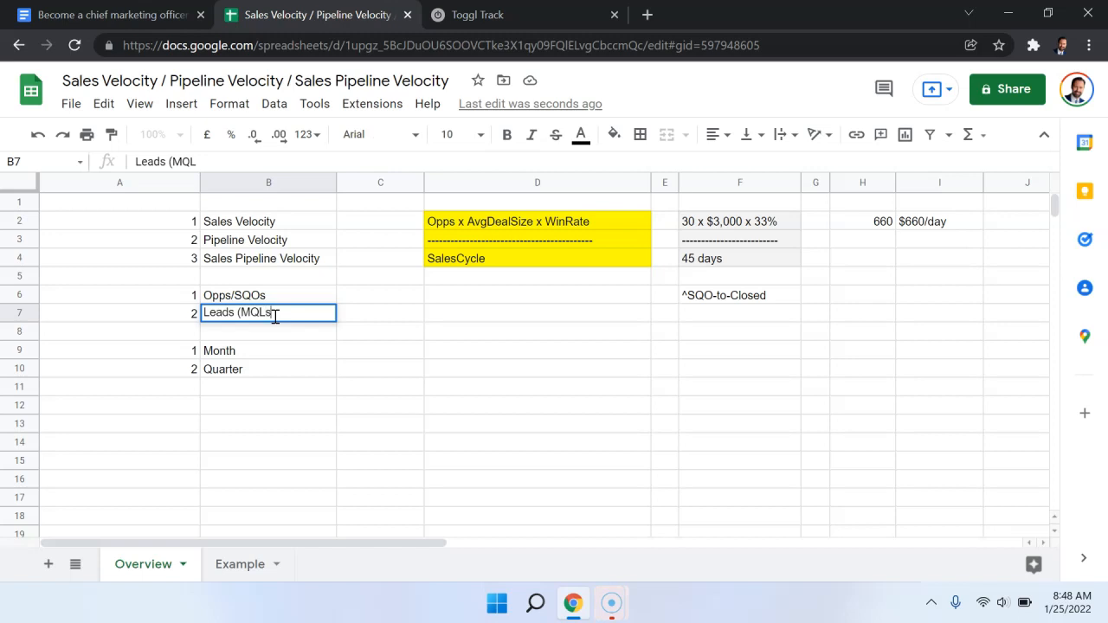
type(", MELs)")
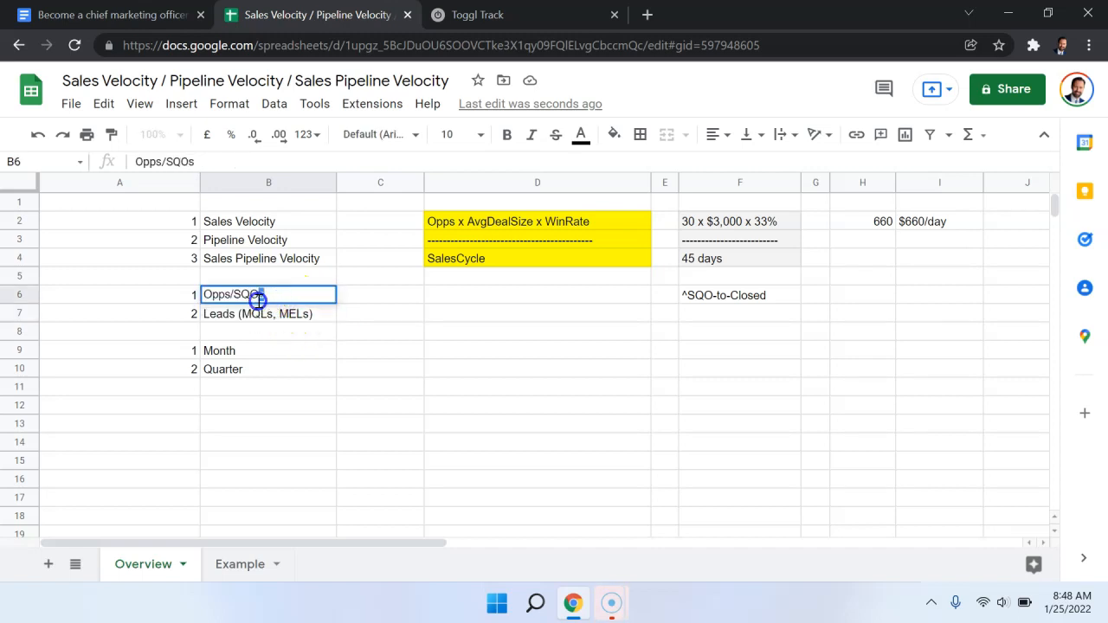
left_click(381, 369)
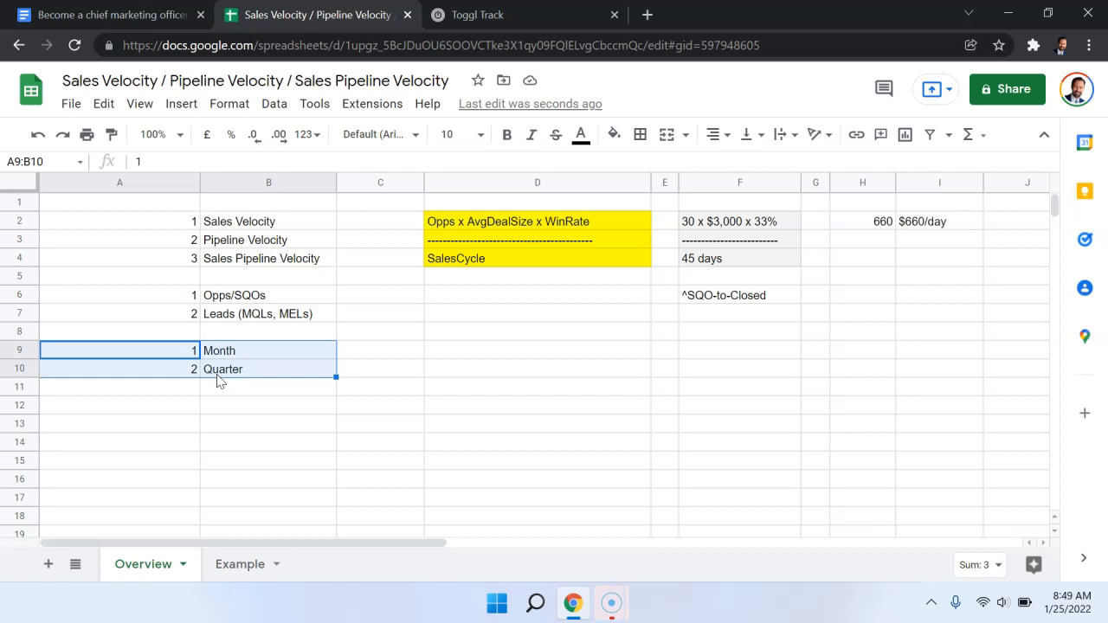
Step: Fill the Quarter cell B10 with blue, then look at the velocity formula in D2
left_click(268, 349)
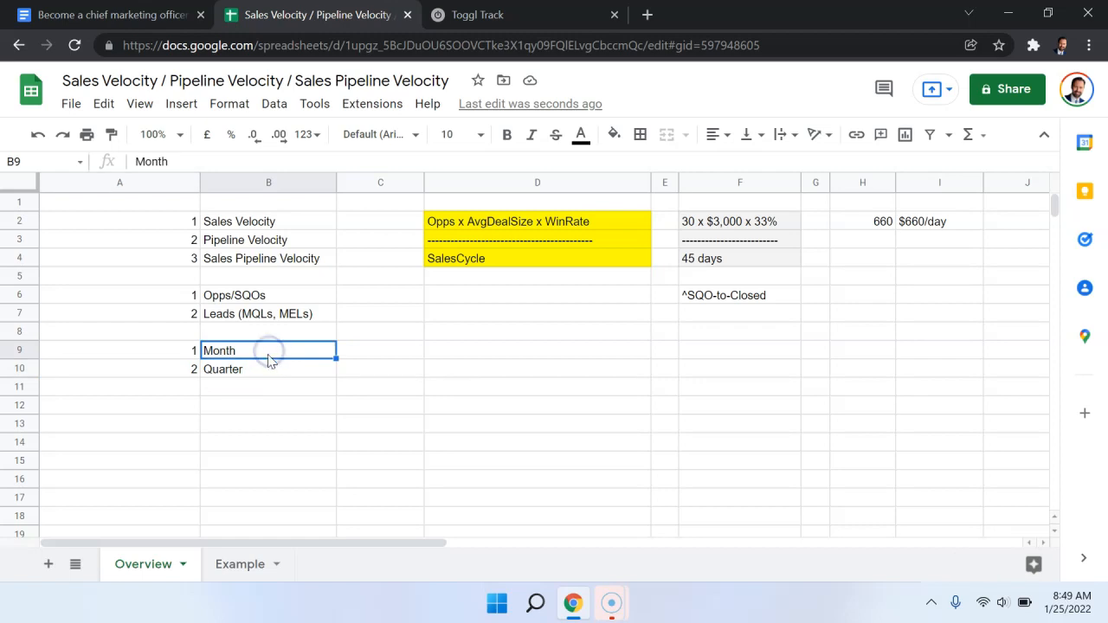
left_click(613, 135)
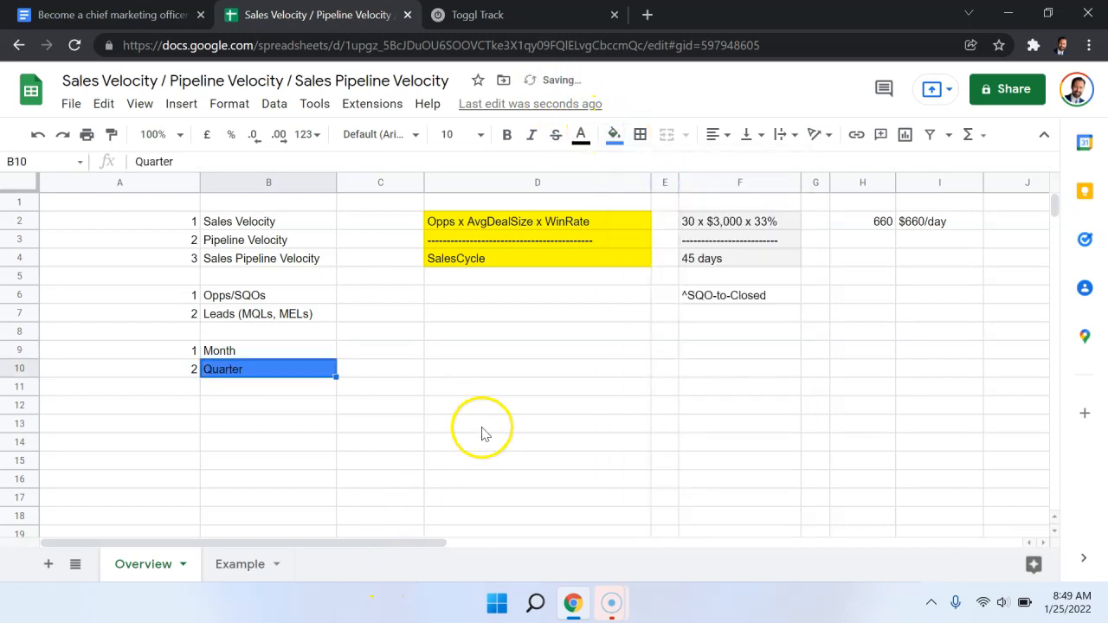
left_click(537, 221)
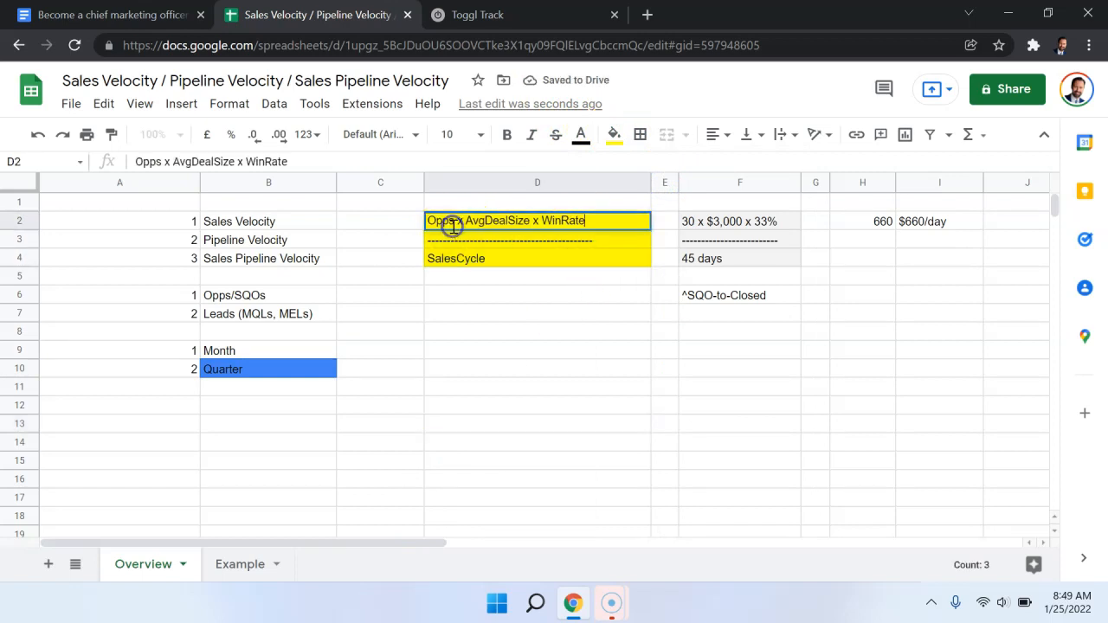
left_click(537, 295)
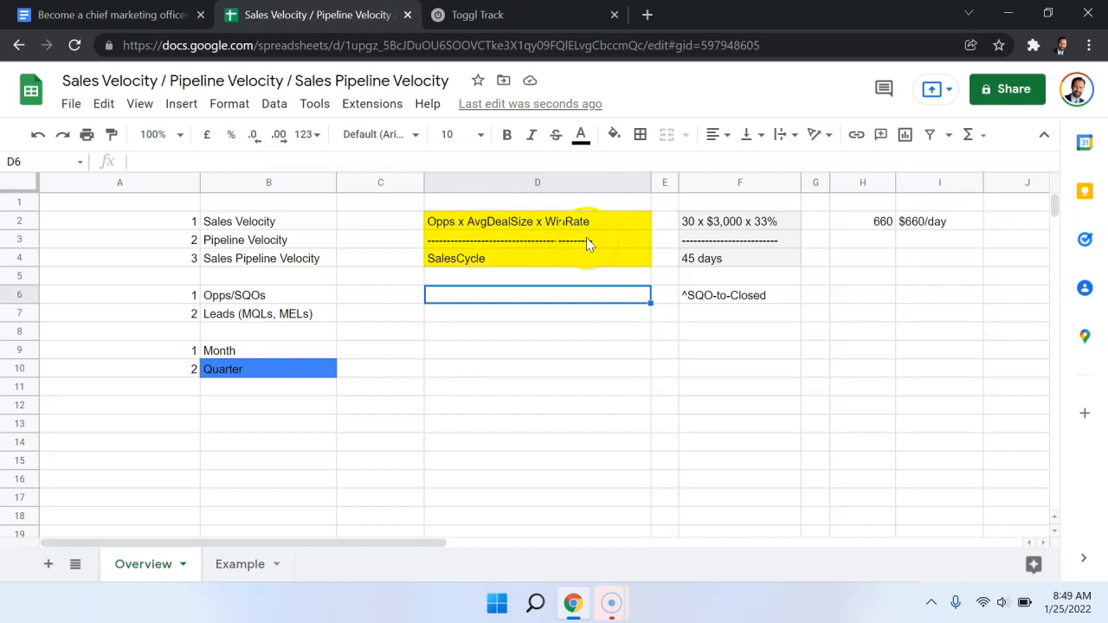
Step: Review the formula cells, the SalesCycle denominator and the worked example numbers
left_click(537, 221)
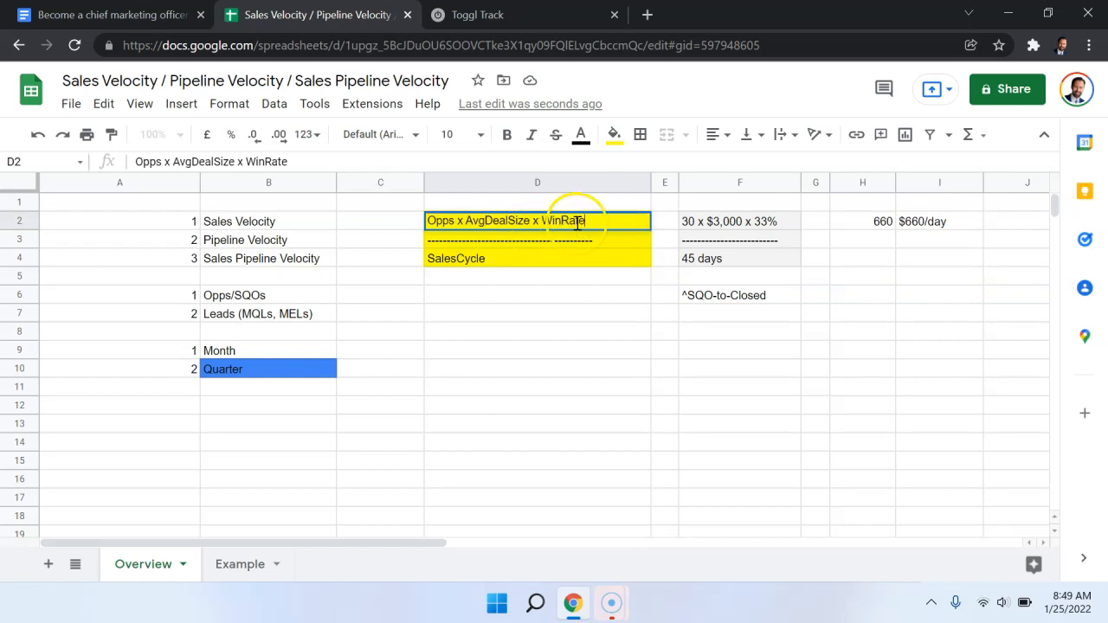
double_click(565, 220)
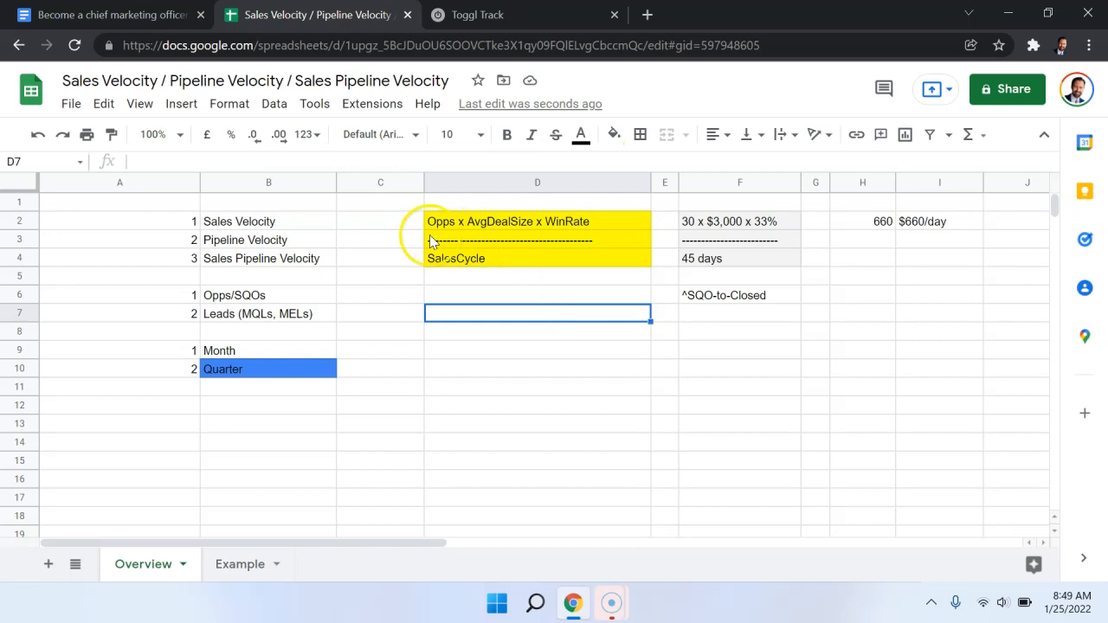
left_click(537, 258)
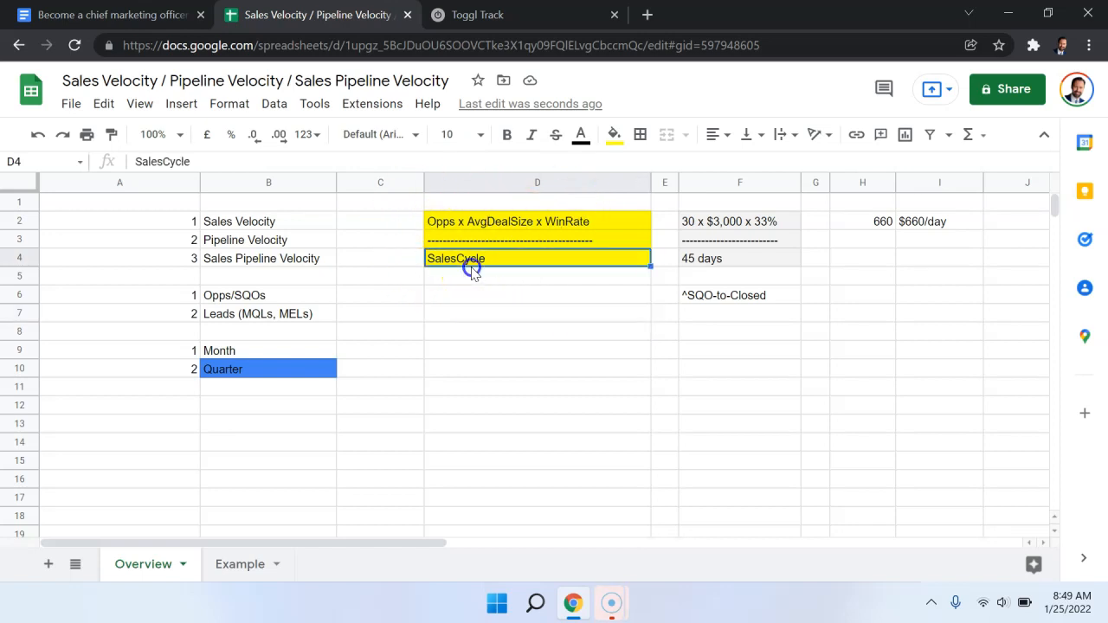
left_click(739, 222)
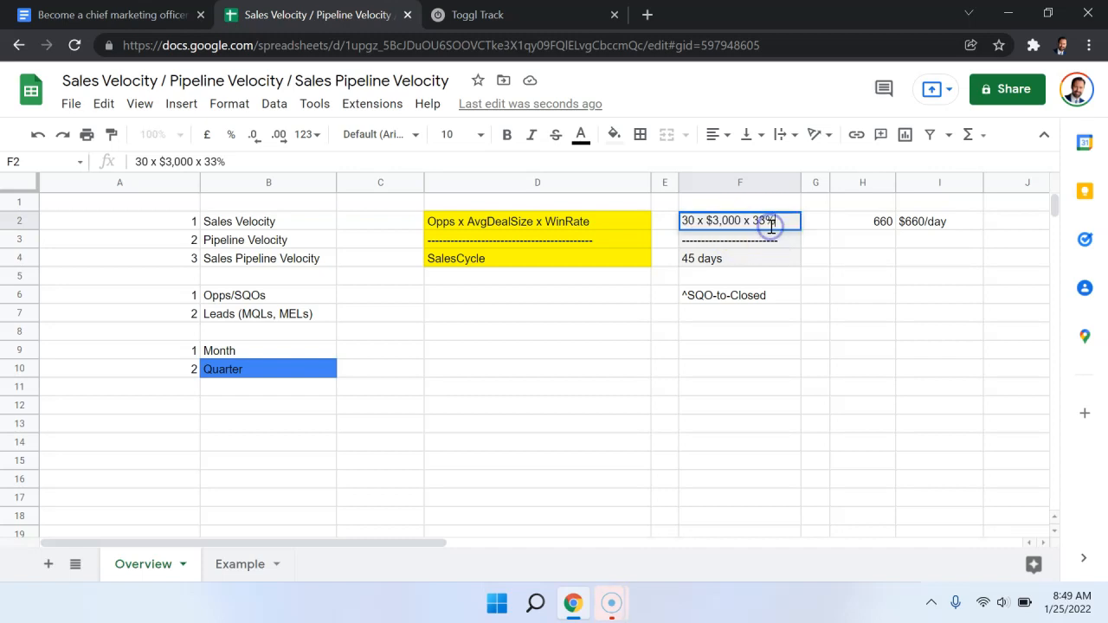
Step: Fill the *SQO-to-Closed note in F6 with blue
left_click(740, 258)
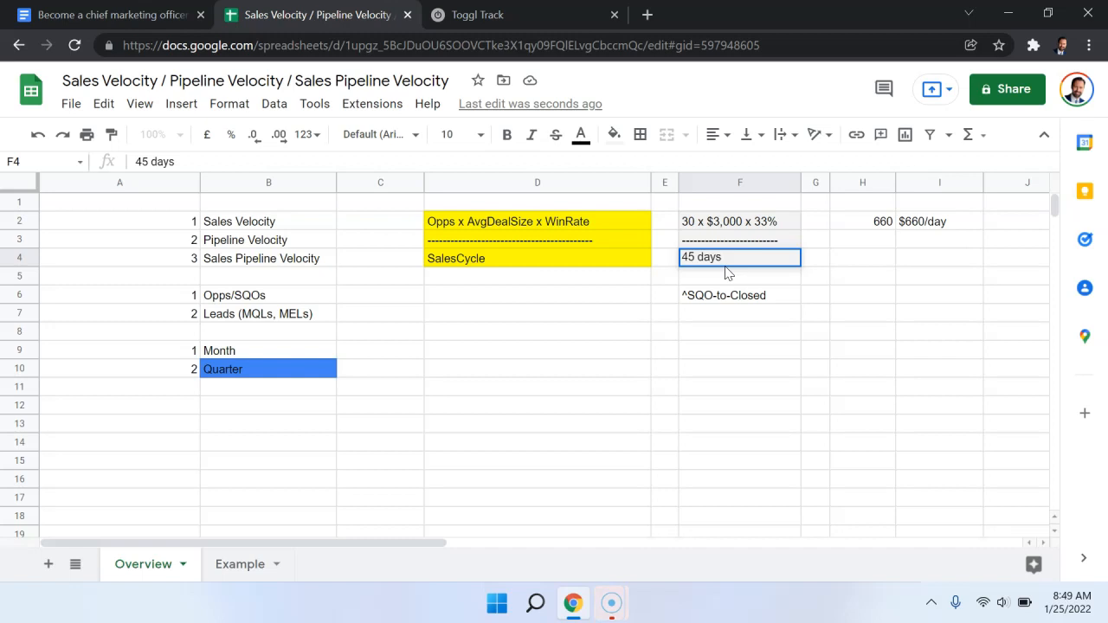
left_click(740, 295)
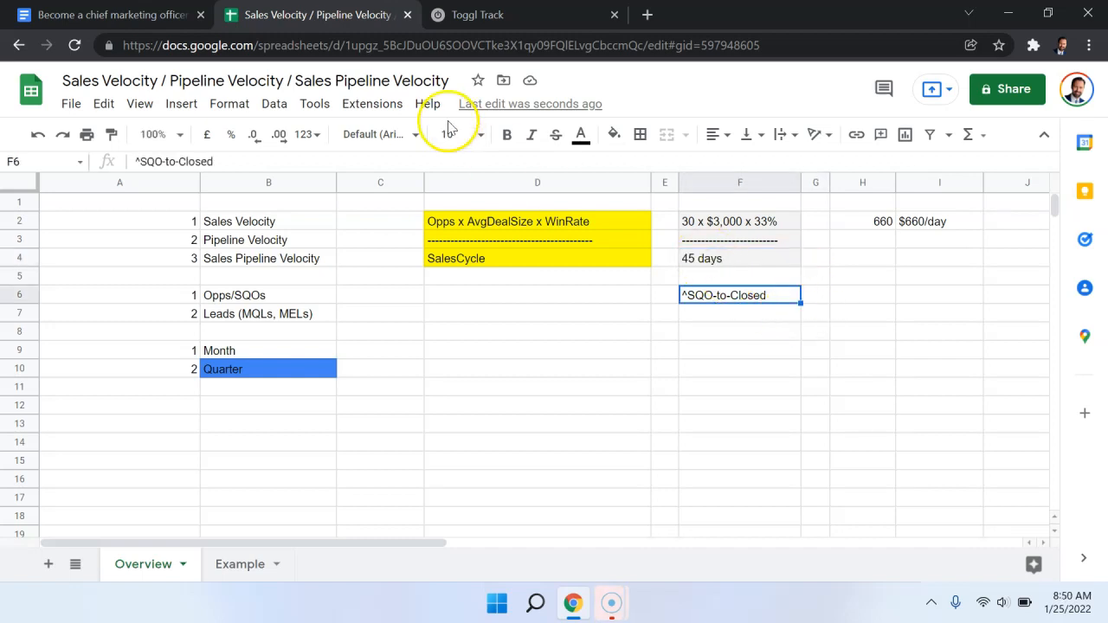
left_click(613, 135)
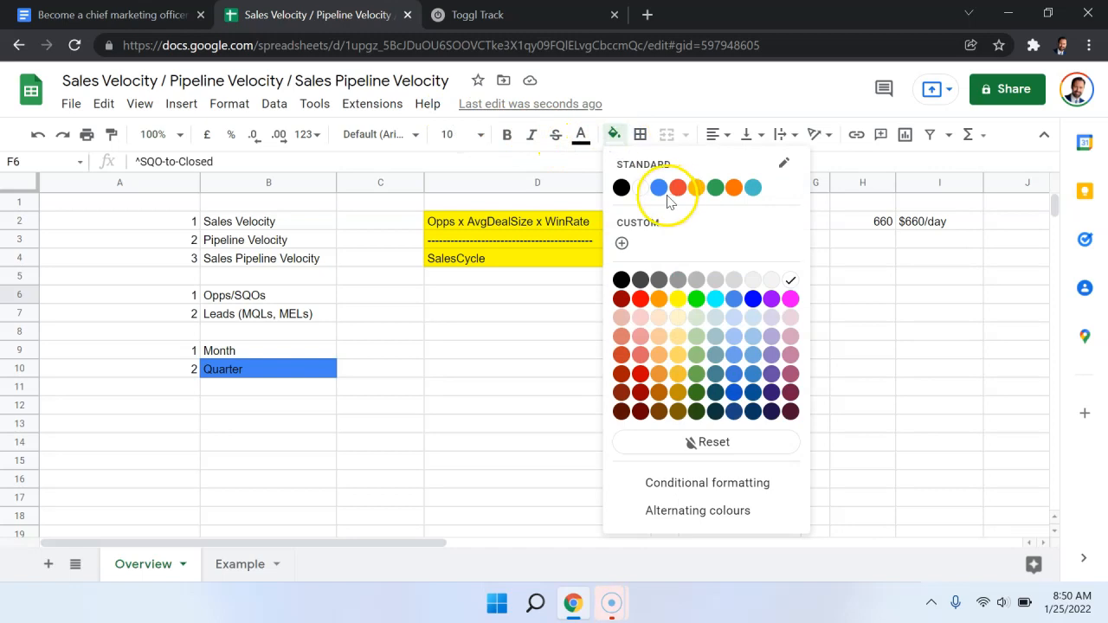
left_click(660, 187)
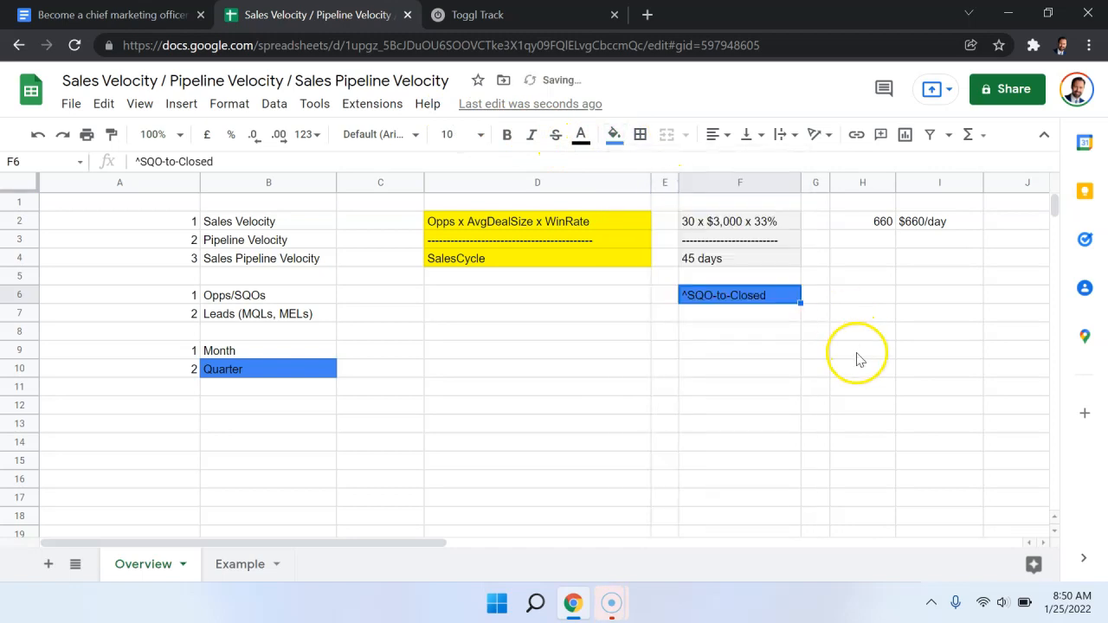
Step: Add 'SQO --> Closed' and 'Leads--> Closed' entries beneath the note
left_click(862, 350)
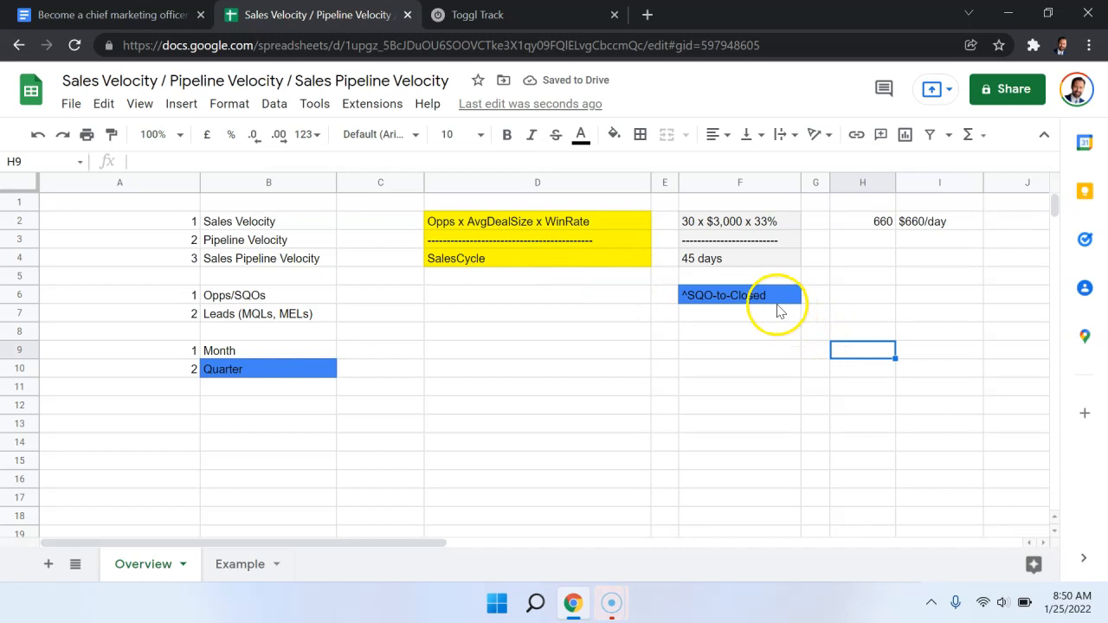
type("L")
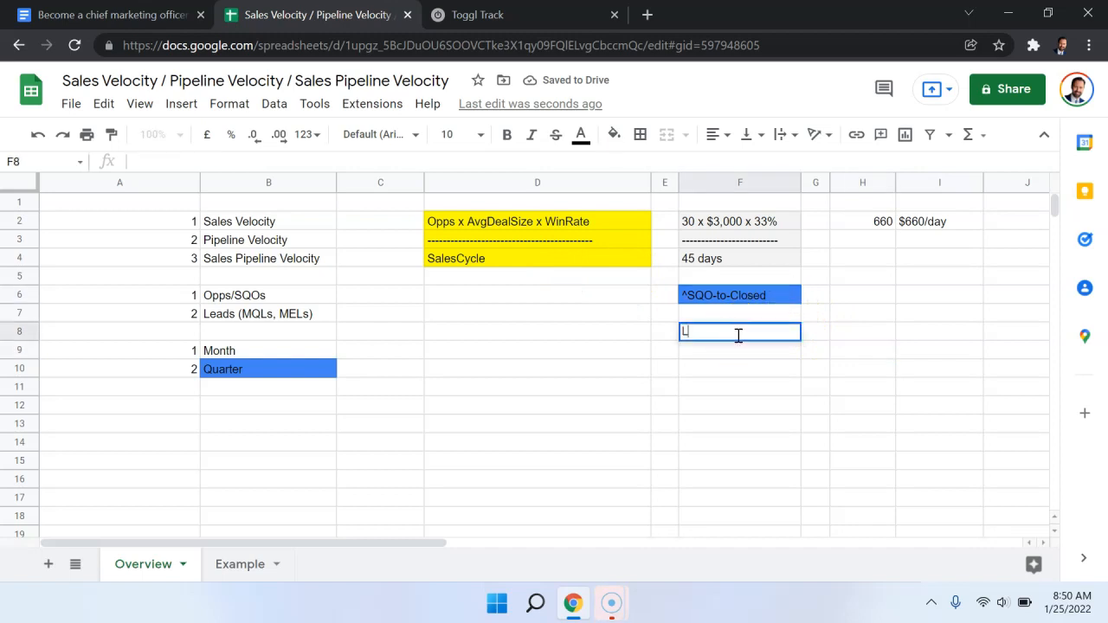
type("Leads--> Closed")
left_click(740, 314)
type("SQO --")
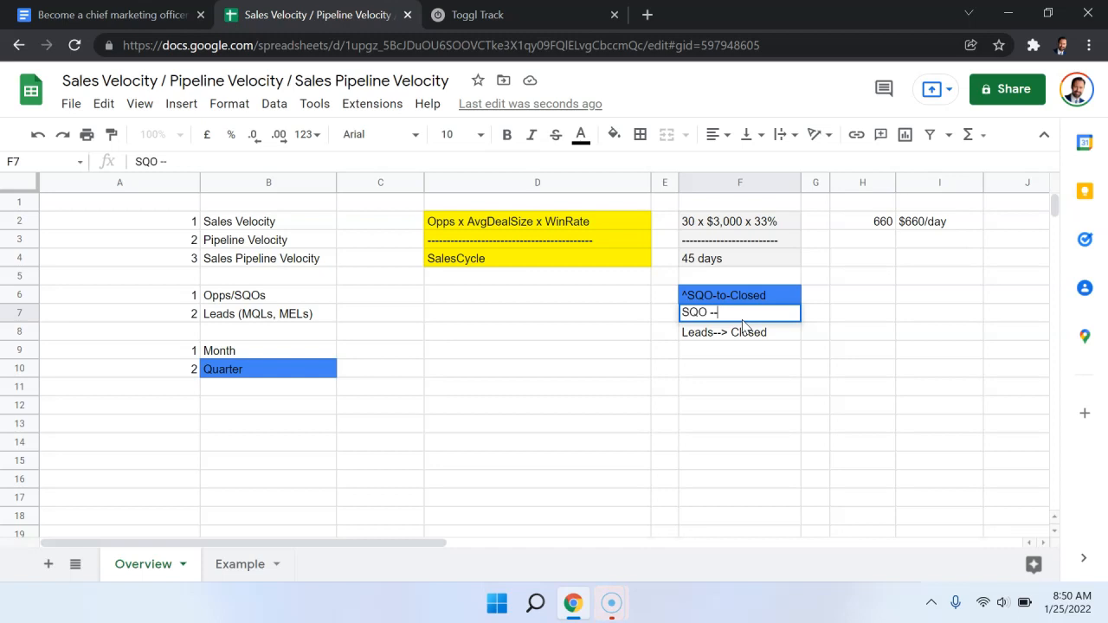
key("enter")
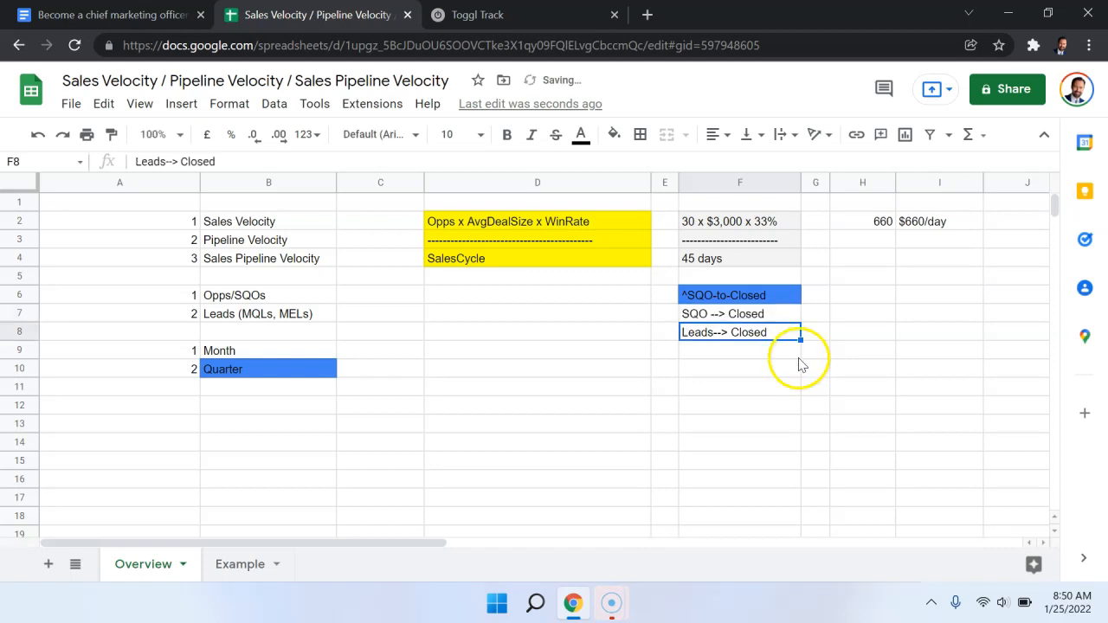
left_click(739, 368)
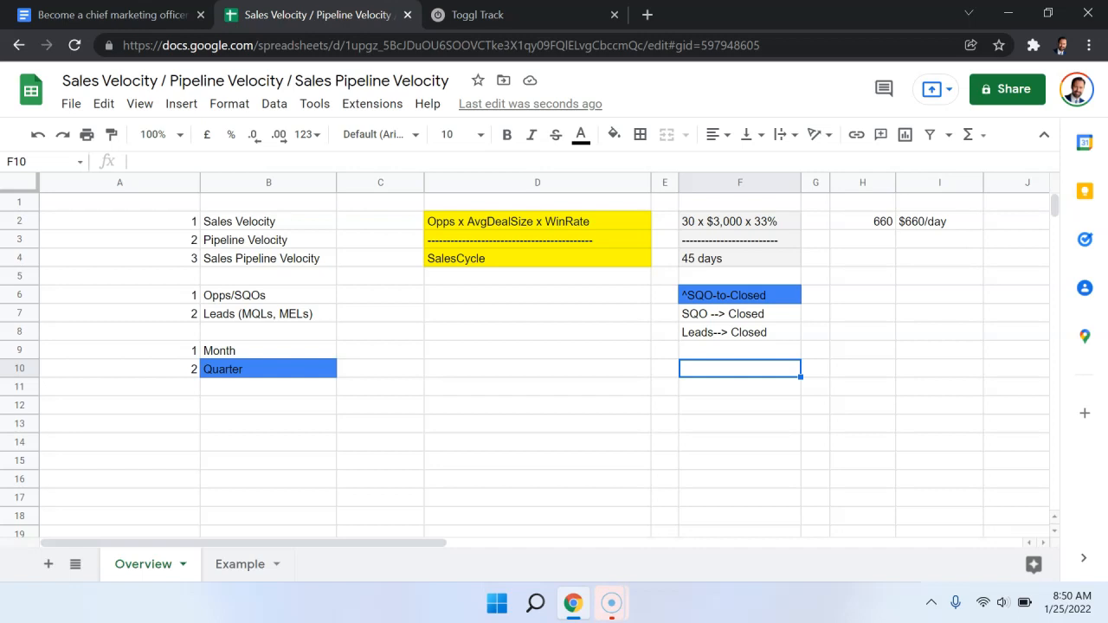
left_click(739, 314)
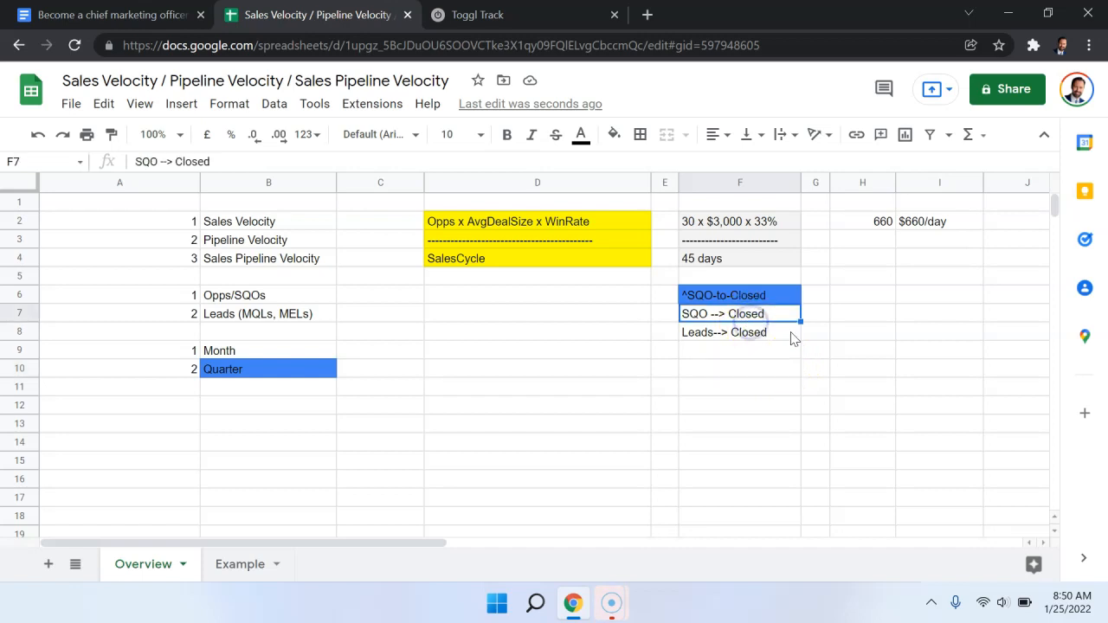
left_click(739, 333)
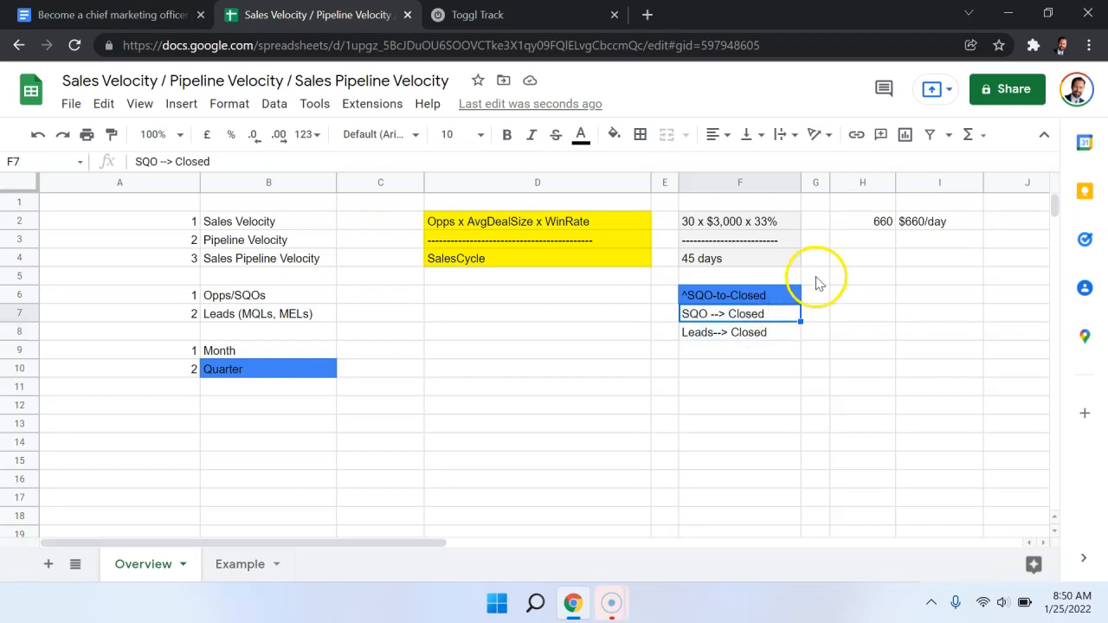
mouse_move(824, 275)
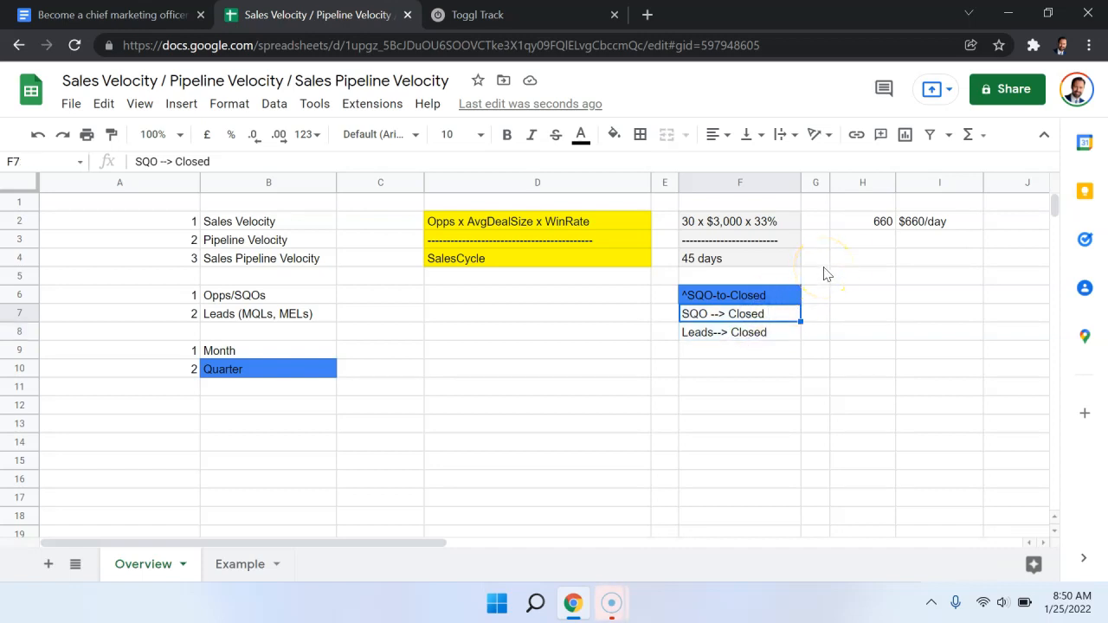
Step: Compute =30*3000*0.33/45 as 660 in H2 and highlight the $660/day label yellow
left_click_drag(740, 221, 740, 258)
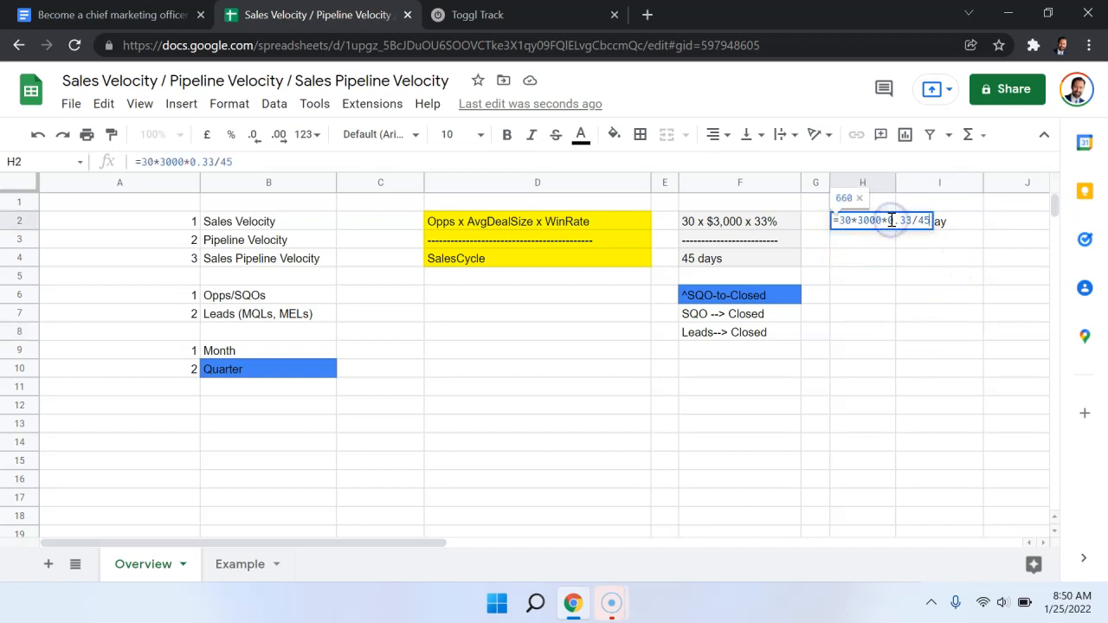
key("Enter")
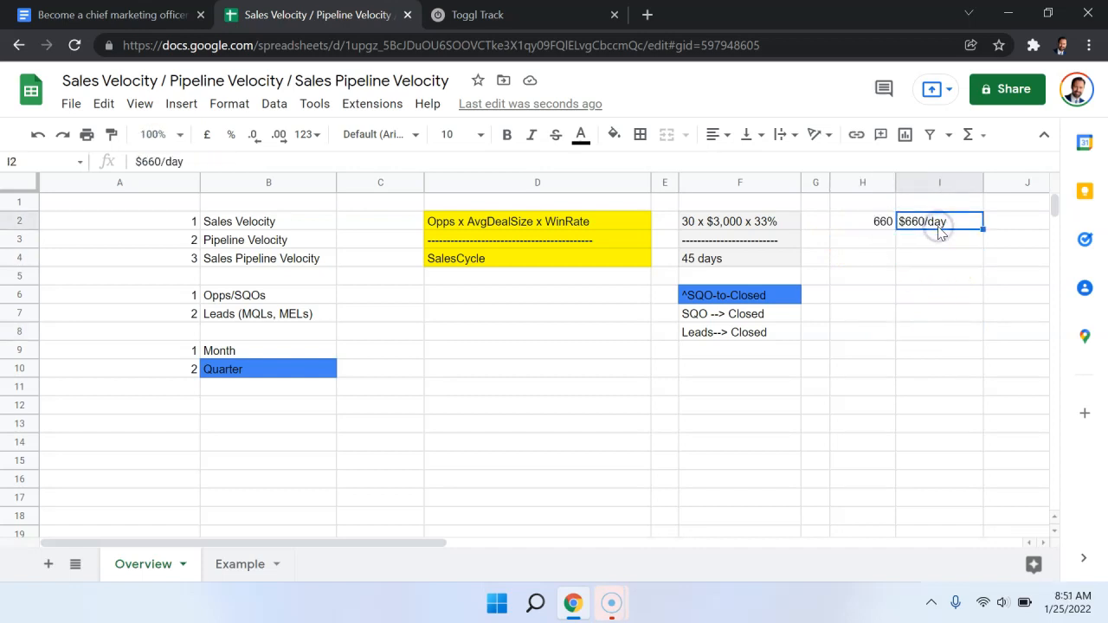
left_click(613, 135)
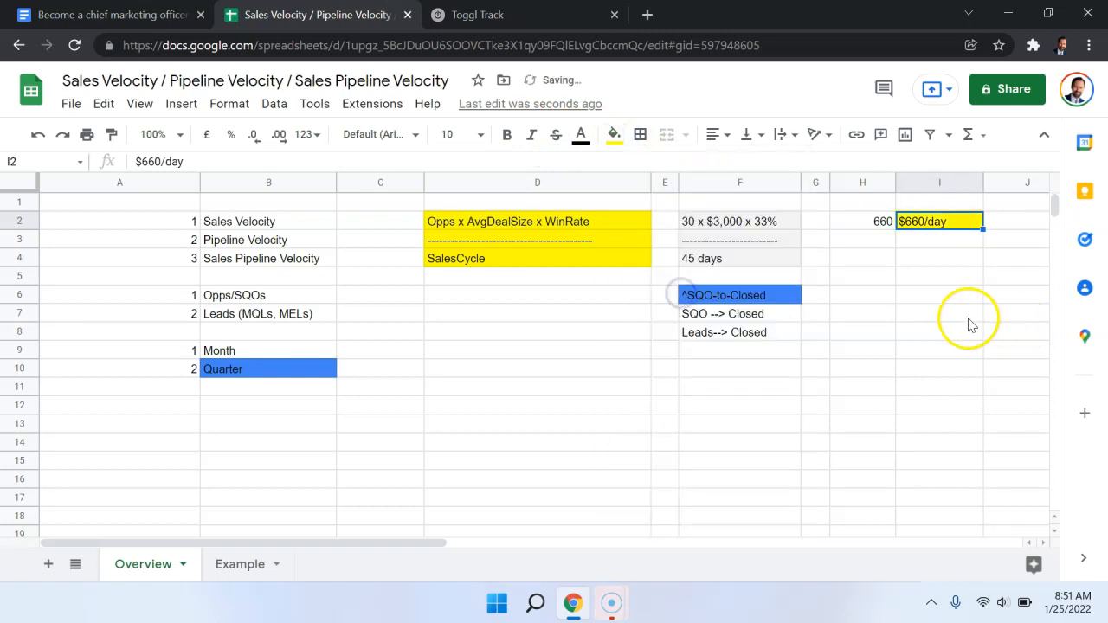
left_click(938, 313)
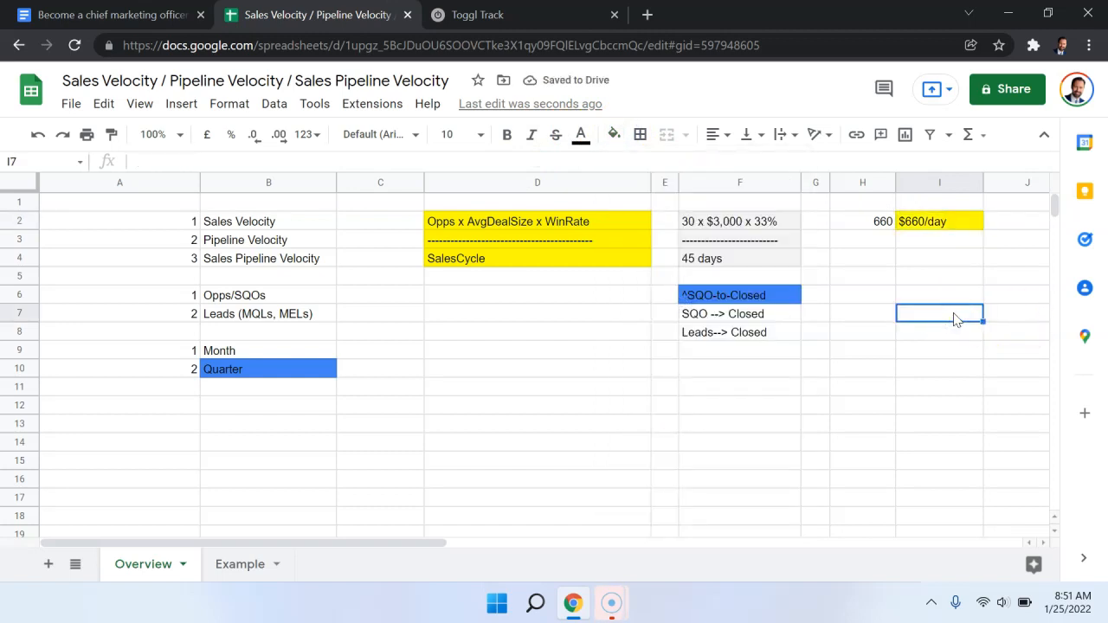
mouse_move(966, 232)
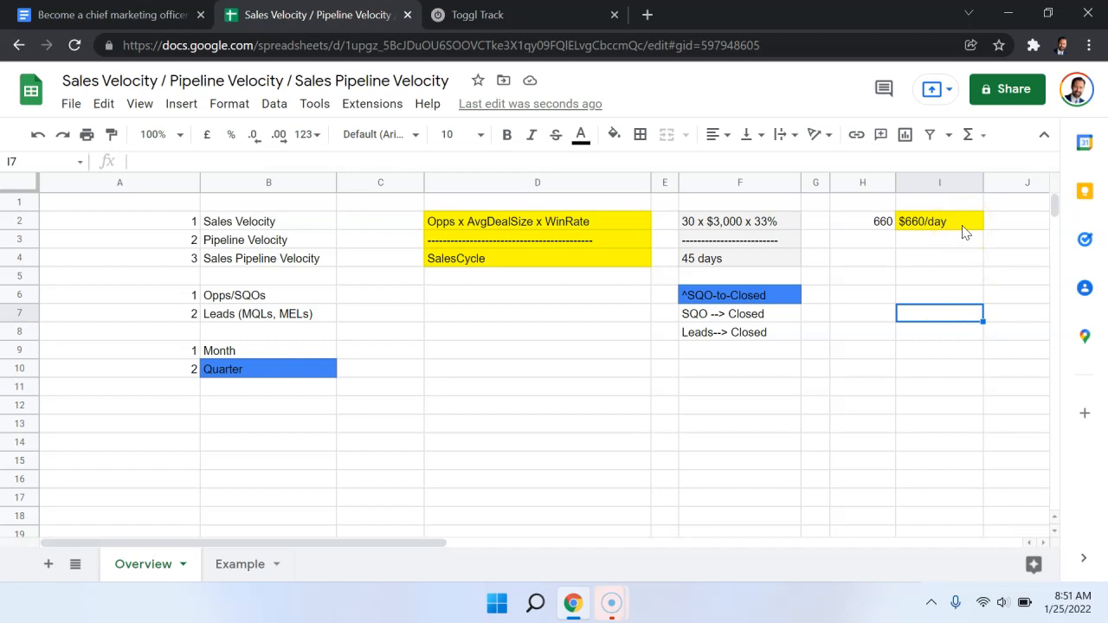
mouse_move(956, 232)
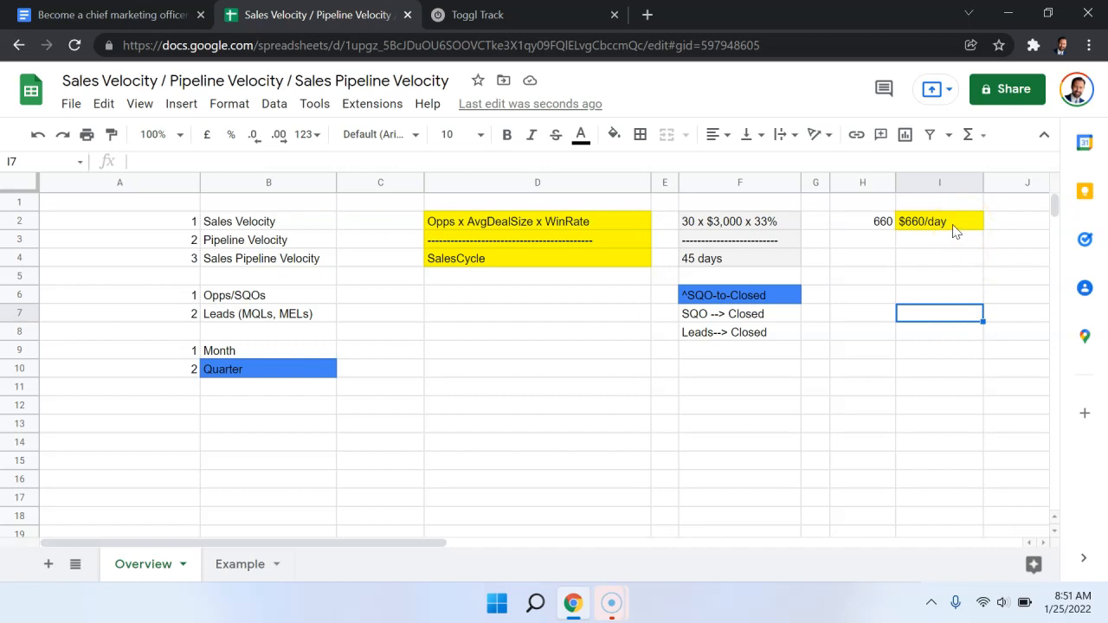
left_click(939, 221)
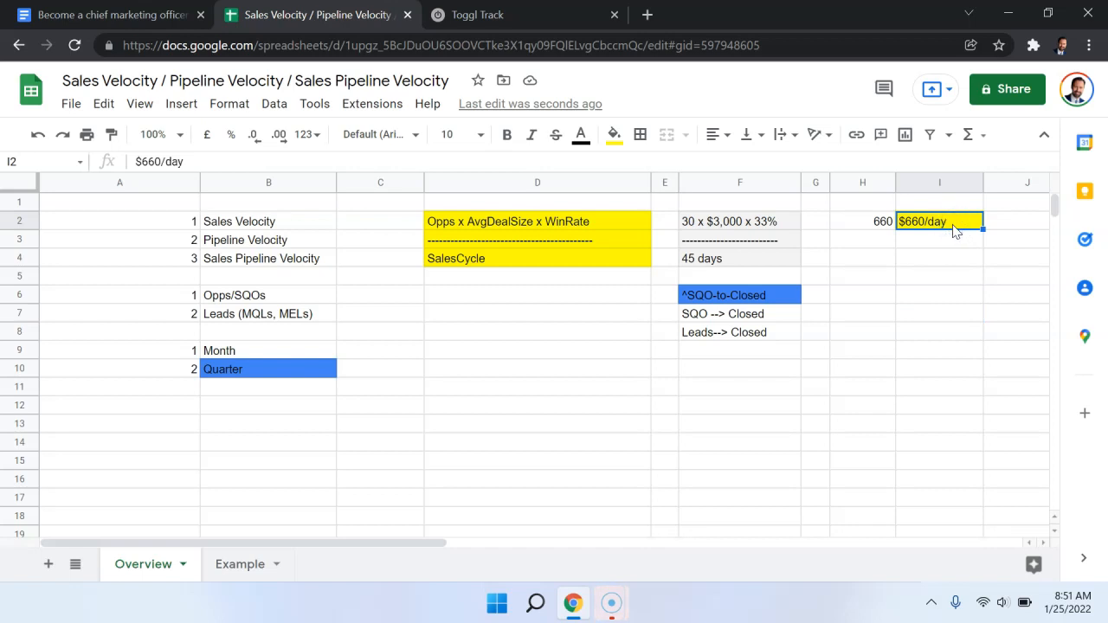
left_click(939, 239)
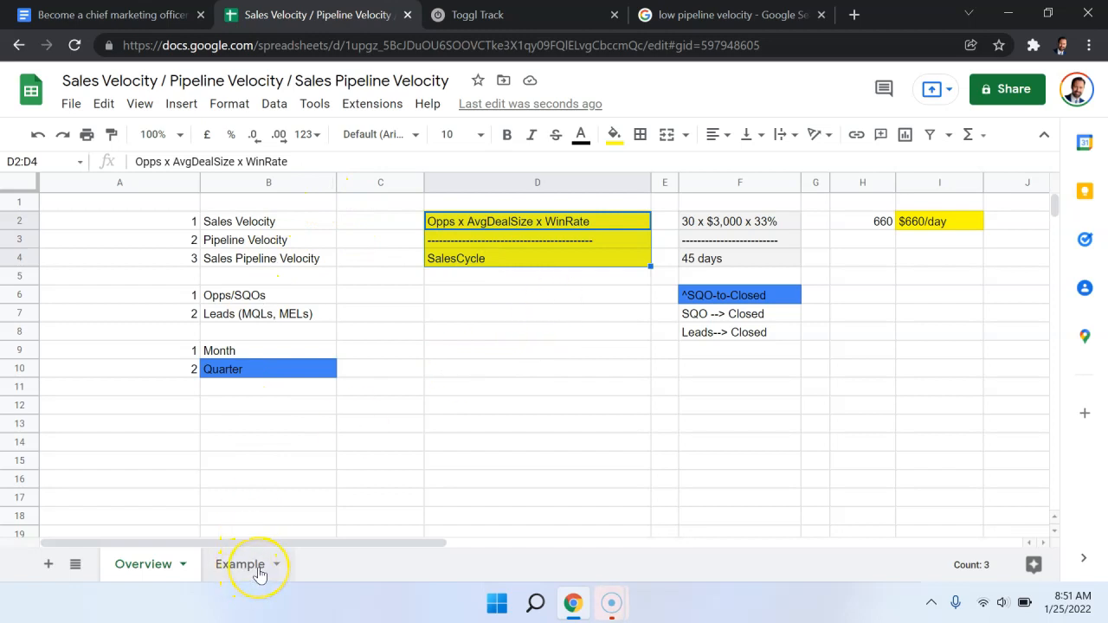
Step: Switch to the Example sheet and point out the written sales velocity formula
left_click(239, 564)
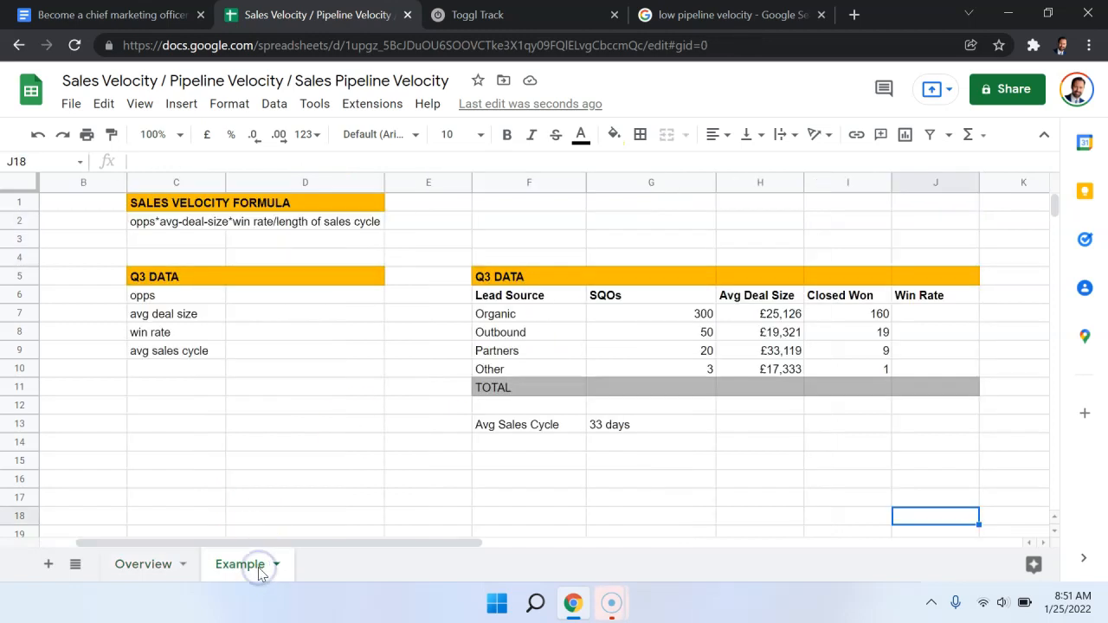
left_click(177, 222)
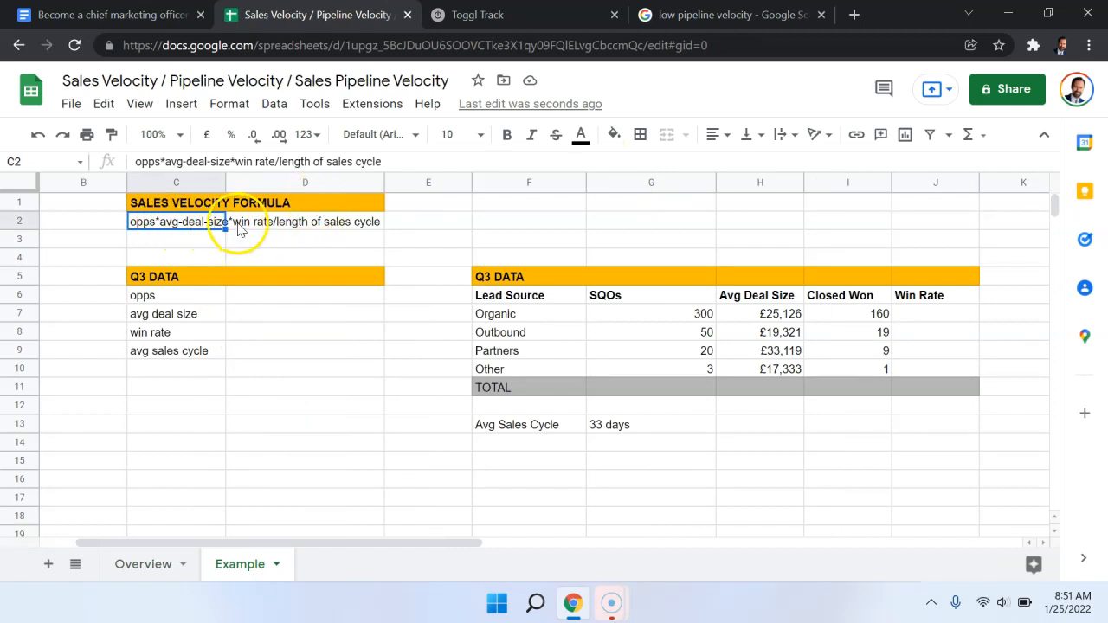
left_click(305, 222)
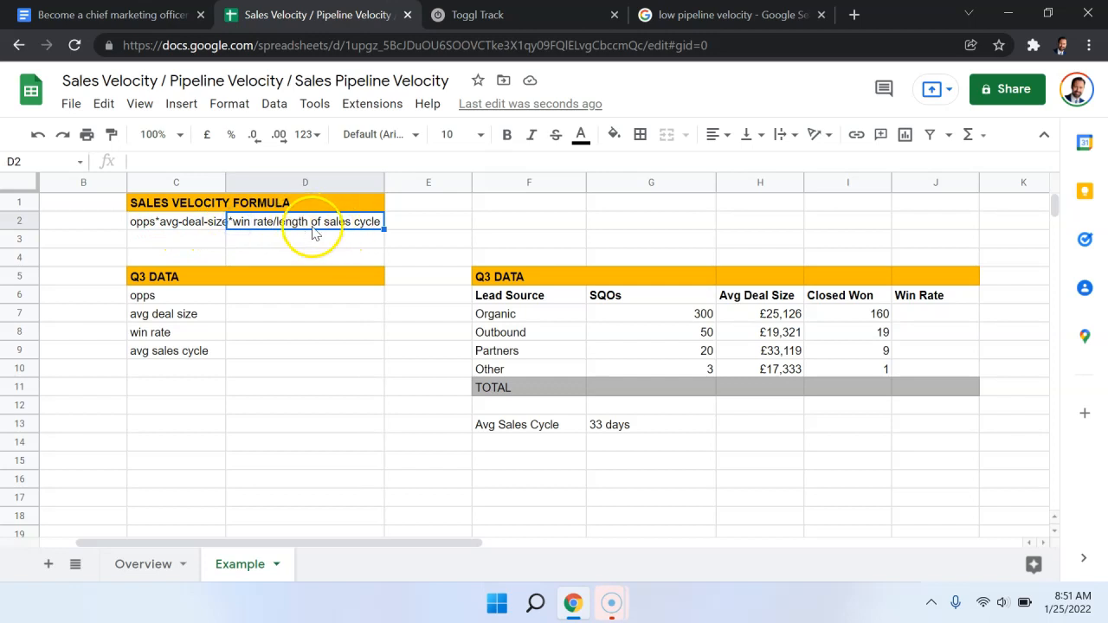
mouse_move(360, 232)
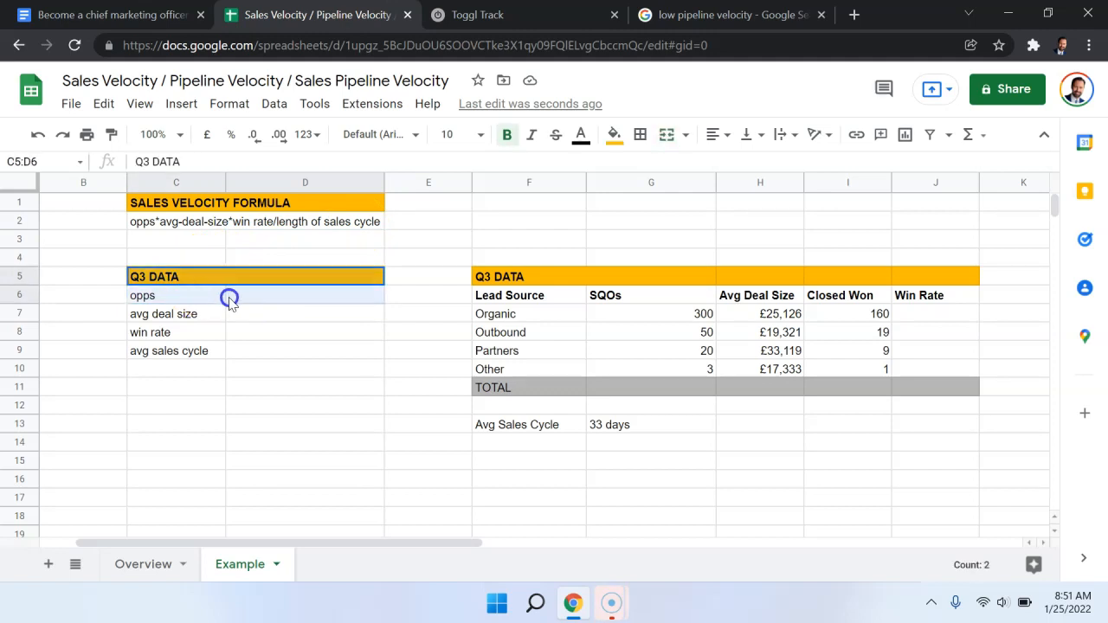
Step: Review the Q3 DATA table with its lead source rows and SQOs heading
left_click_drag(229, 294, 256, 357)
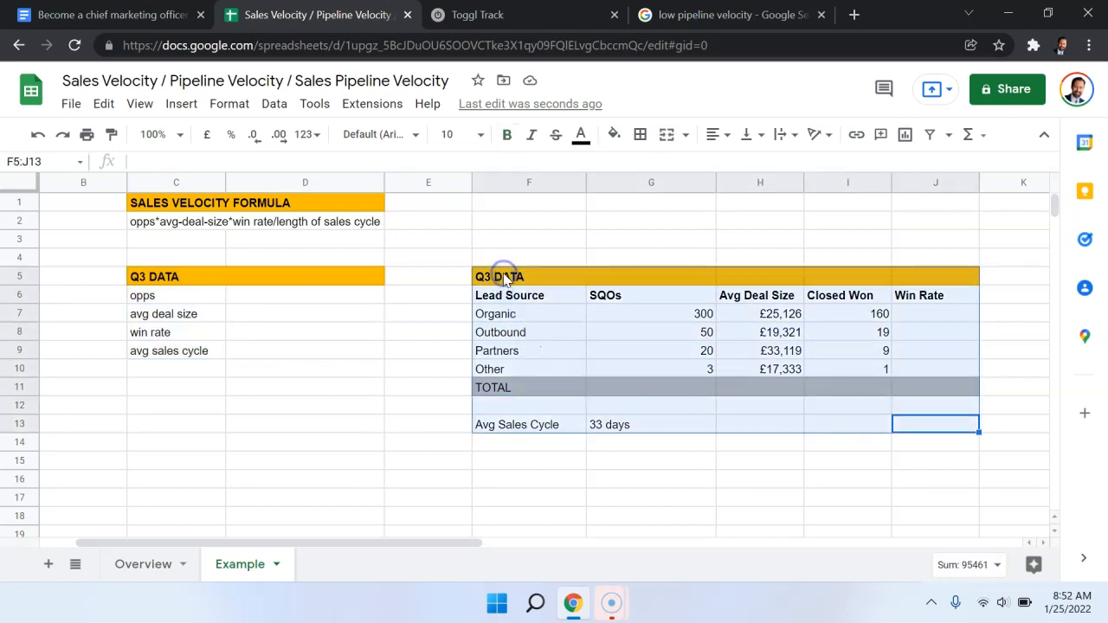
left_click(652, 221)
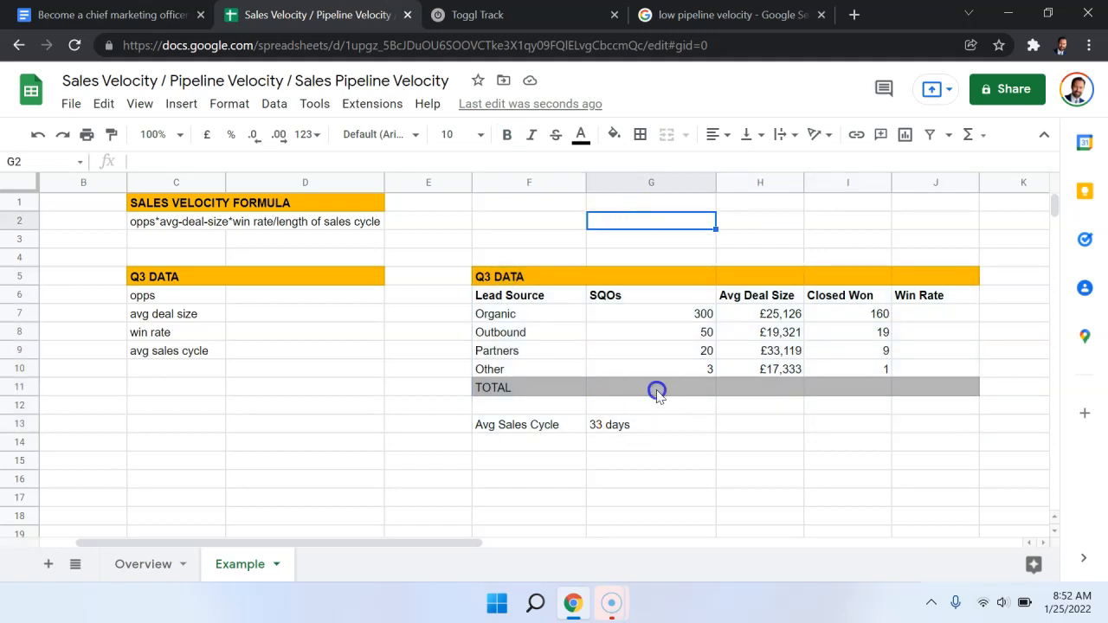
left_click(651, 387)
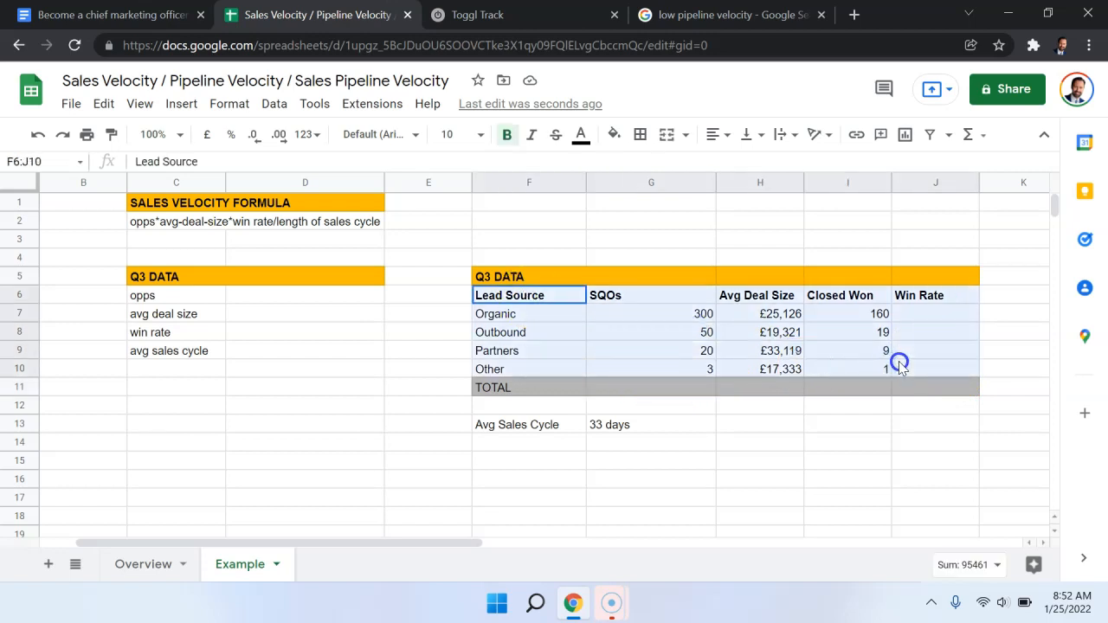
left_click(761, 405)
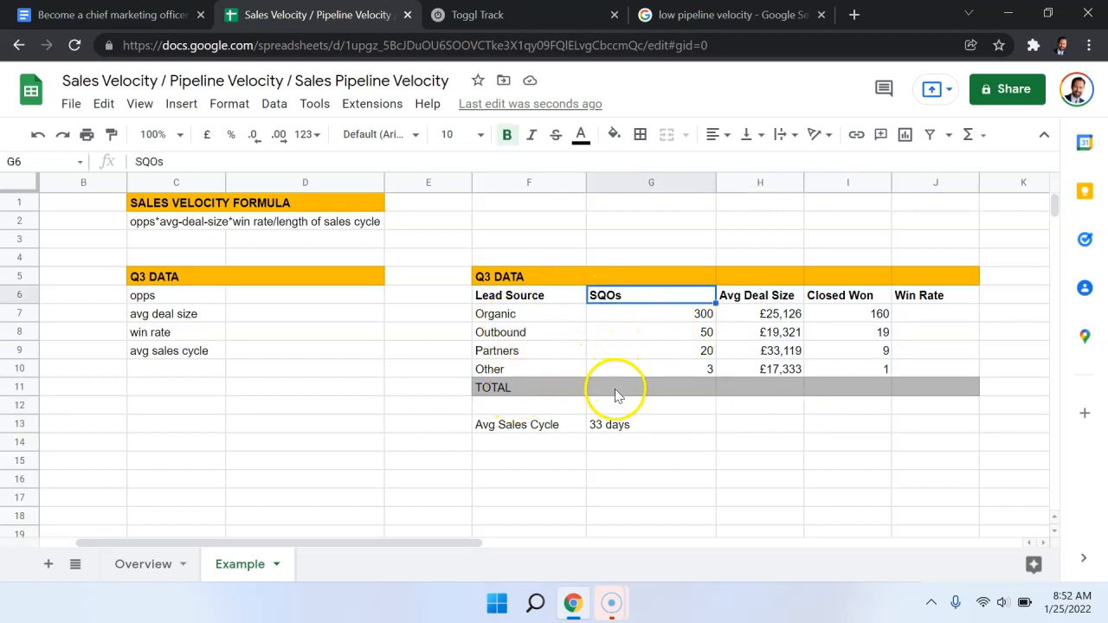
mouse_move(551, 320)
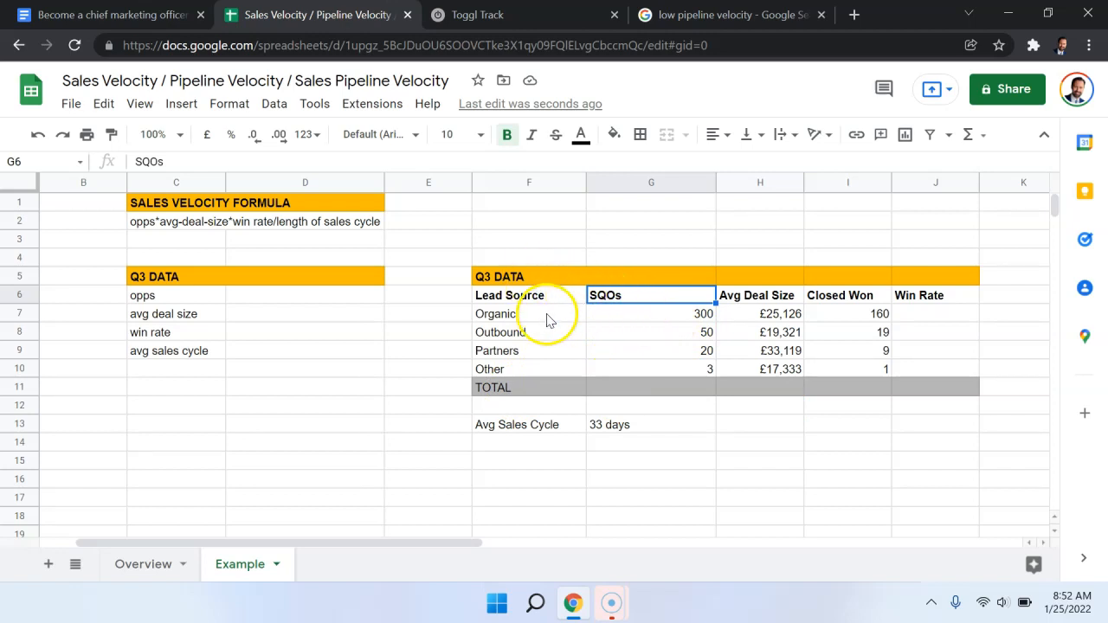
mouse_move(657, 333)
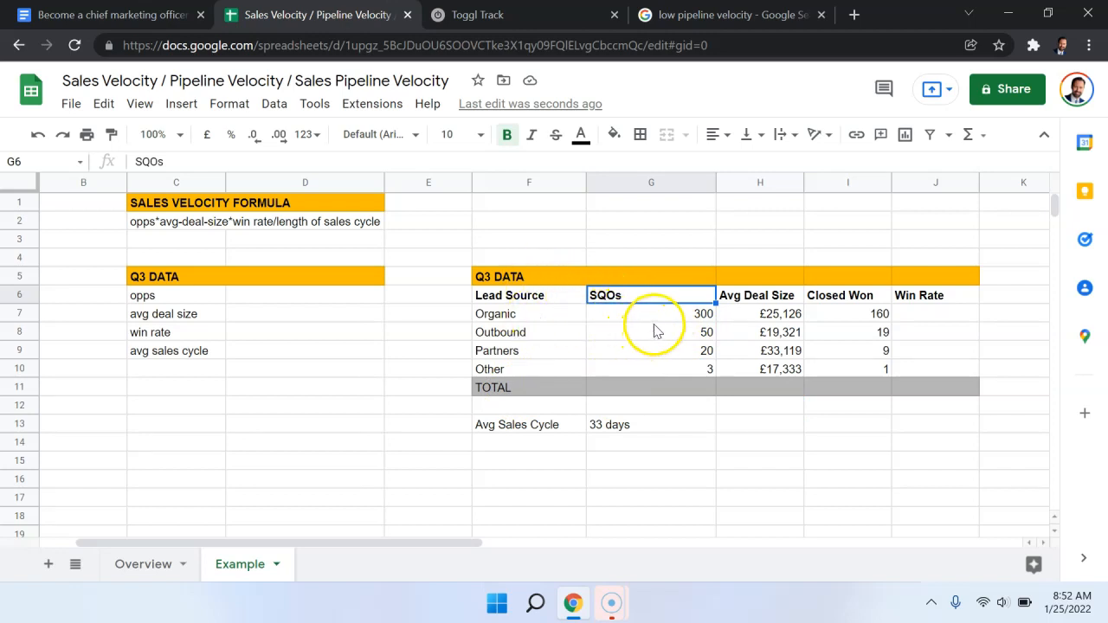
Step: Sum the SQOs from Organic through Other with =SUM(G7:G10), giving 373
type("=SUM(G7:G10)")
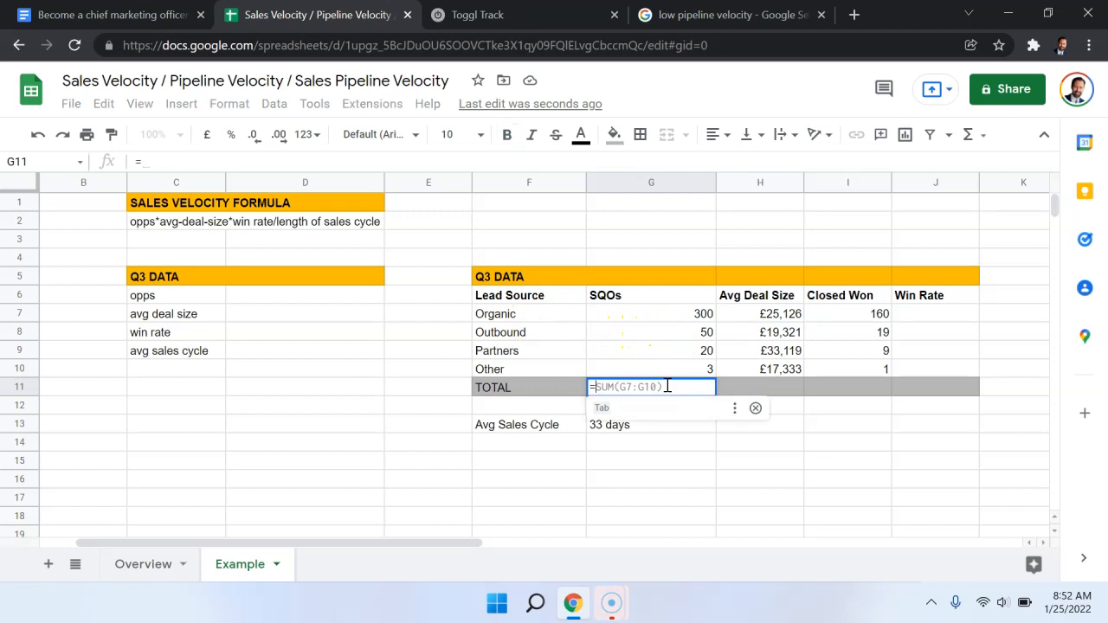
left_click(651, 314)
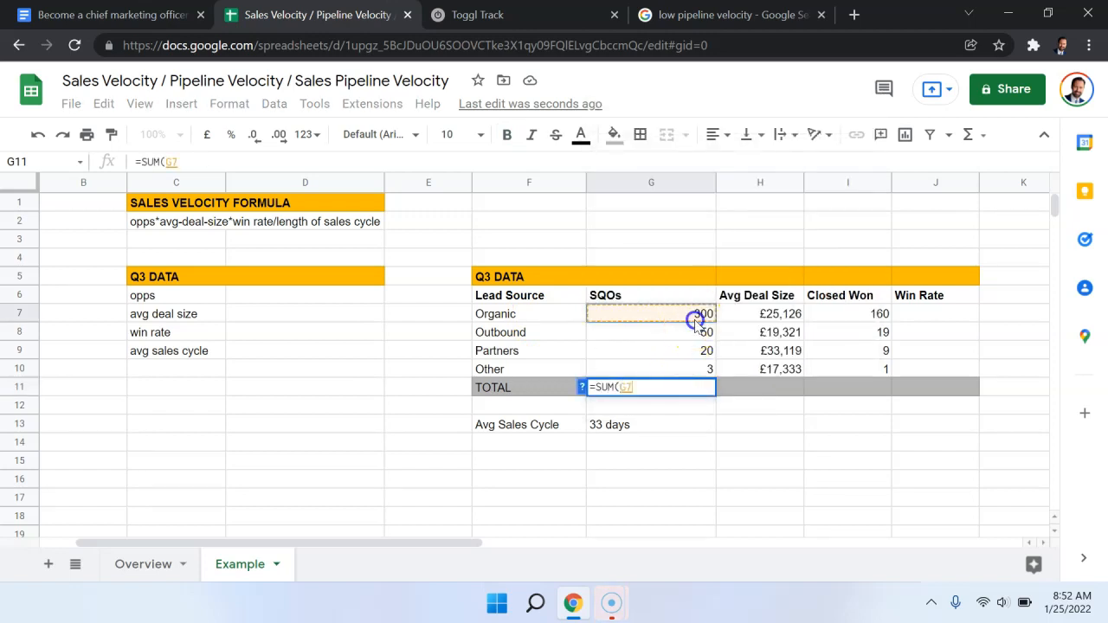
left_click_drag(701, 313, 692, 369)
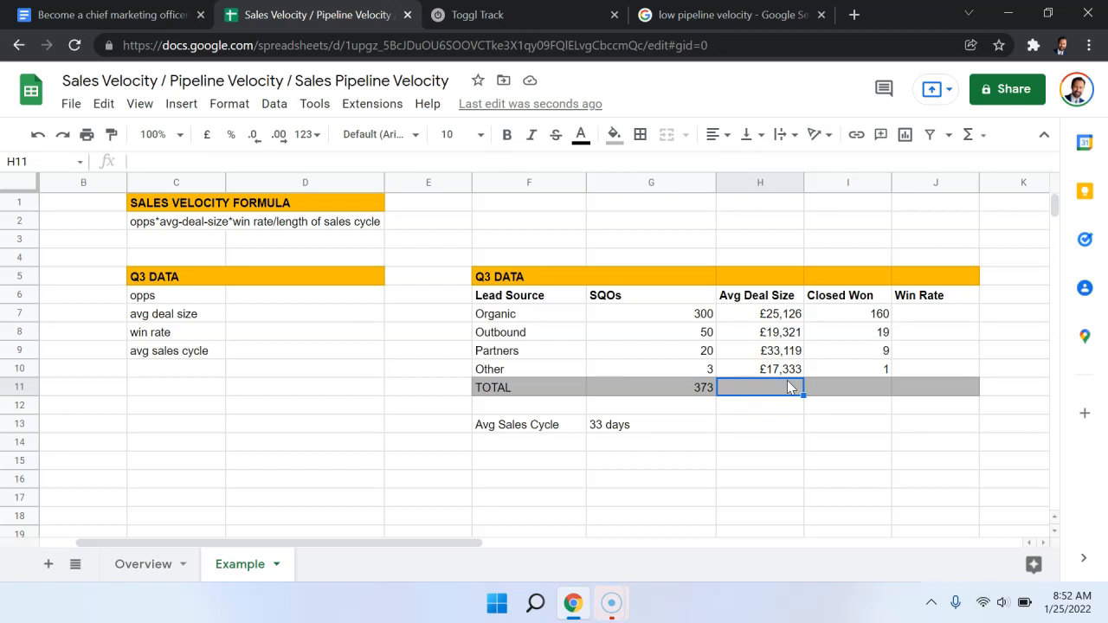
Step: Look over the Avg Deal Size values and their empty total cell
left_click(760, 444)
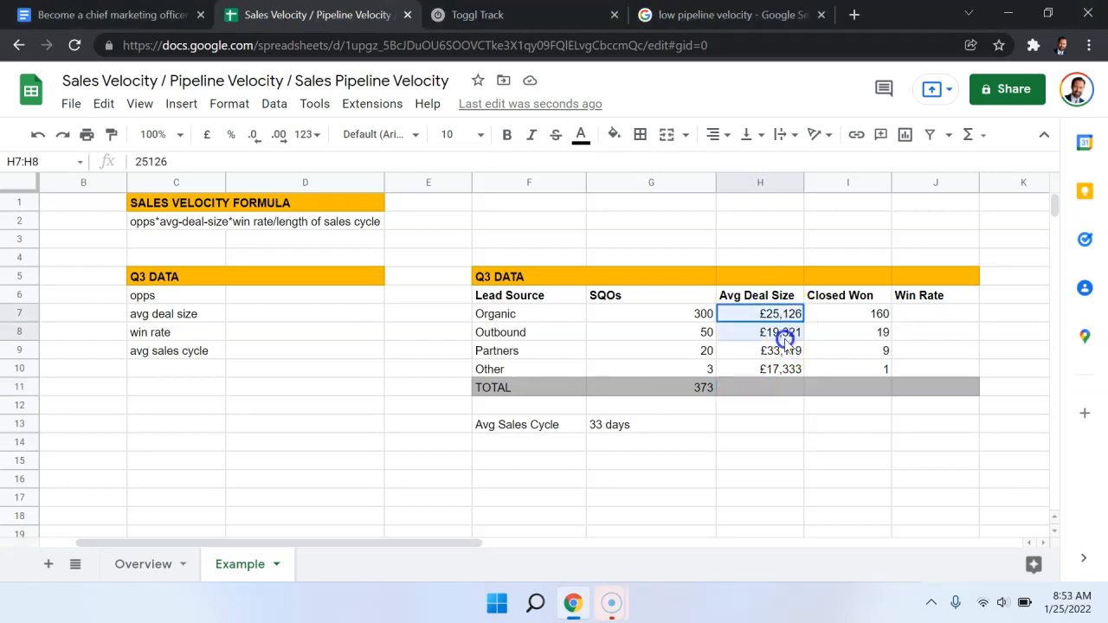
left_click(760, 388)
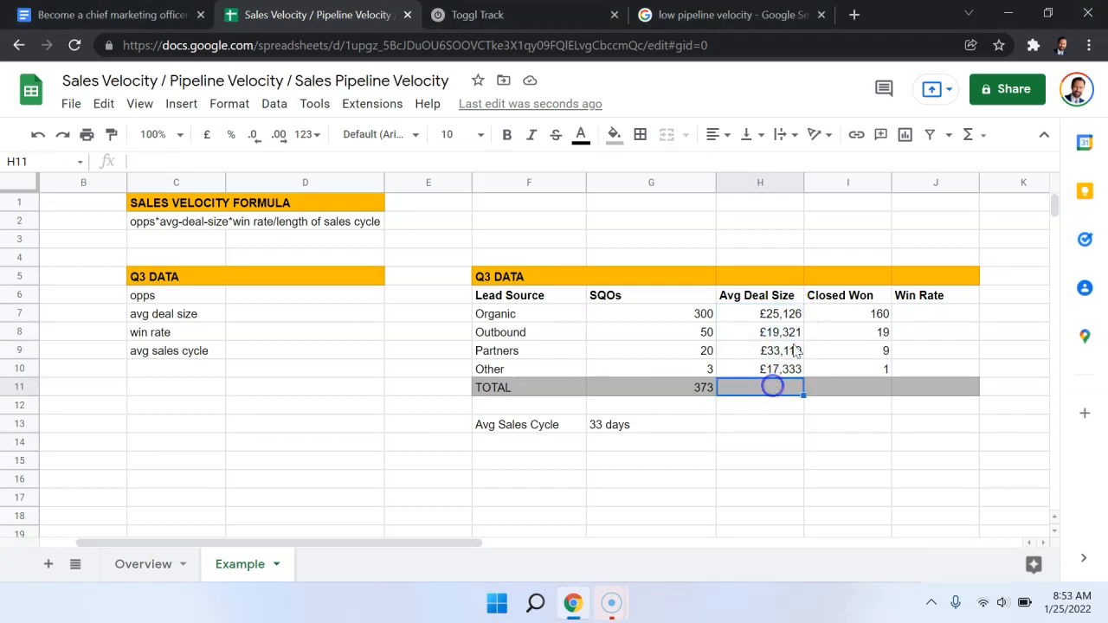
left_click(760, 313)
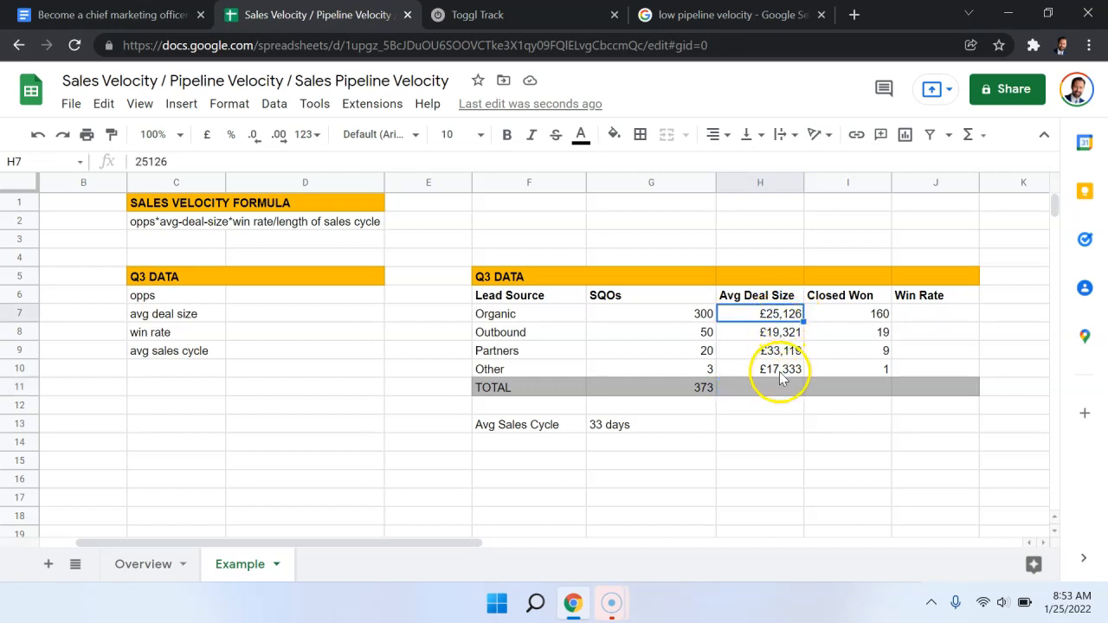
left_click(760, 388)
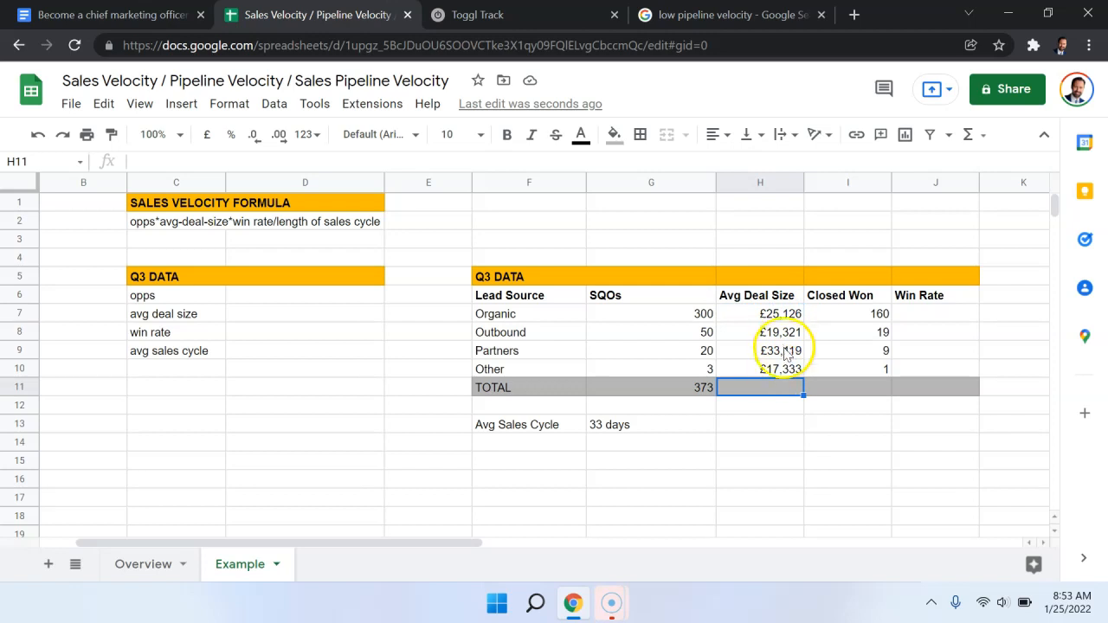
left_click(847, 294)
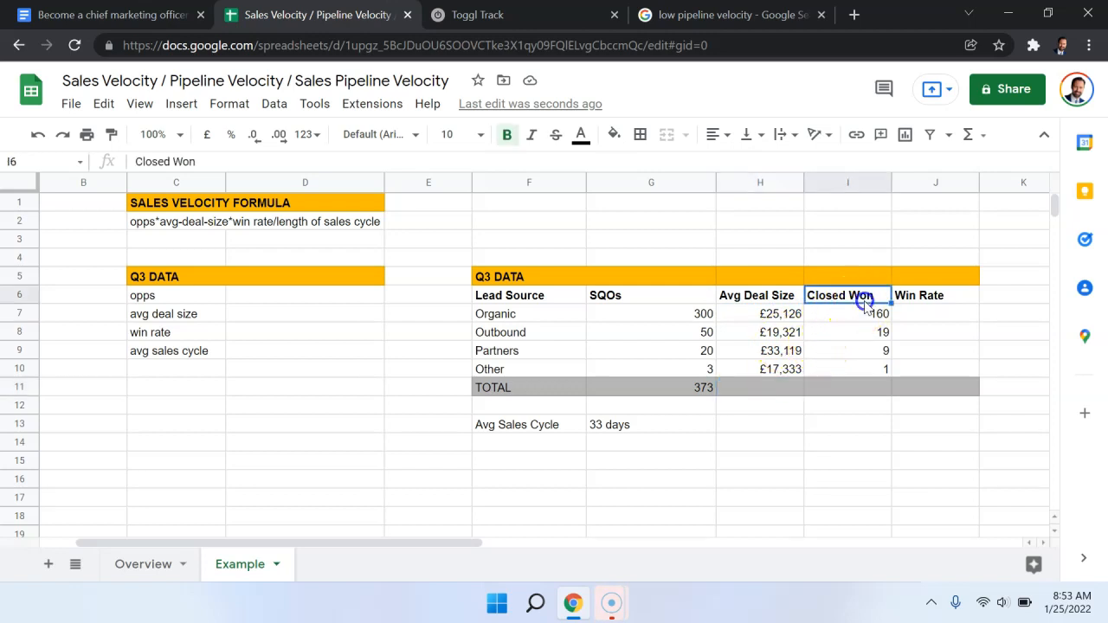
Step: Sum the Closed Won column in I11 with =SUM(I7:I10), giving 189
left_click(848, 314)
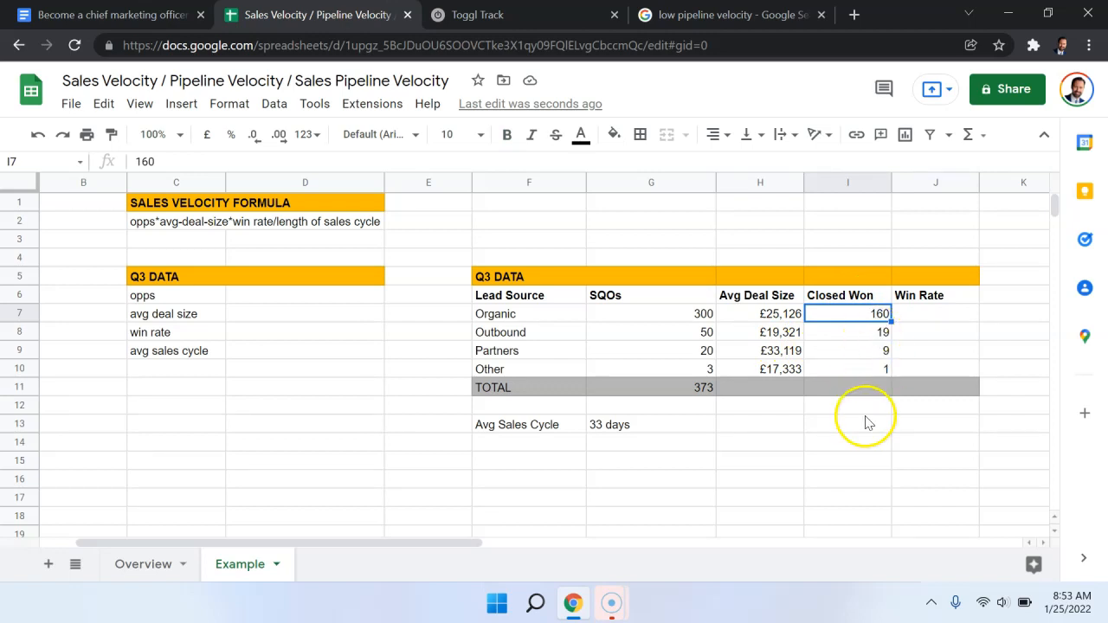
left_click(849, 388)
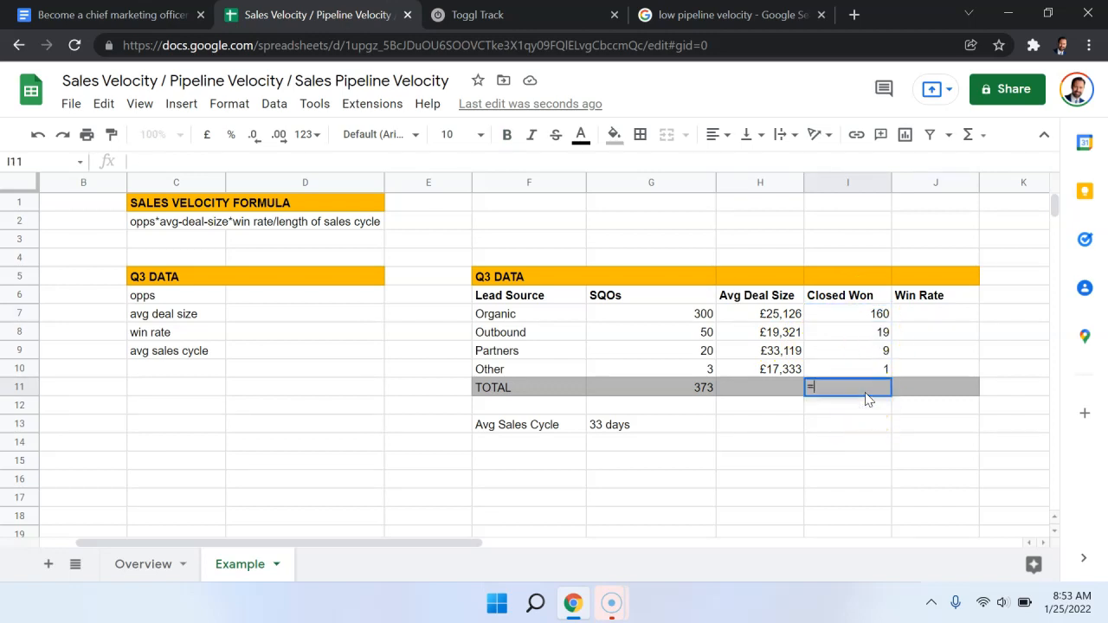
type("=SUM(")
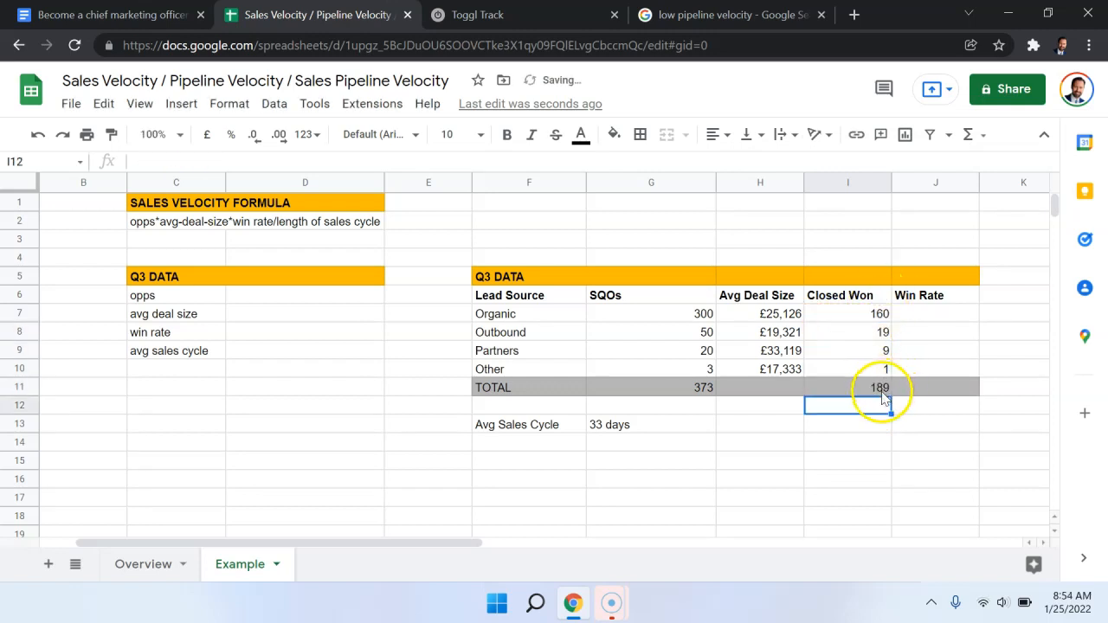
left_click(880, 388)
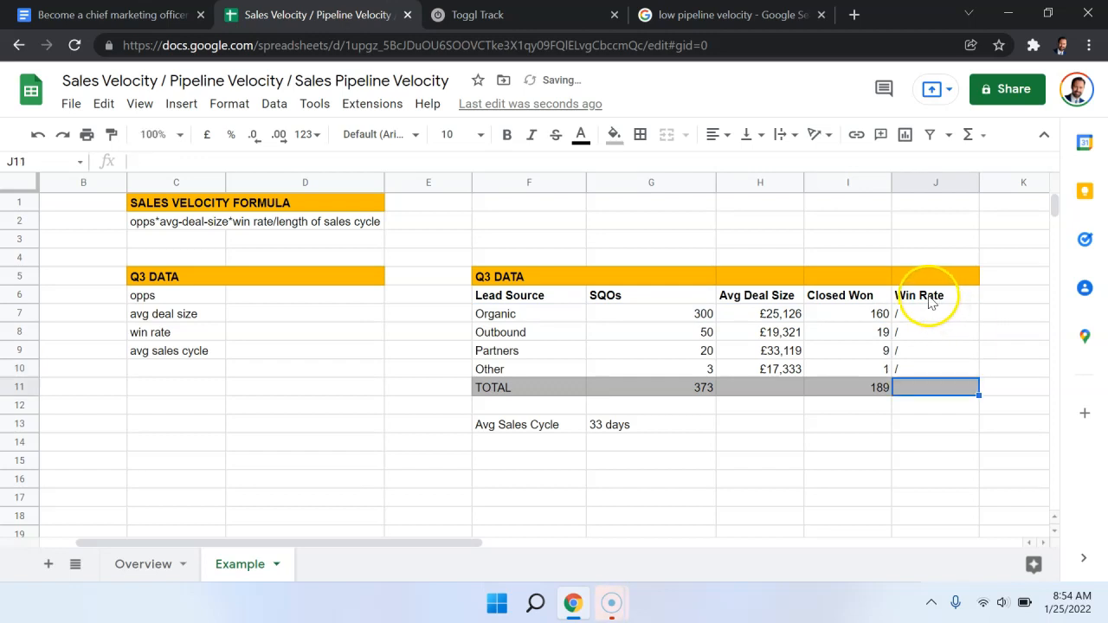
Step: Compute the TOTAL win rate in J11 as =I11/G11, giving about 0.5067
left_click(935, 294)
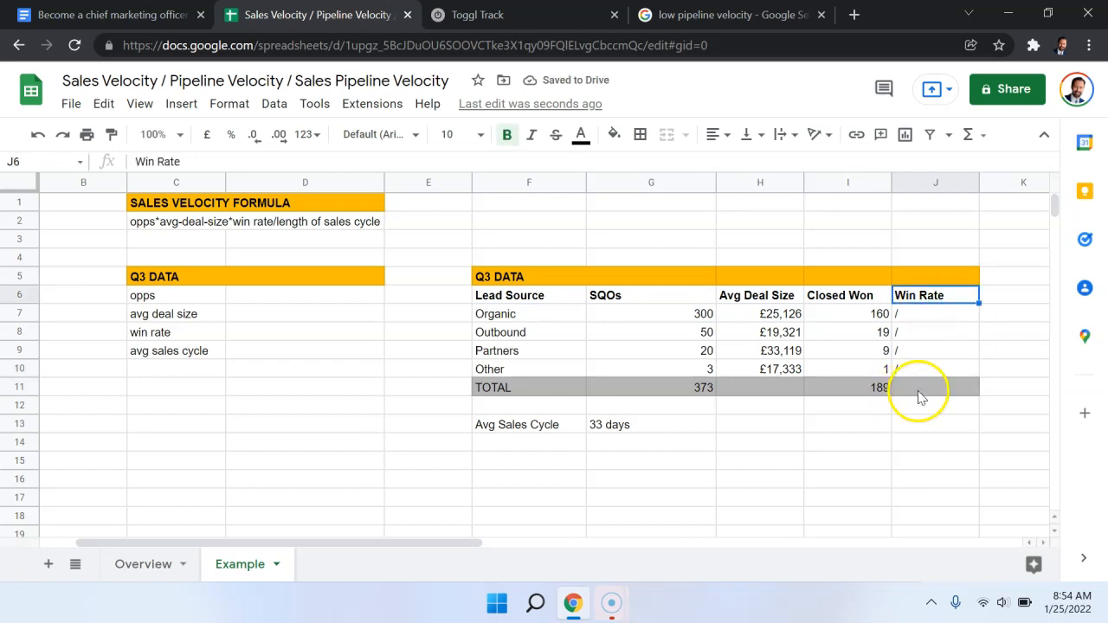
left_click(935, 388)
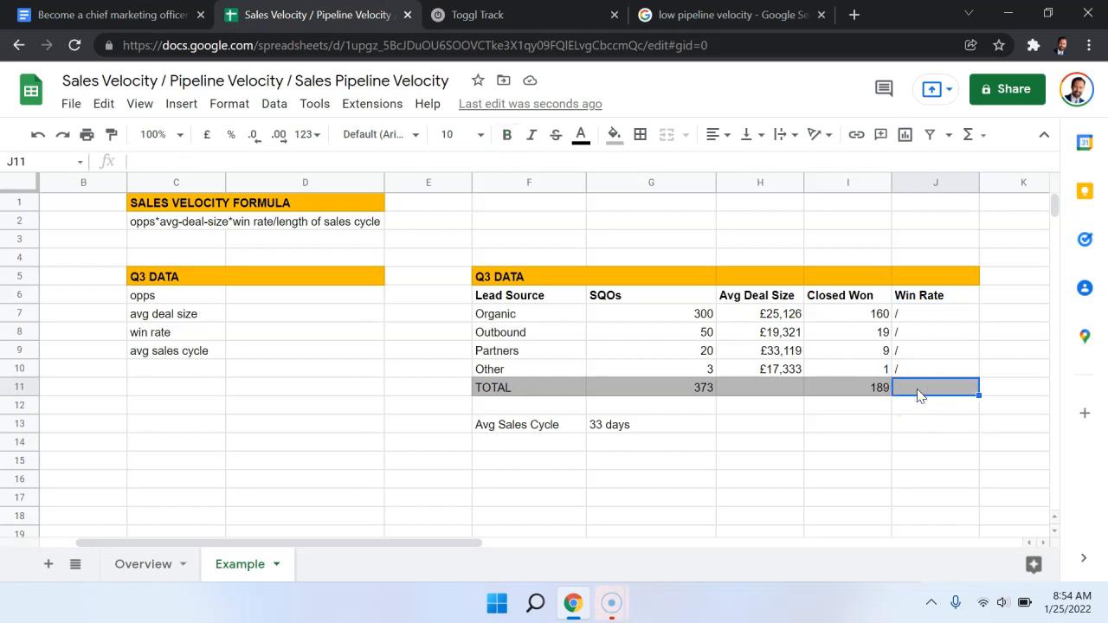
type("=I11/G11")
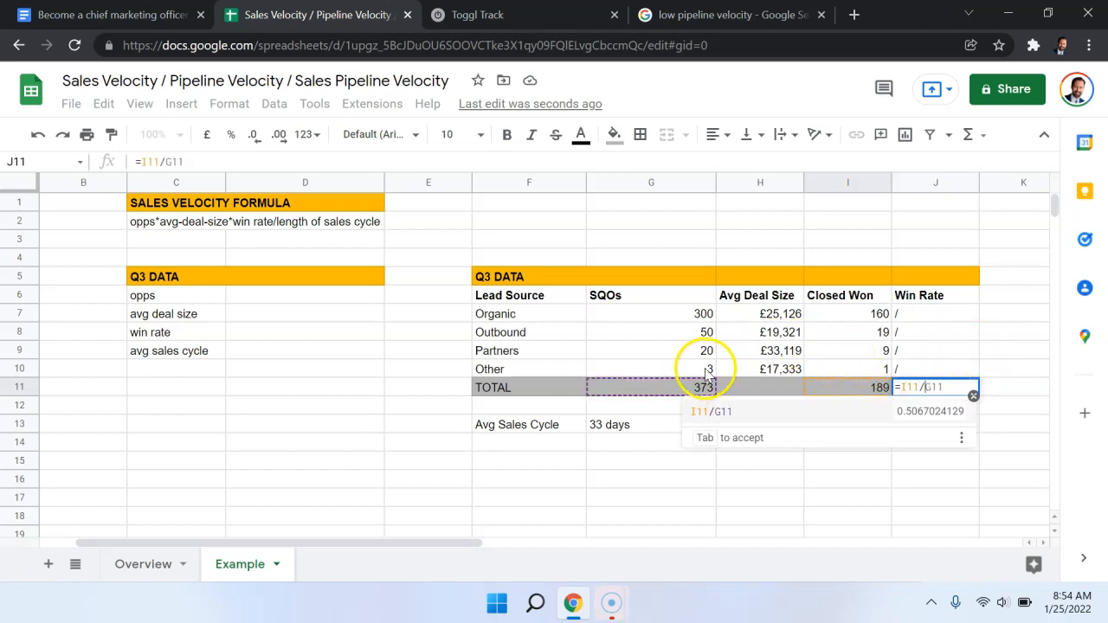
key("Enter")
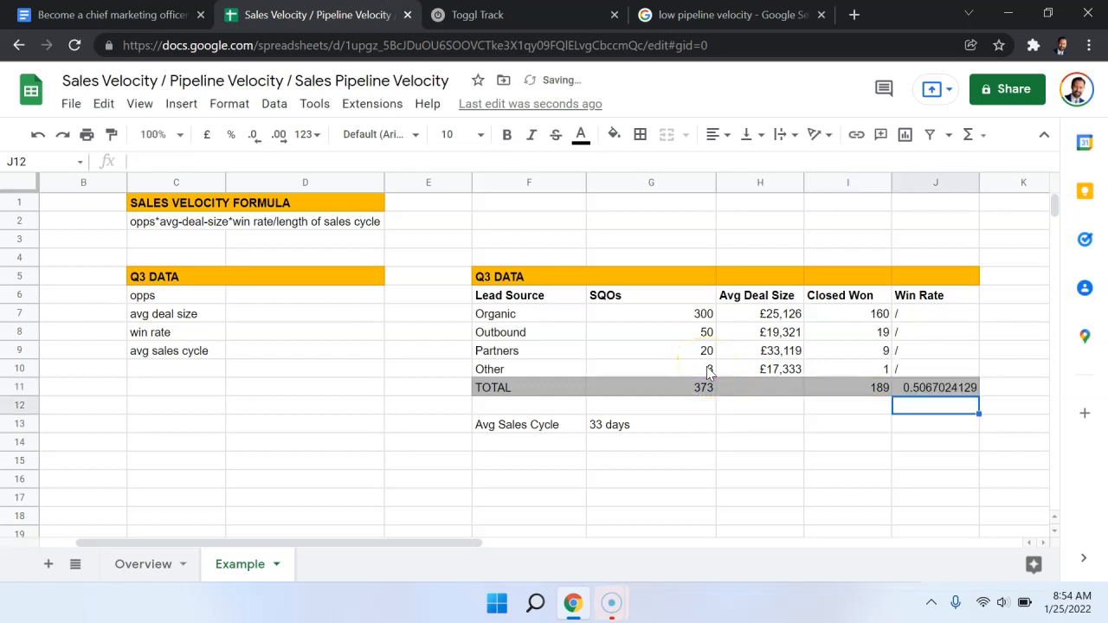
left_click(935, 388)
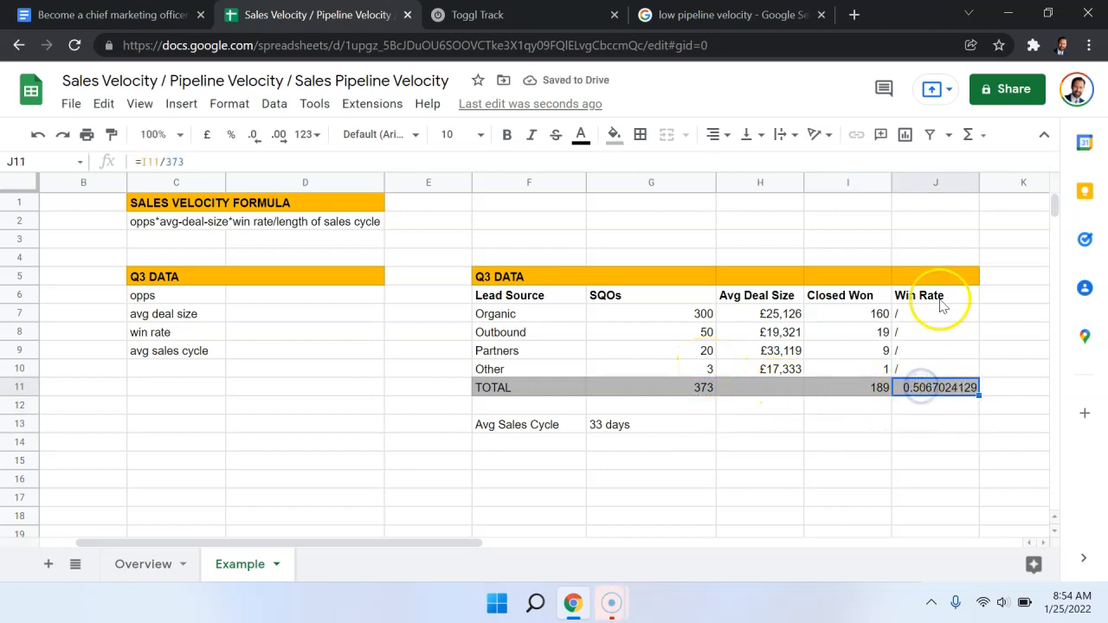
Step: Check the four average deal sizes and start a Revenue heading in K6 beside Win Rate
scroll("right", 3)
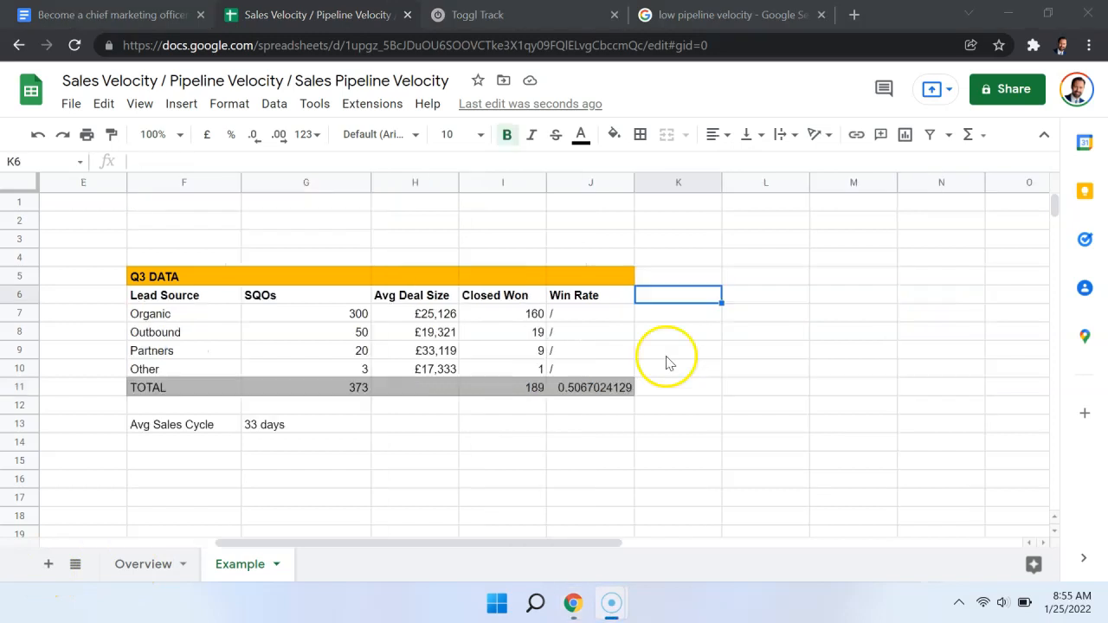
left_click(415, 313)
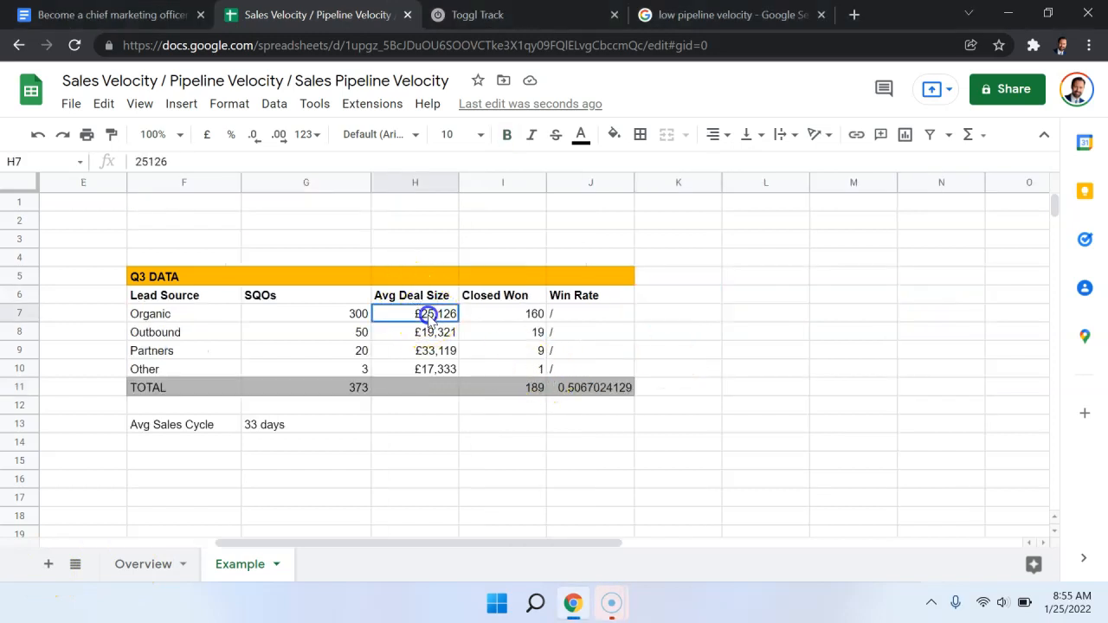
left_click_drag(416, 313, 416, 369)
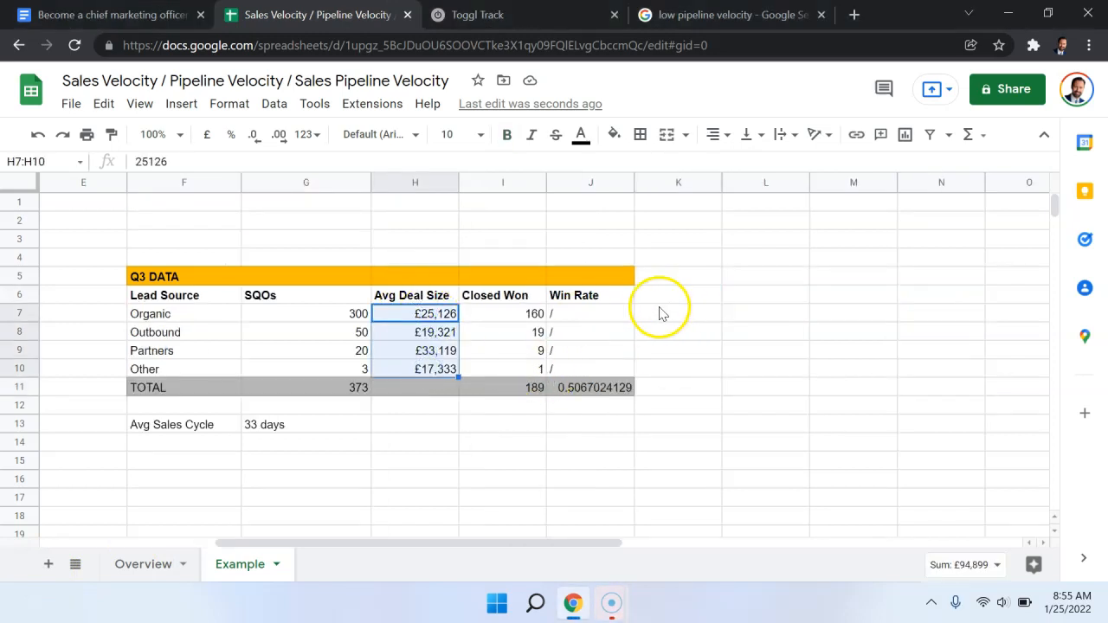
mouse_move(585, 321)
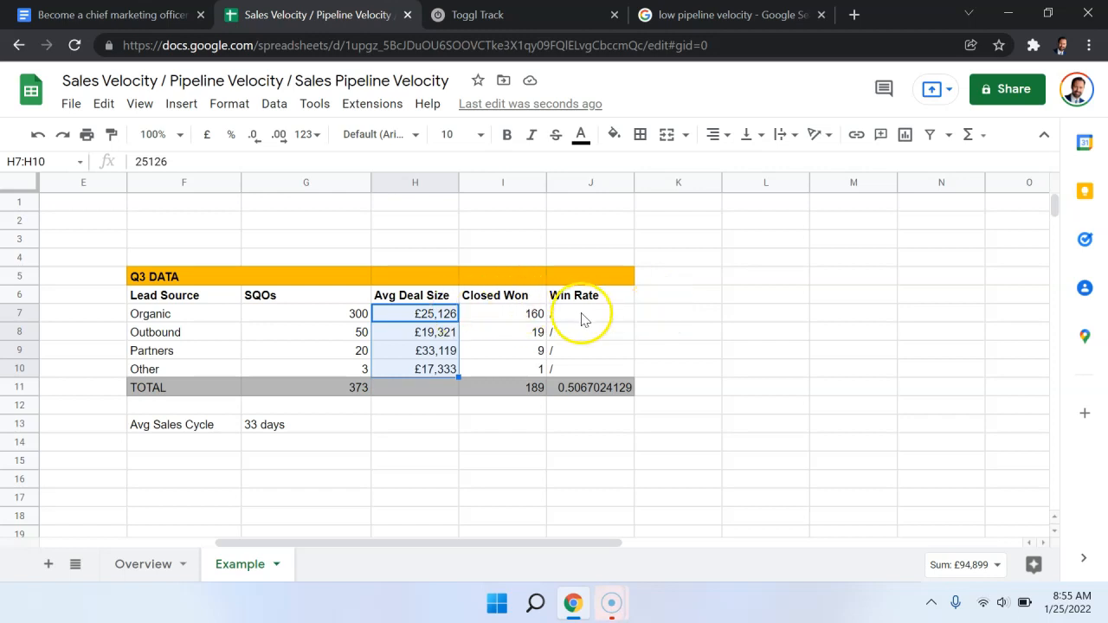
left_click(678, 294)
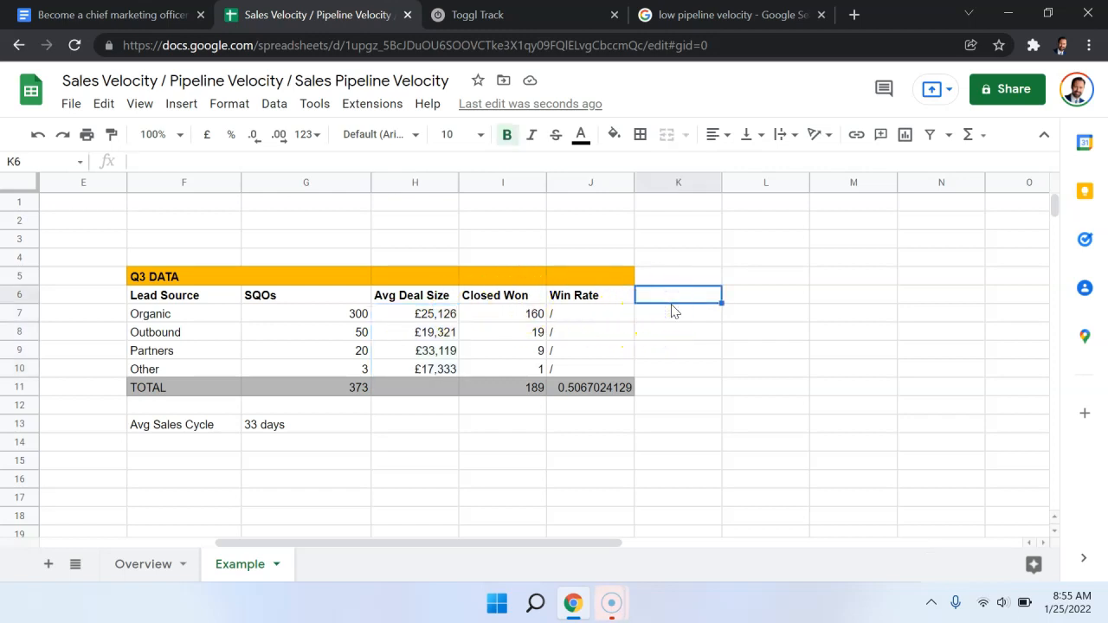
type("Revenue")
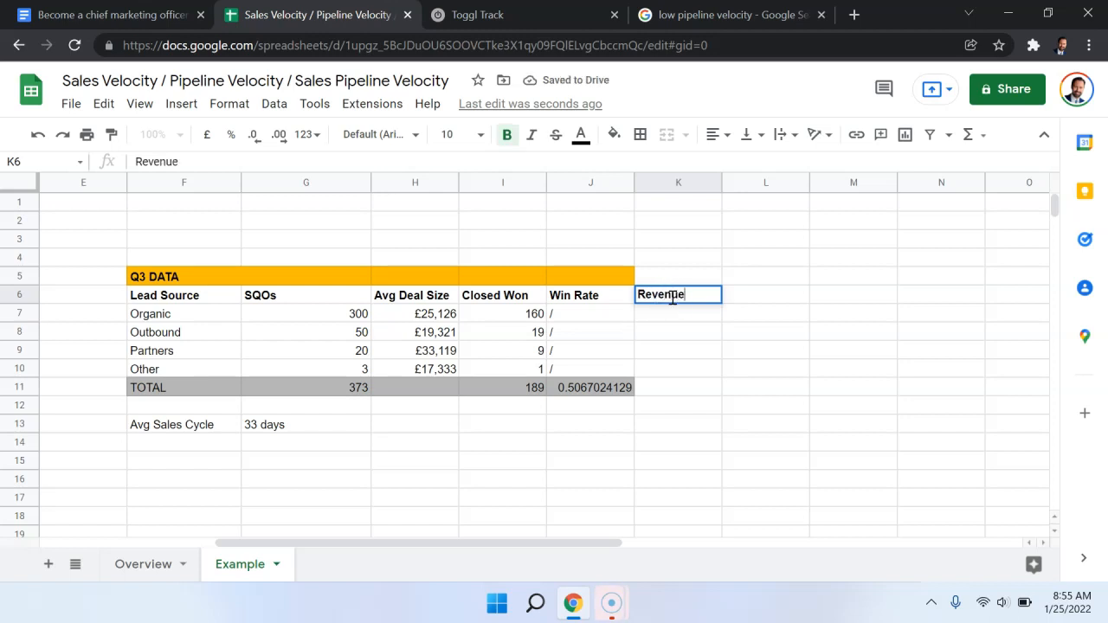
Step: Compute Revenue per lead source as Avg Deal Size × Closed Won (=H7*I7) filled down to K10
key("enter")
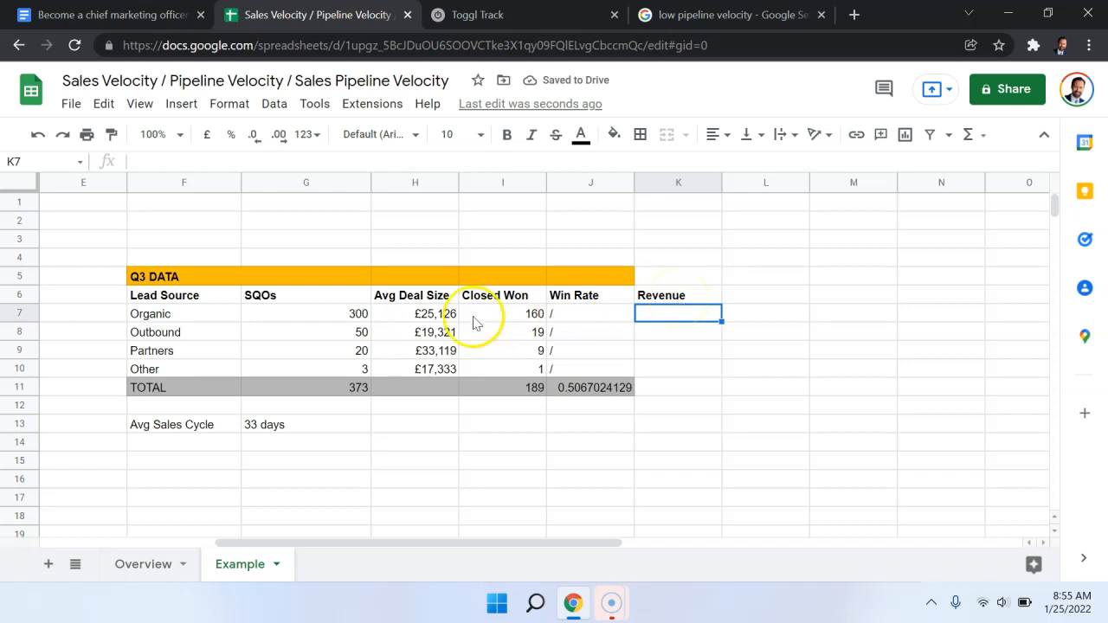
left_click(503, 314)
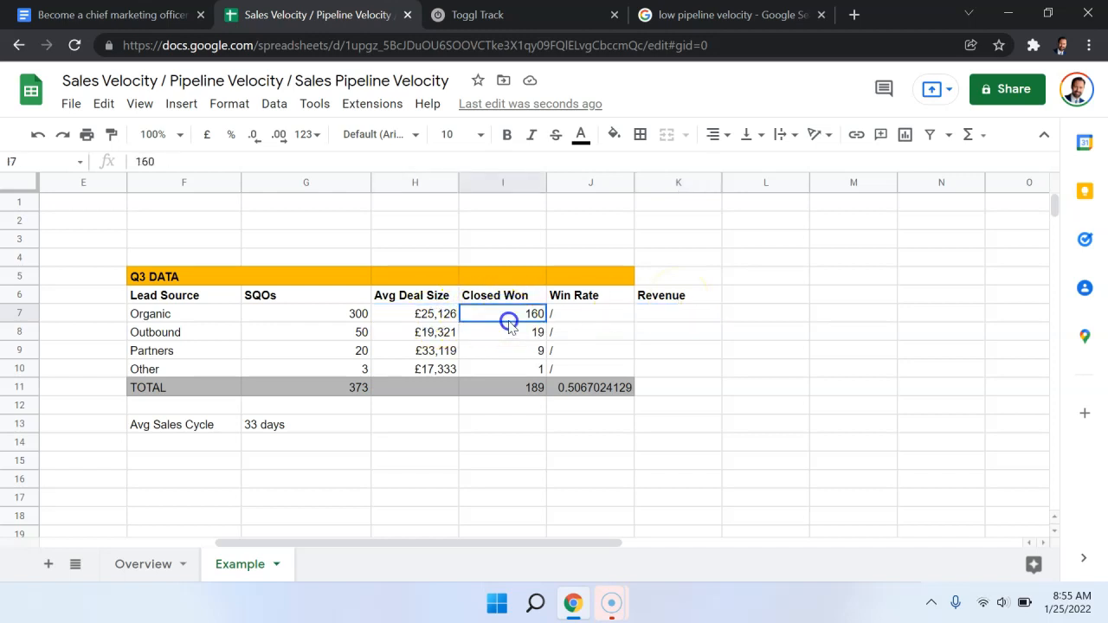
left_click(679, 313)
type("=H7")
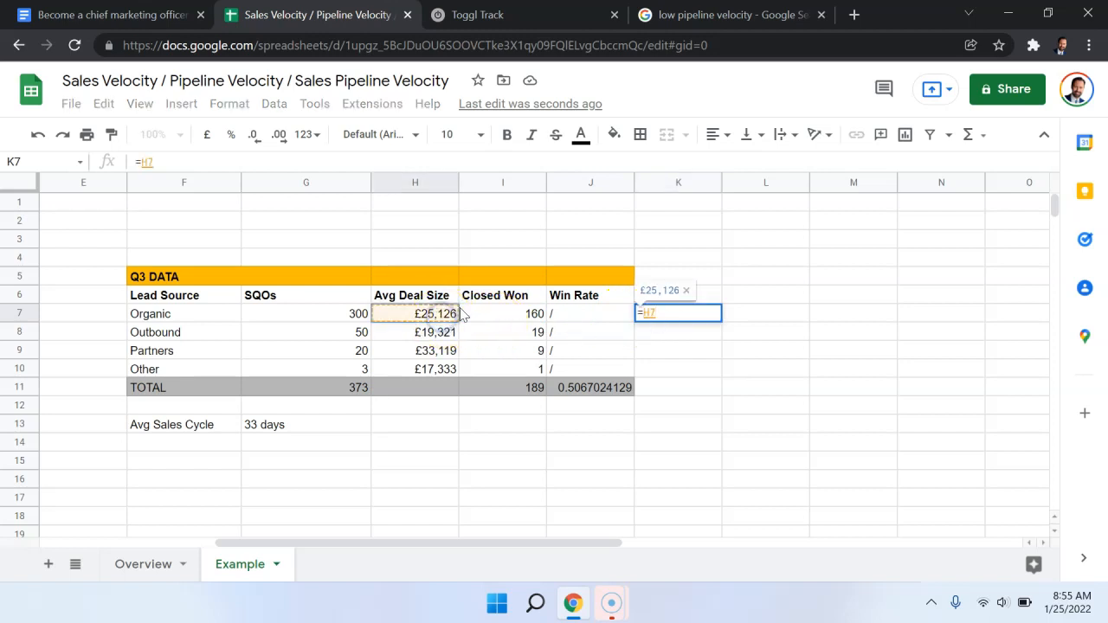
type("*")
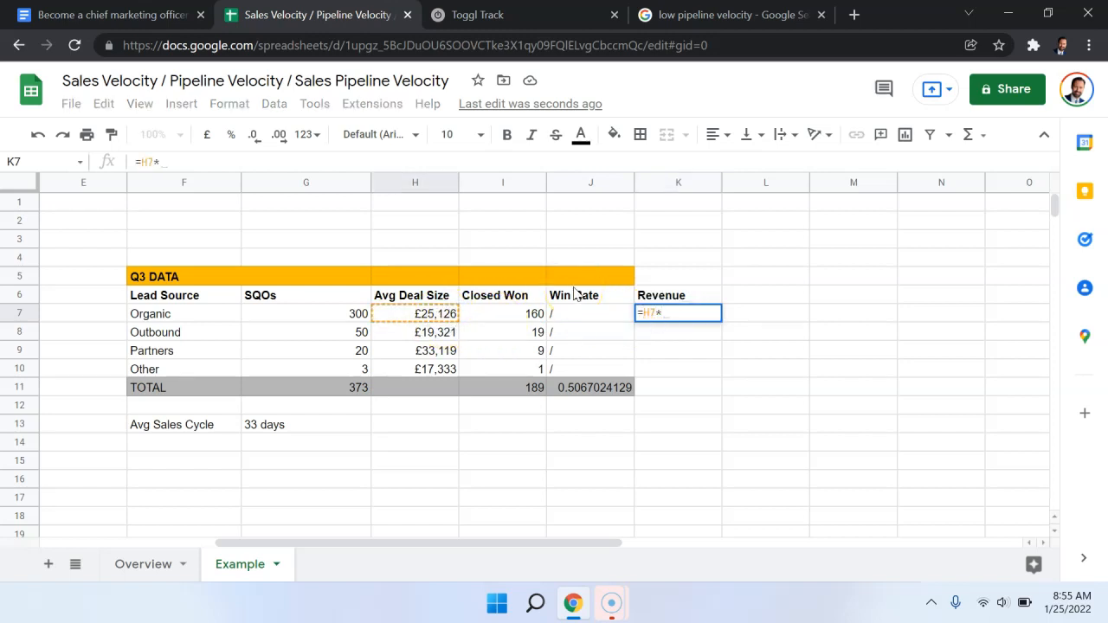
left_click(502, 313)
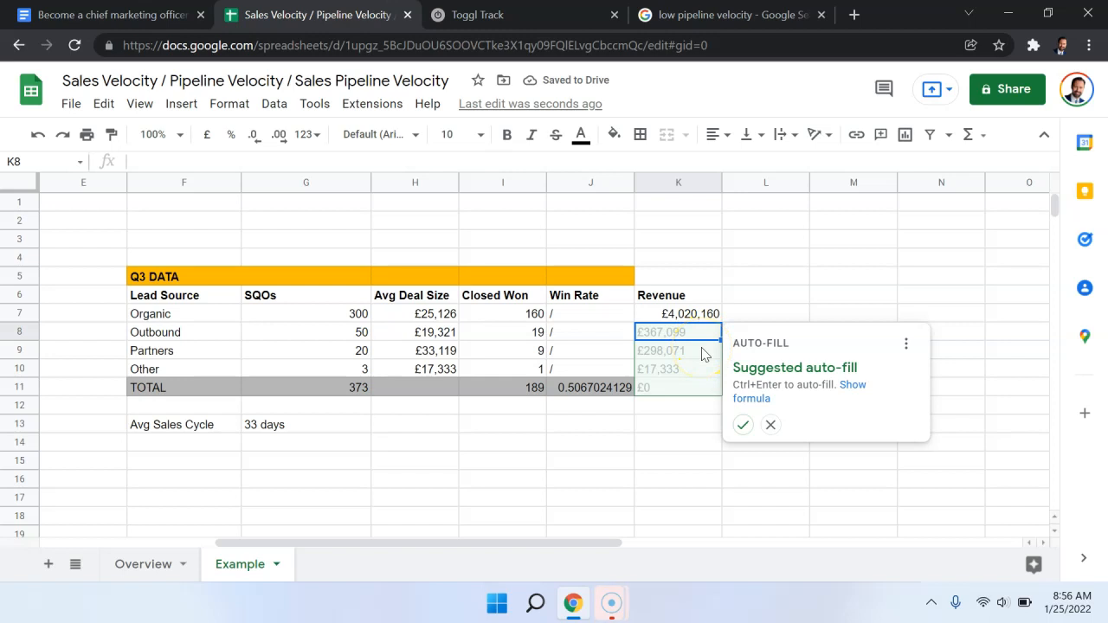
left_click(769, 424)
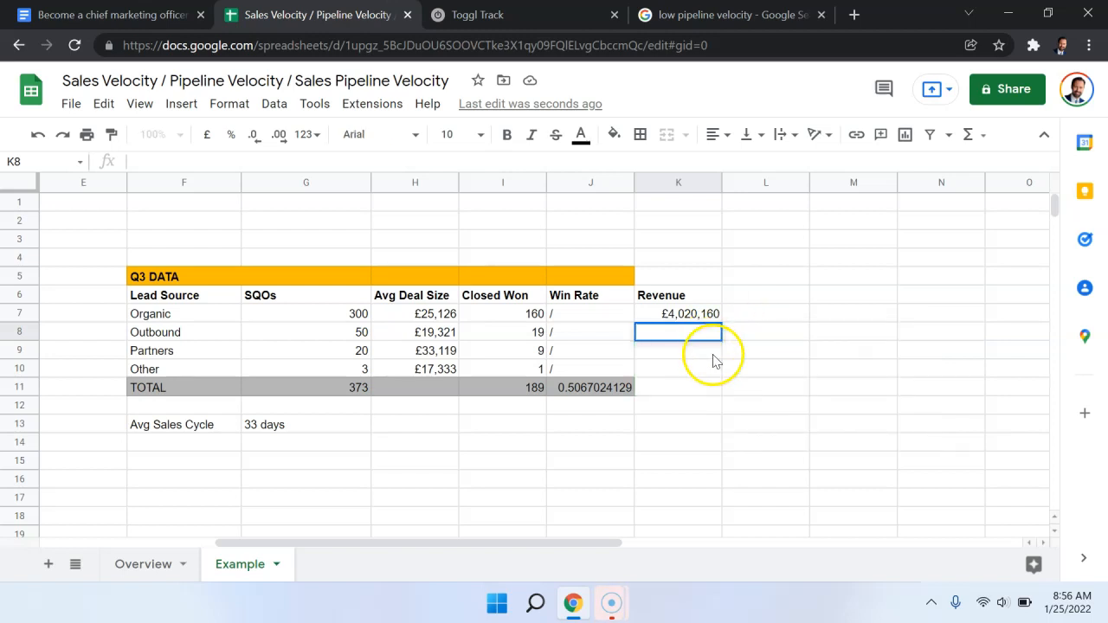
type("=H8*I8")
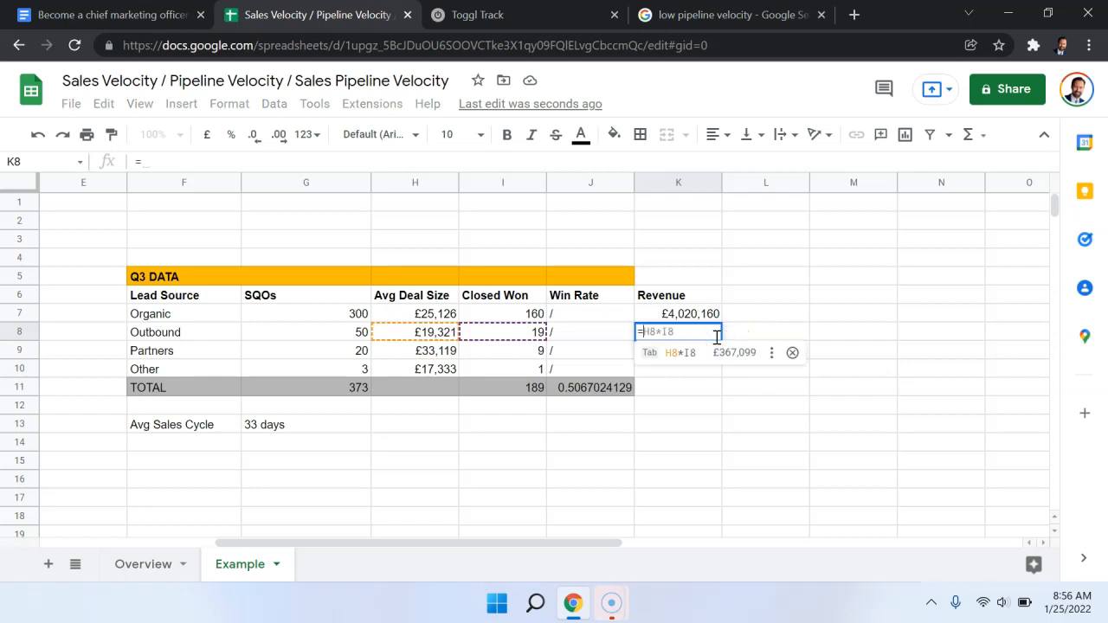
key("enter")
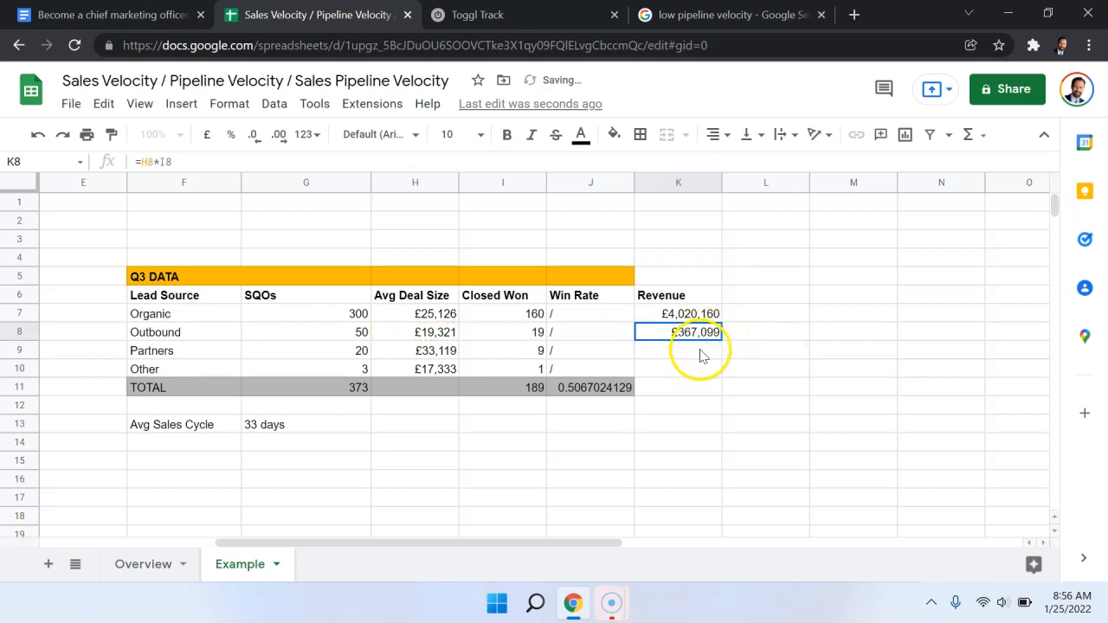
left_click(679, 405)
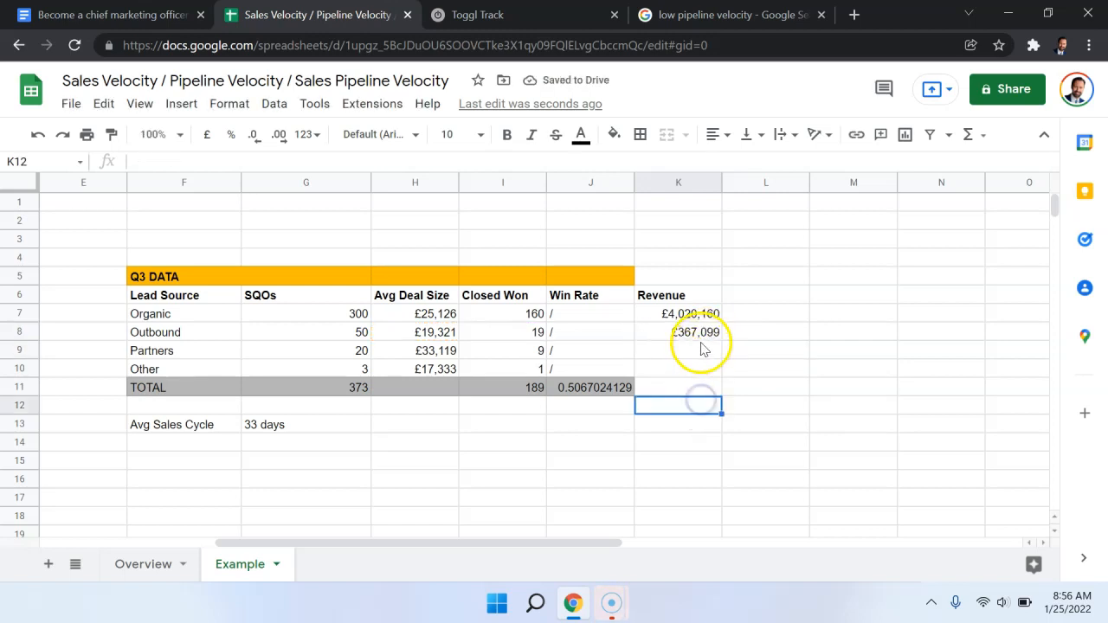
left_click(679, 332)
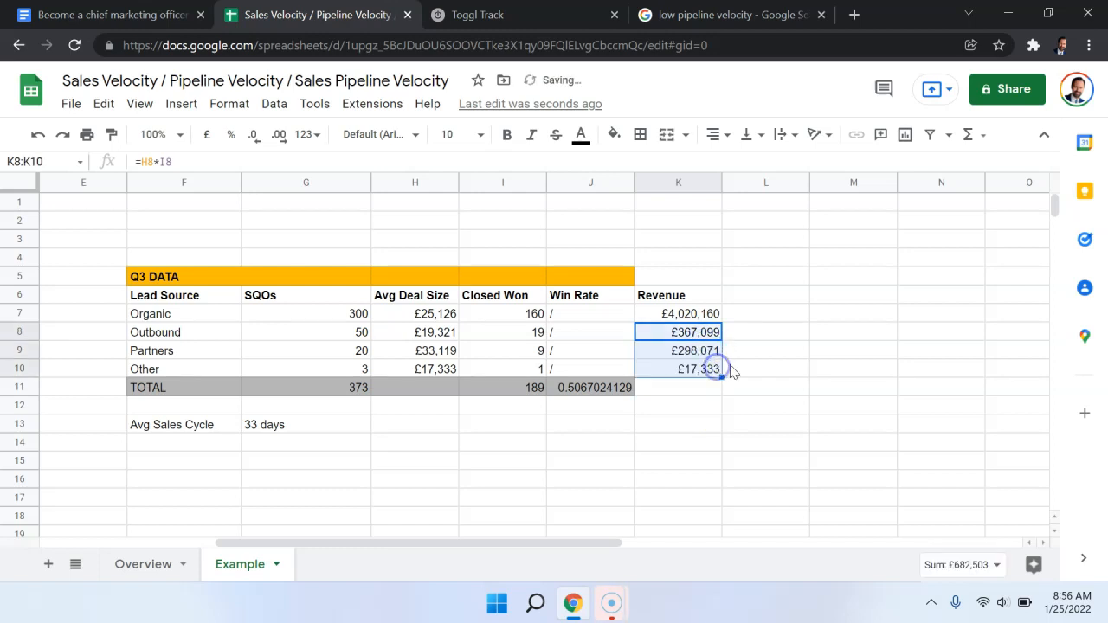
Step: Total the Revenue column in K11 with =SUM(K7:K10), £4,702,663, highlighted yellow
left_click(765, 369)
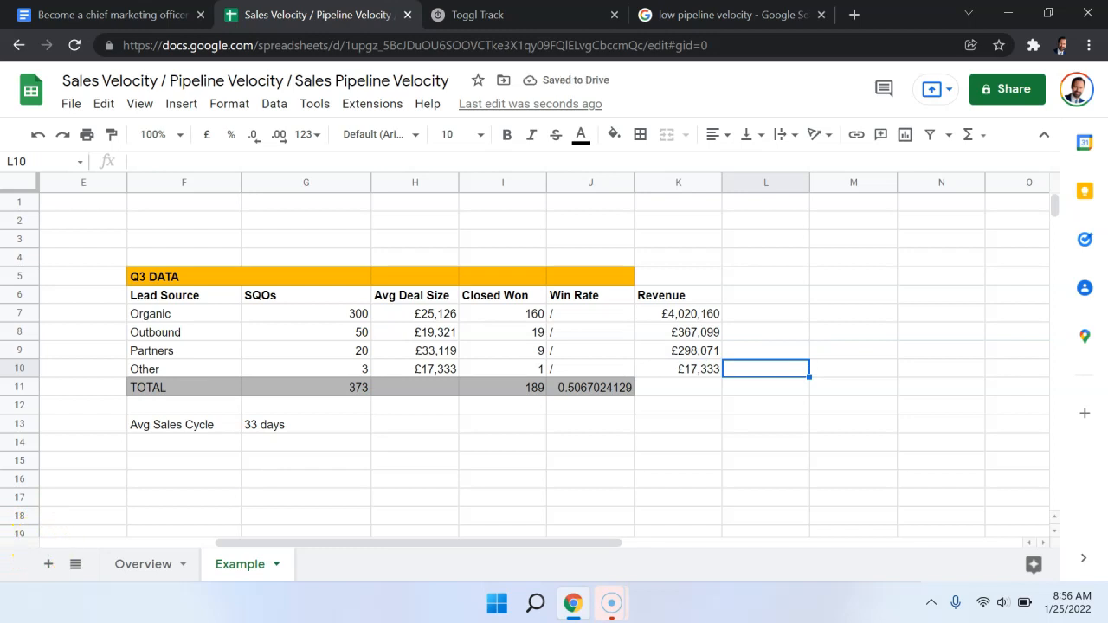
type("=SUM(K7:K10)")
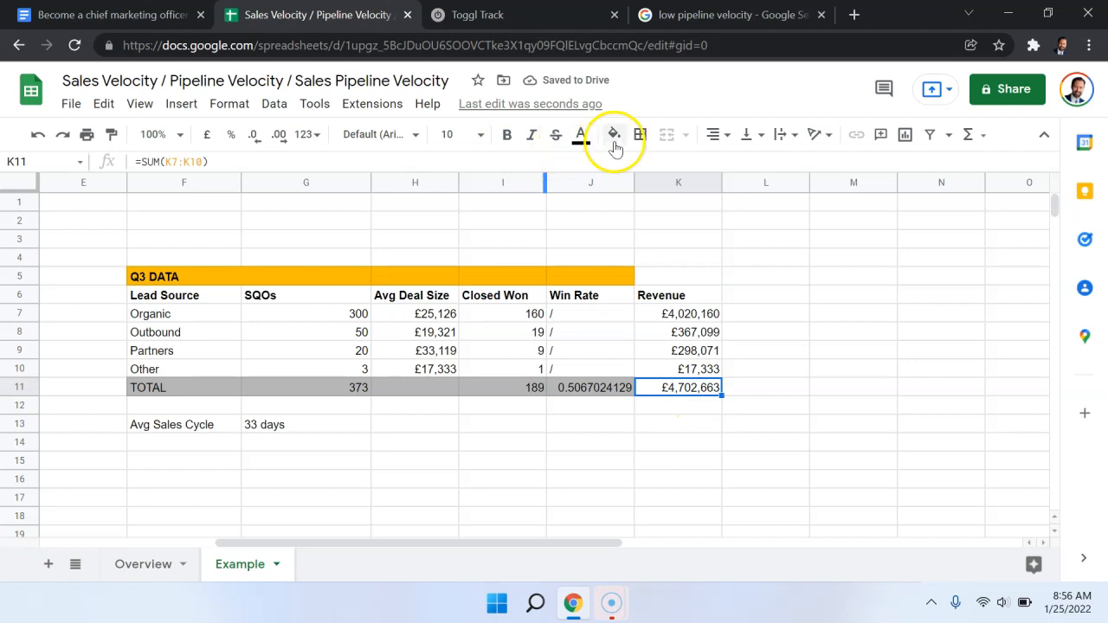
left_click(613, 135)
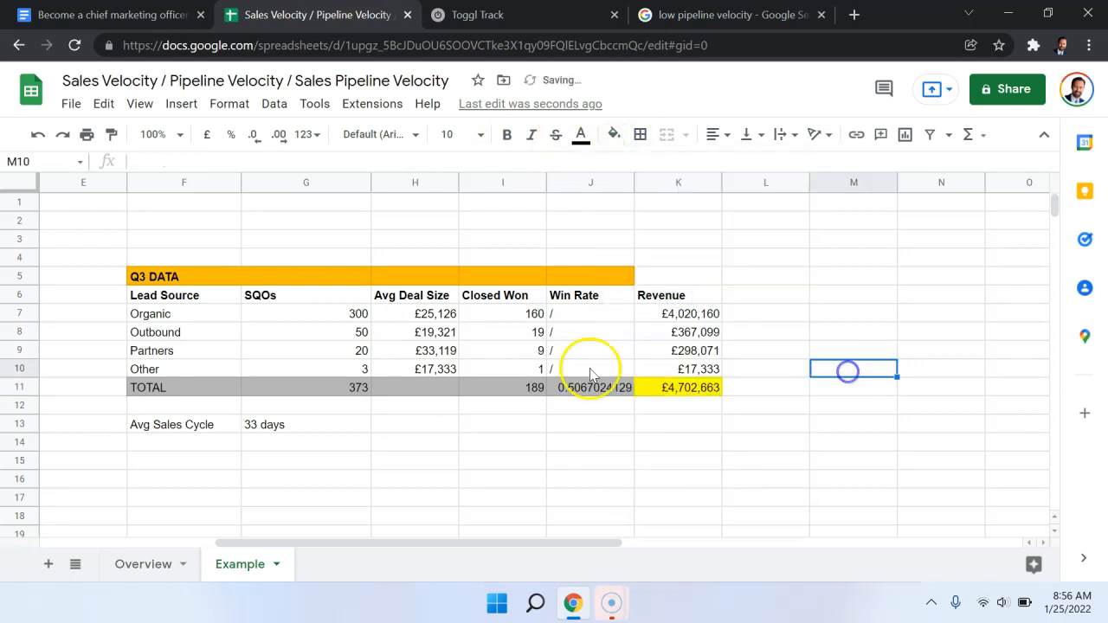
Step: Set the TOTAL Avg Deal Size in H11 to =K11/I11, giving £24,882
left_click(416, 388)
type("=")
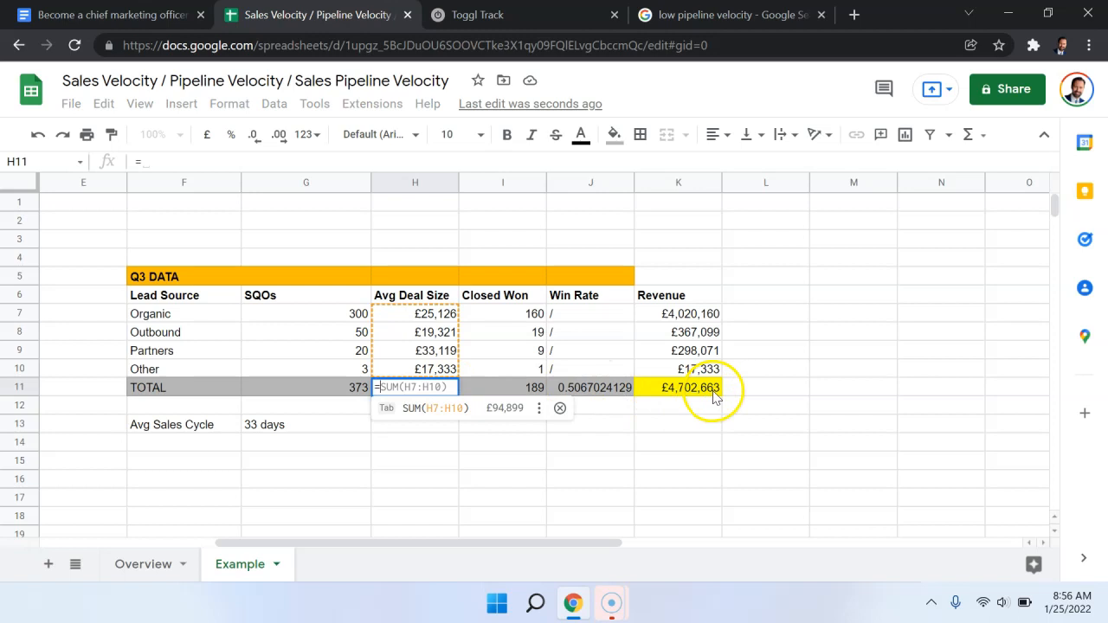
left_click(679, 388)
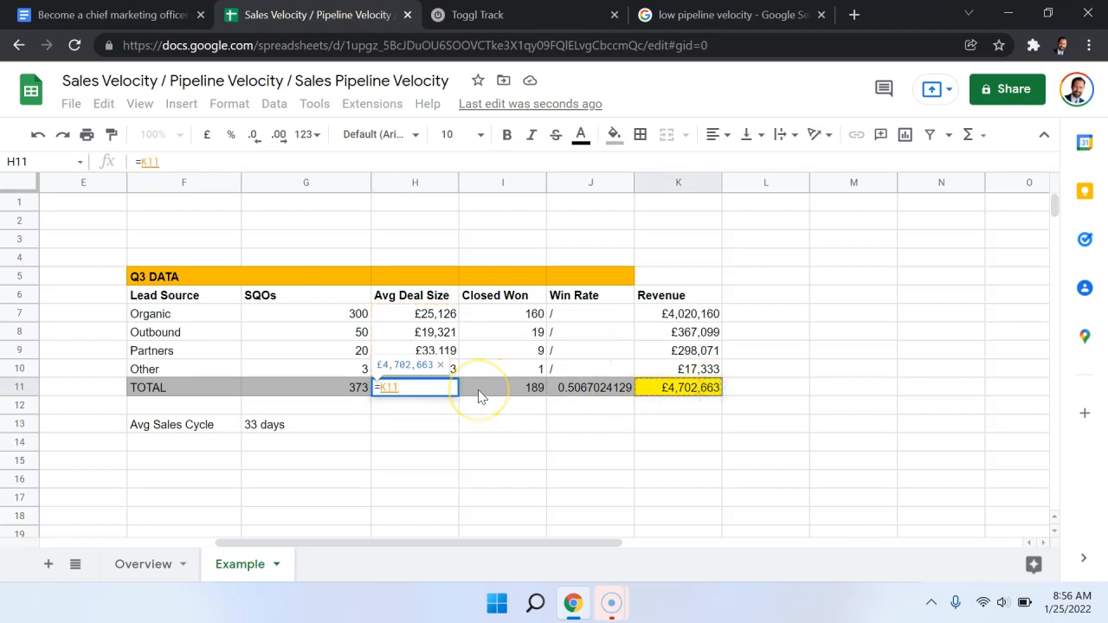
type("/")
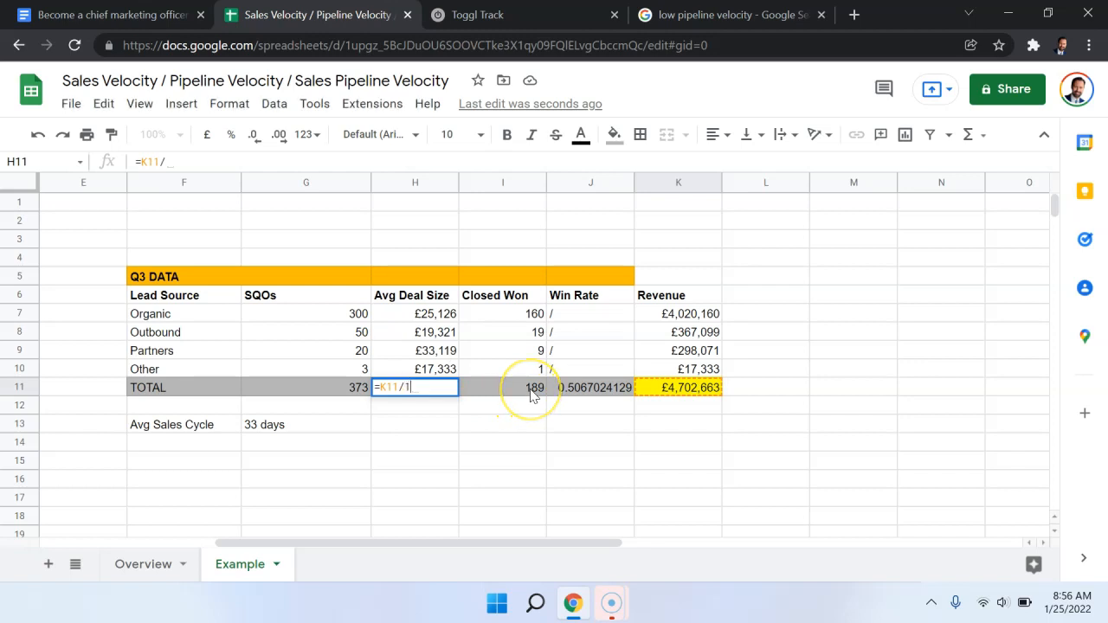
key("Enter")
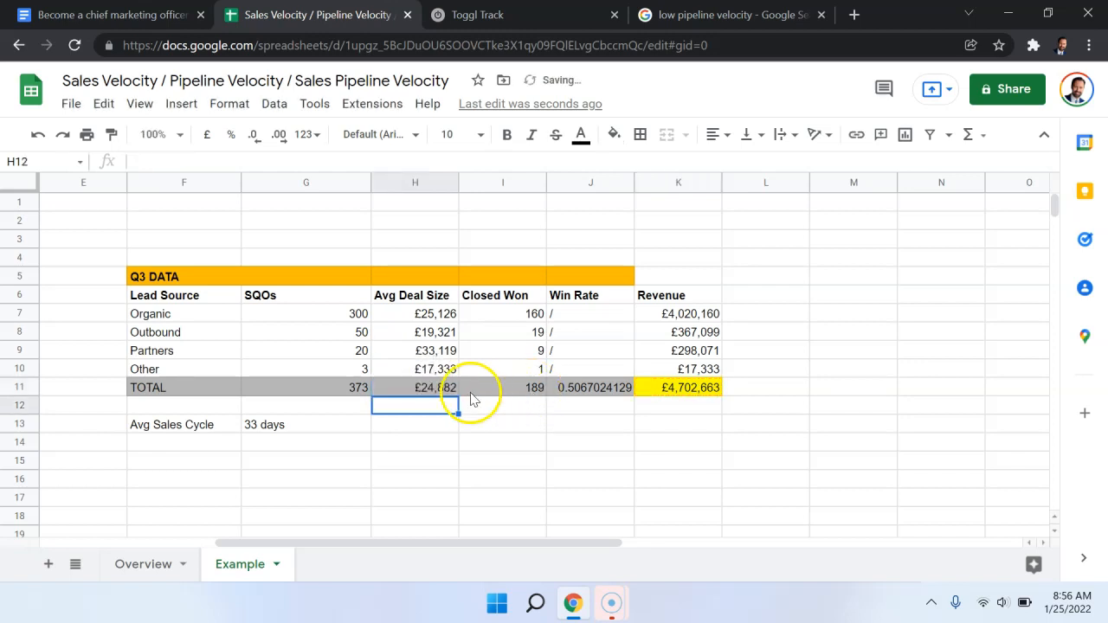
left_click(416, 388)
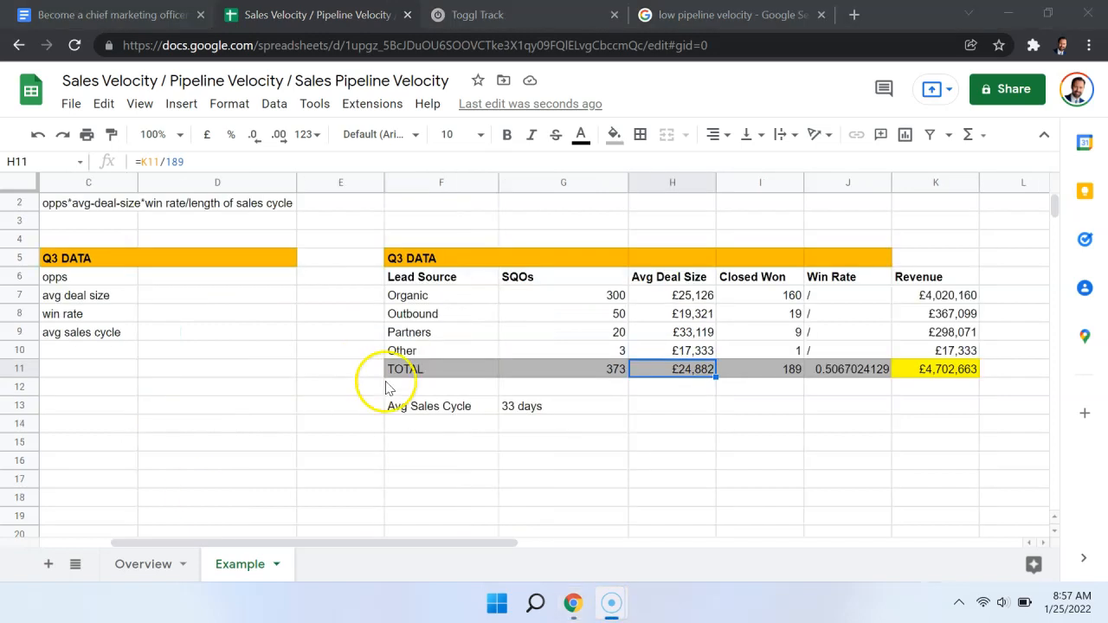
Step: Enter the label 'Time from SQO to Closed' in the row beneath Avg Sales Cycle
left_click(440, 405)
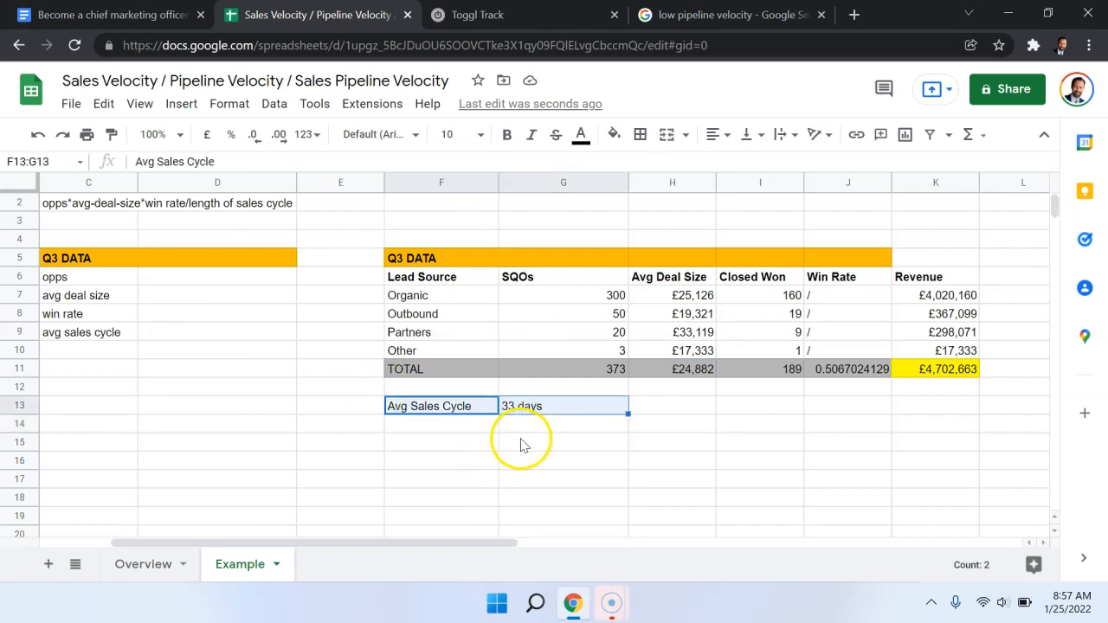
type("Time")
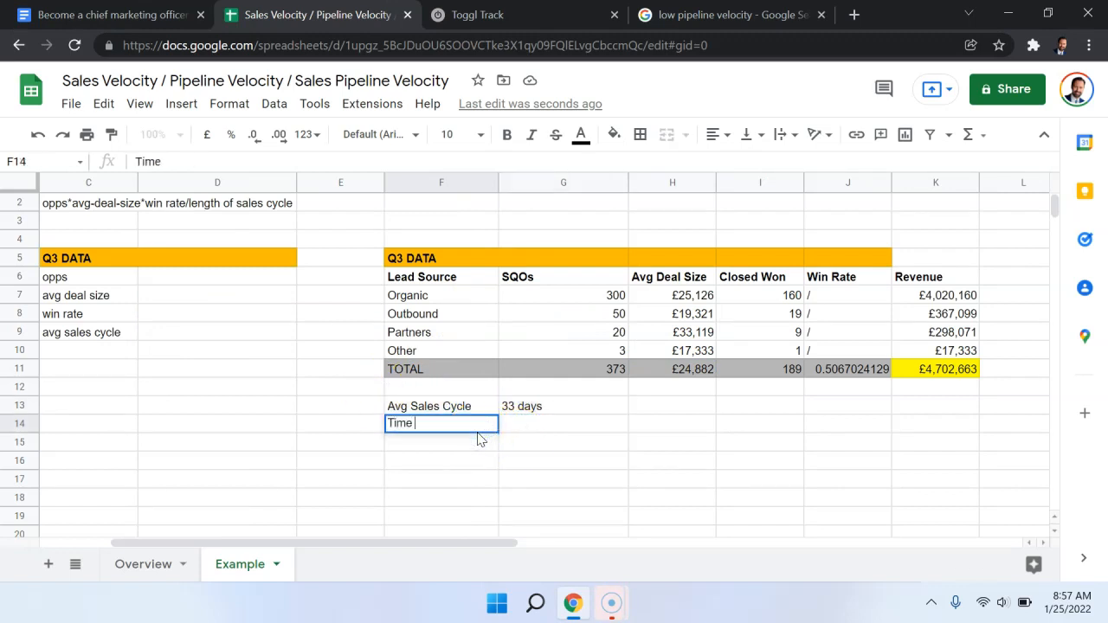
type("from SQO to Closed")
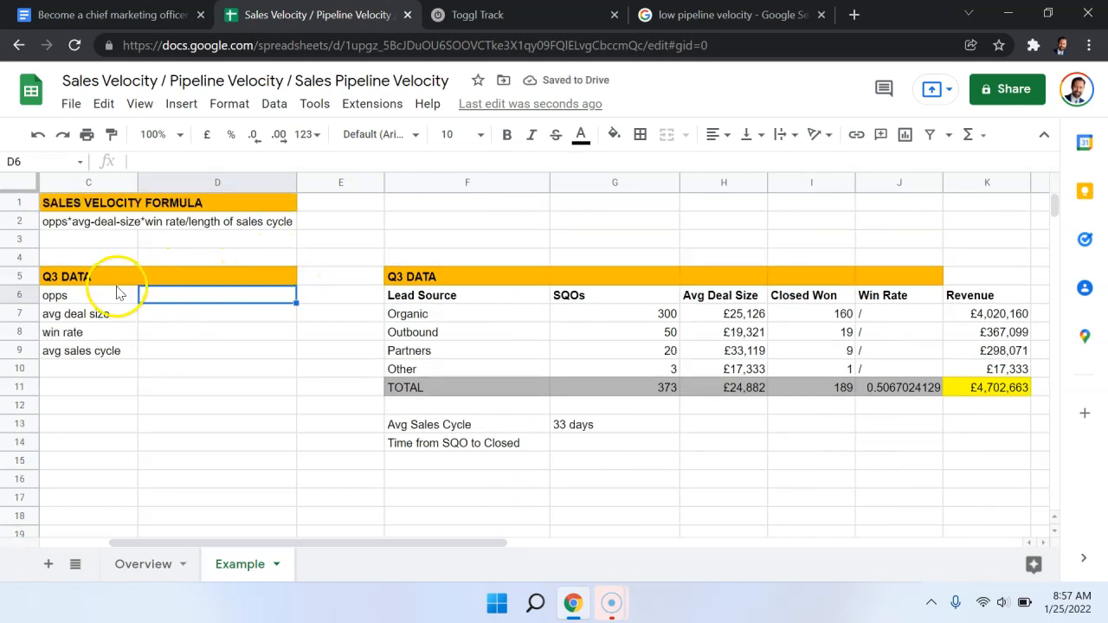
Step: Enter the Q3 inputs: 373 opps, avg deal size 24882, win rate 50.6% and sales cycle 33
type("373")
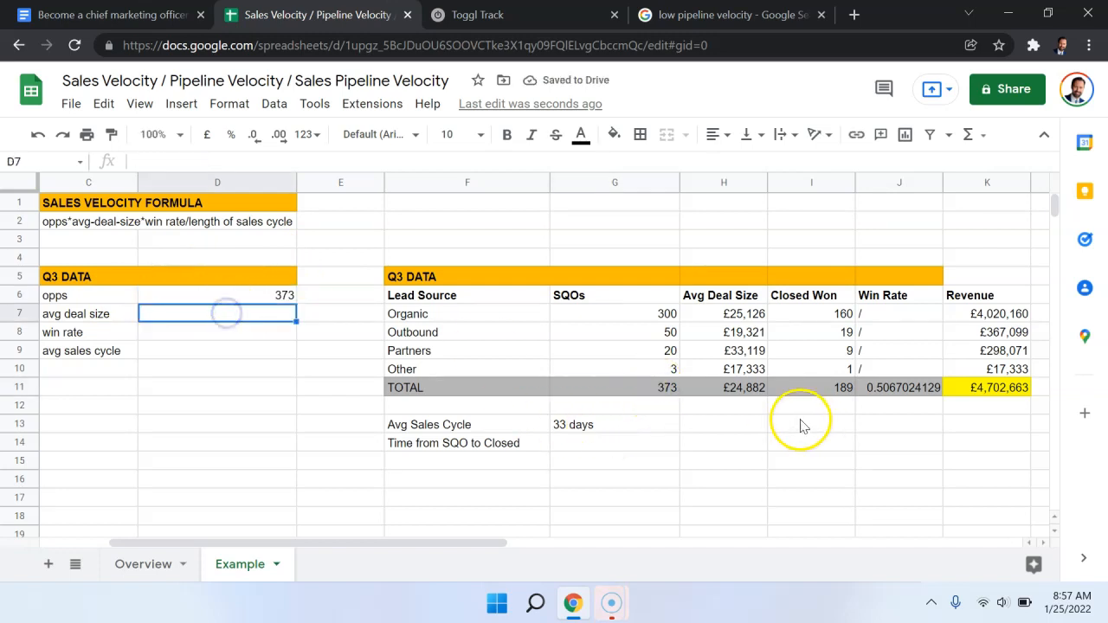
mouse_move(241, 314)
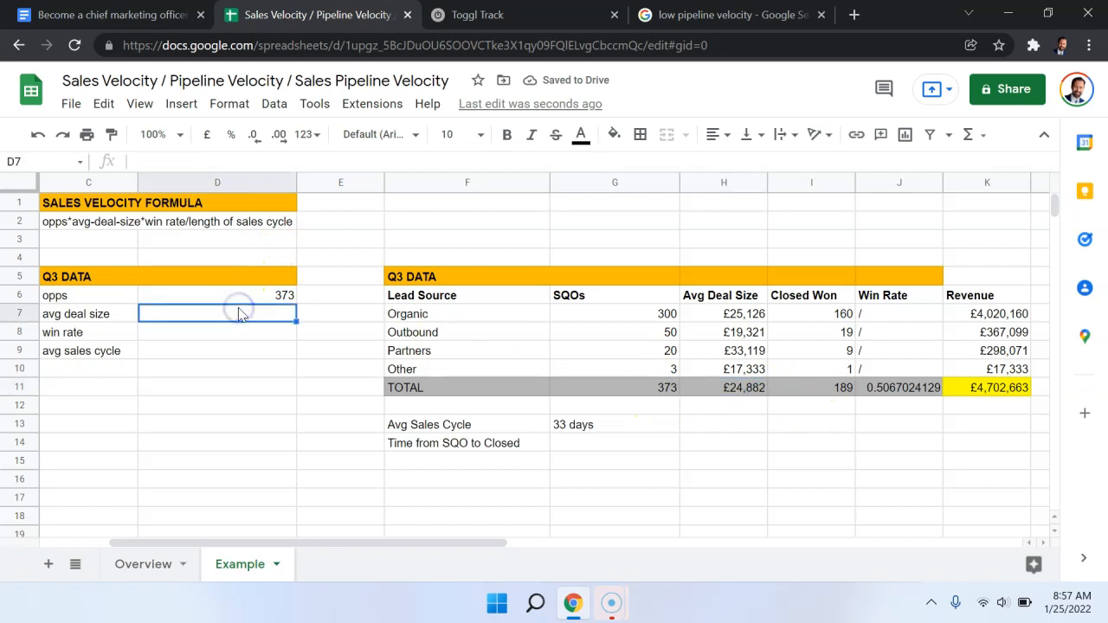
type("24882")
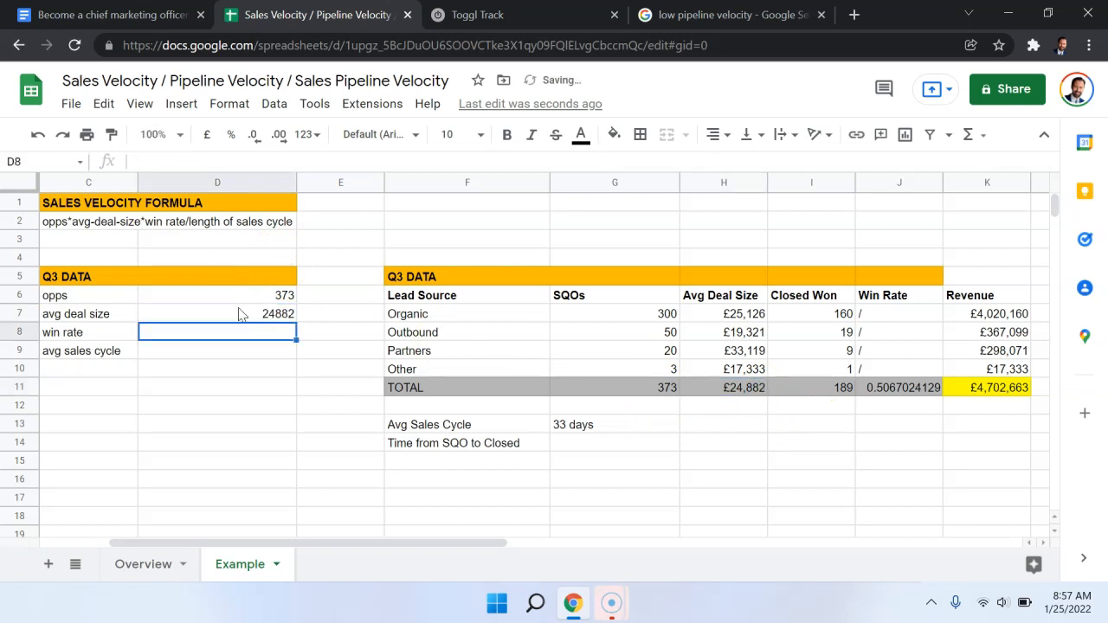
left_click(899, 388)
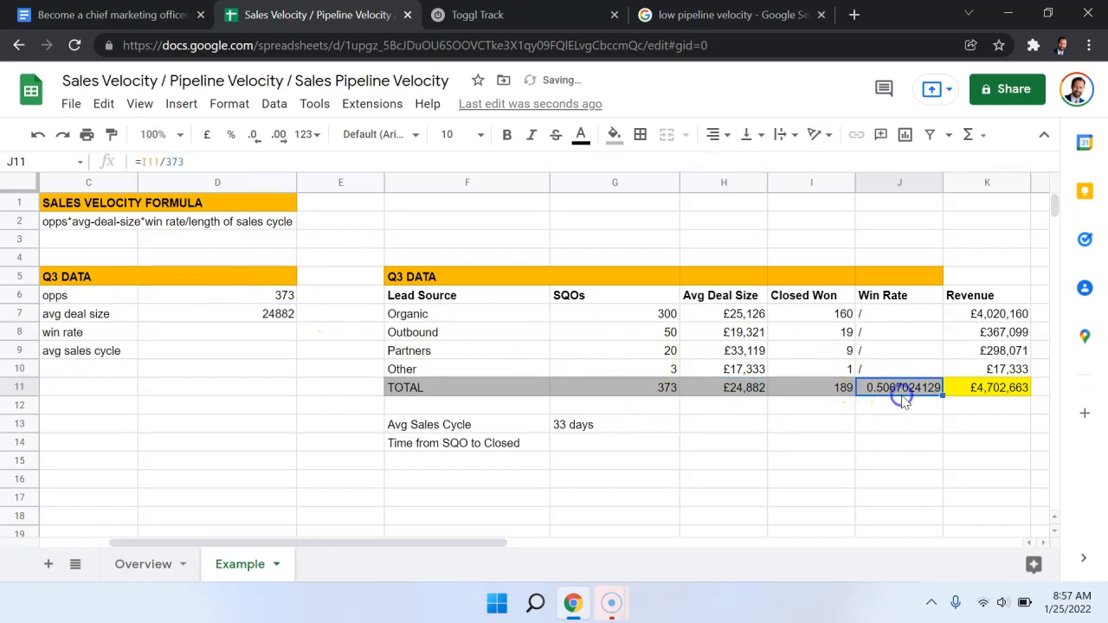
left_click(218, 333)
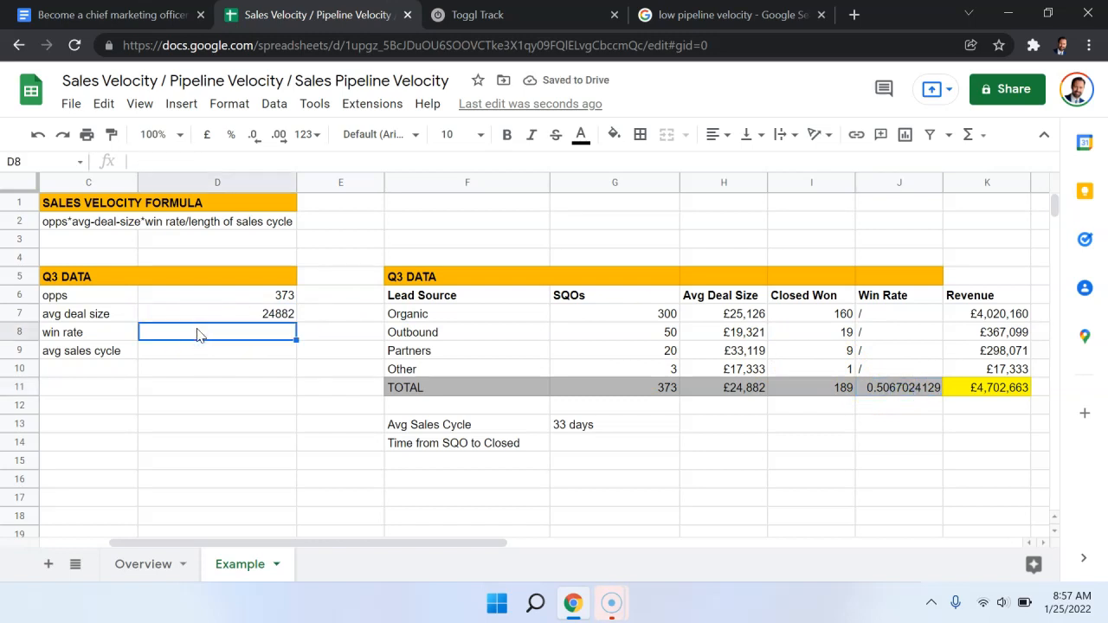
type("50.60%")
left_click(219, 351)
type("33")
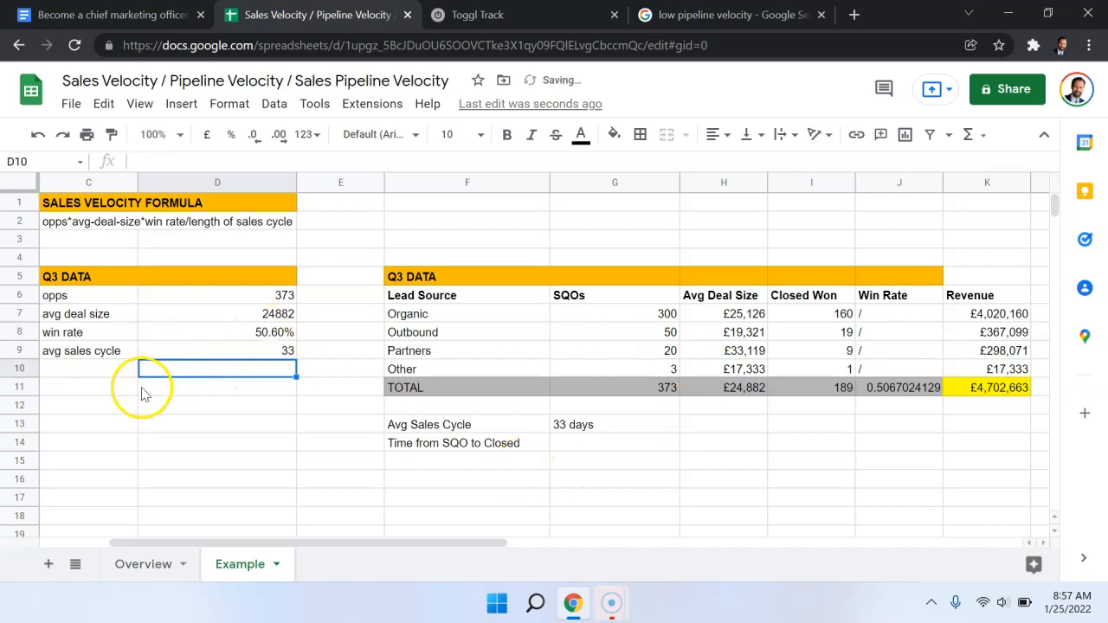
left_click(218, 222)
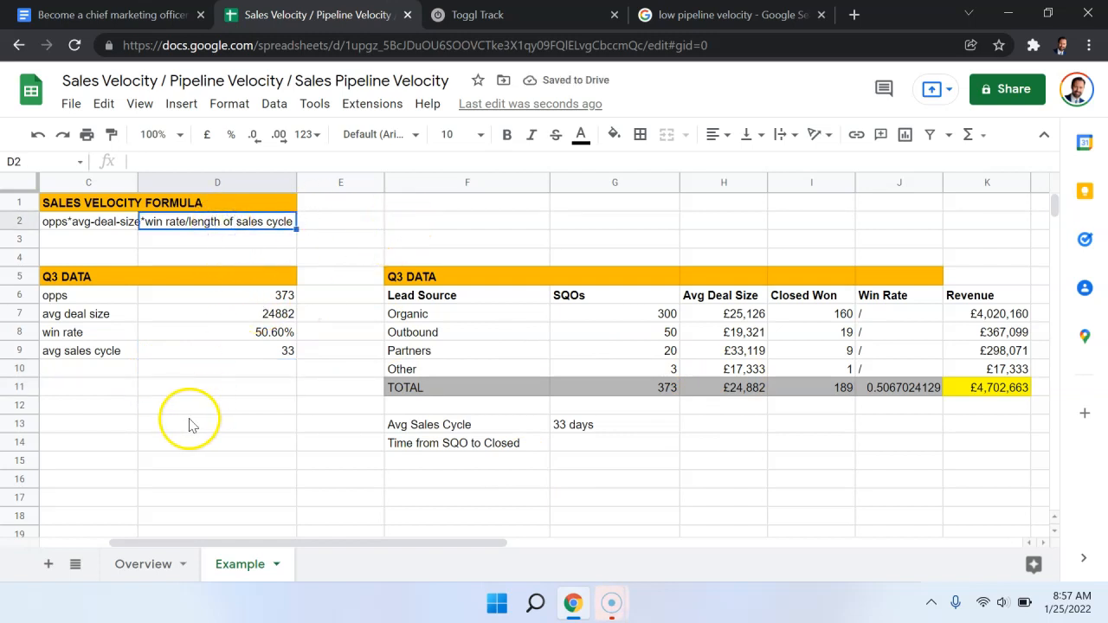
Step: Label a Sales Velocity row and begin its formula multiplying 373 opps by 24882
left_click(89, 388)
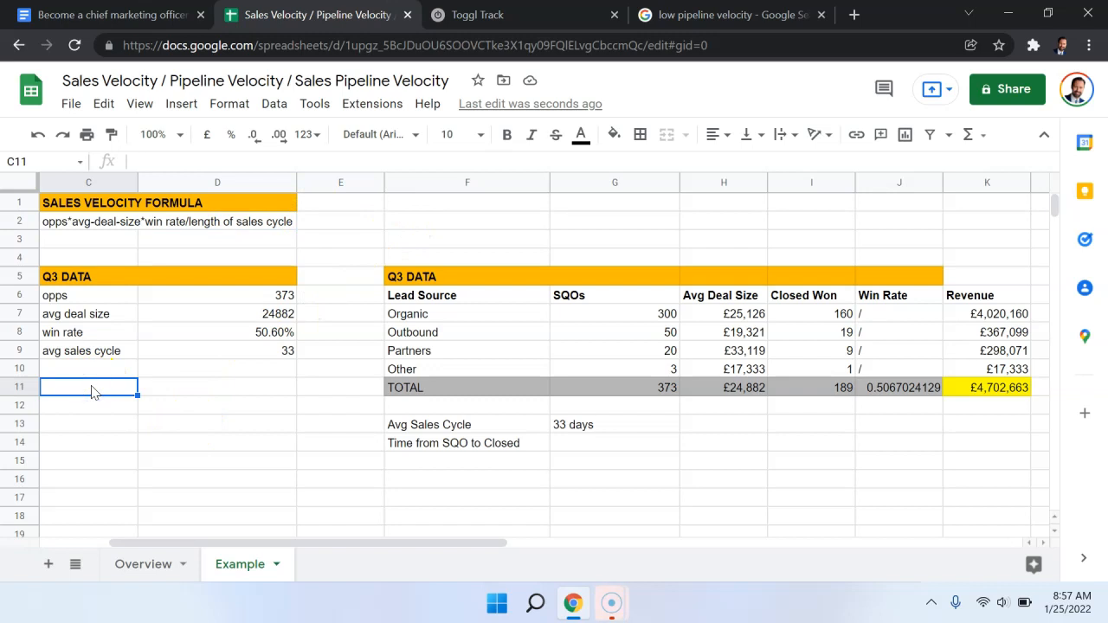
type("Sales Velocity")
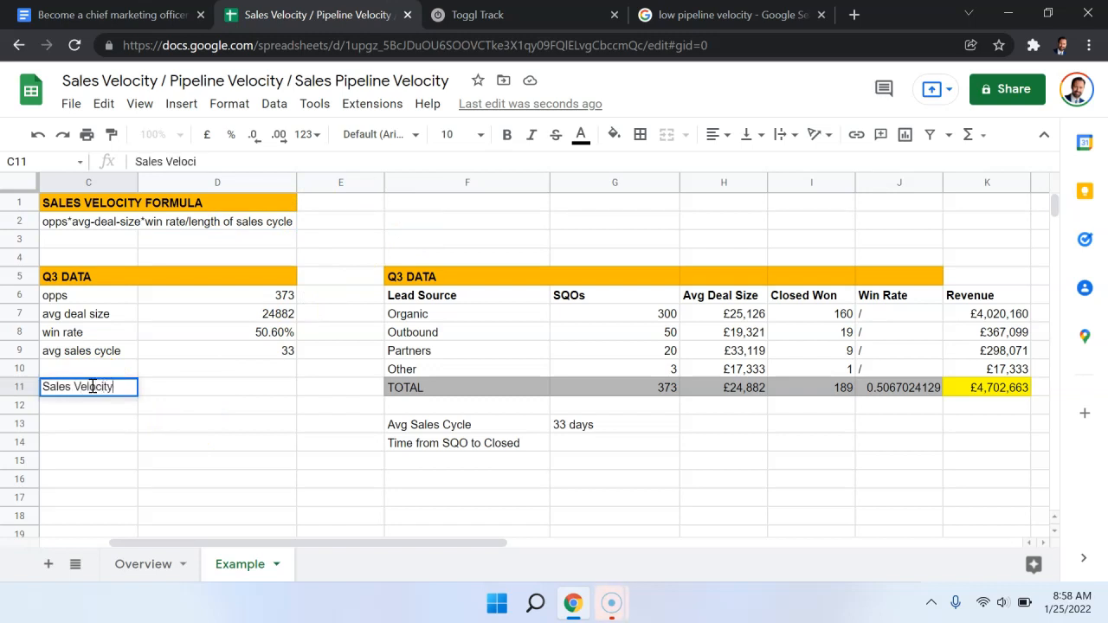
left_click(217, 388)
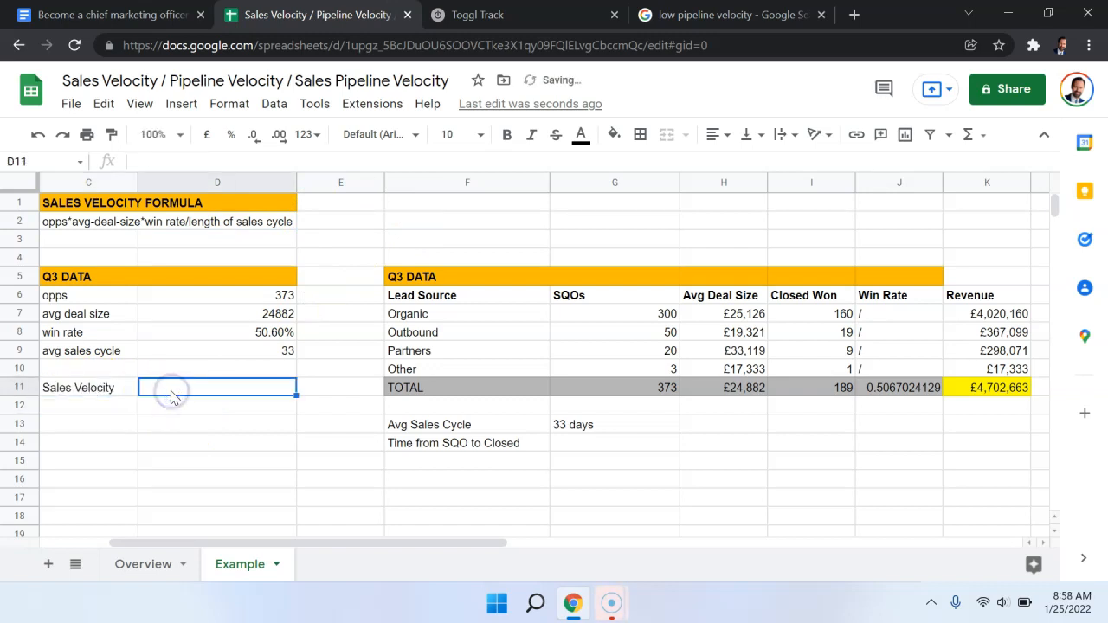
type("=SUM(D6:D9)")
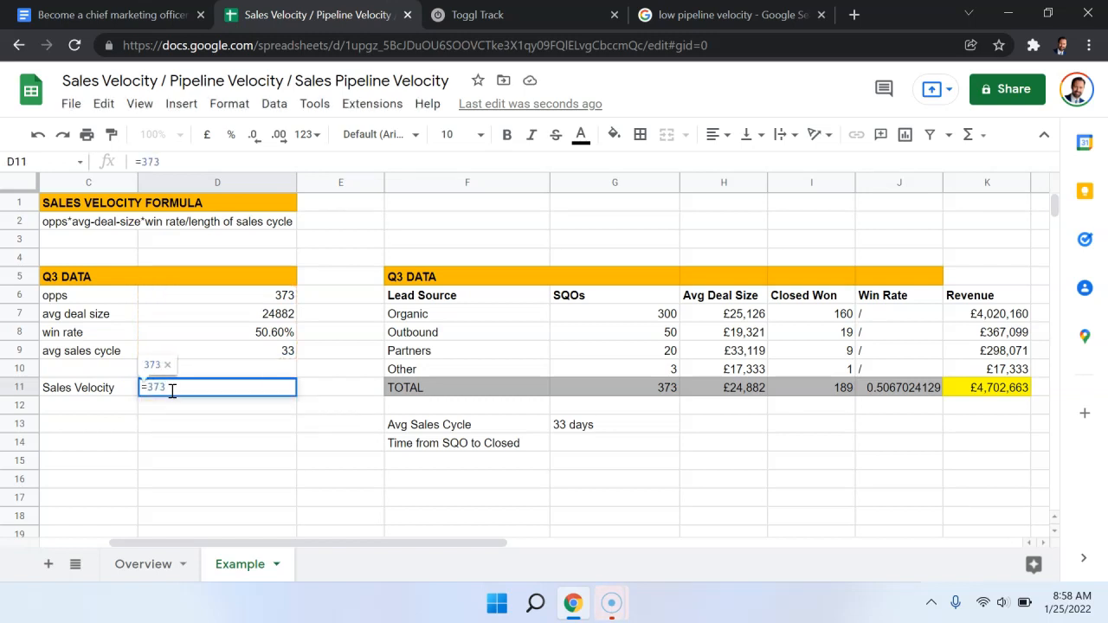
type("*")
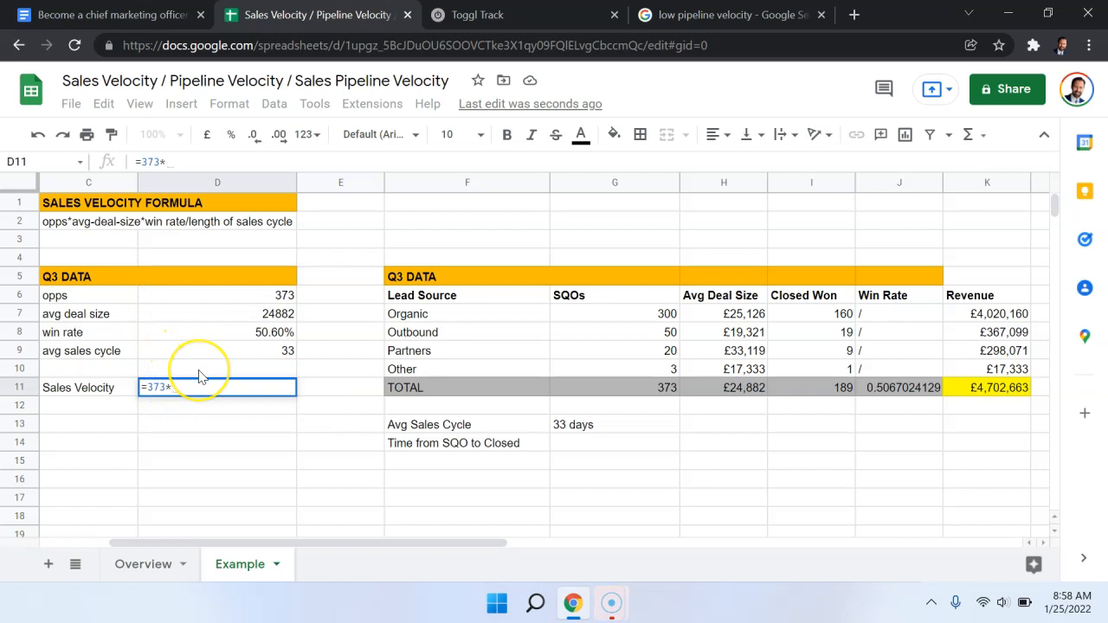
type("24882")
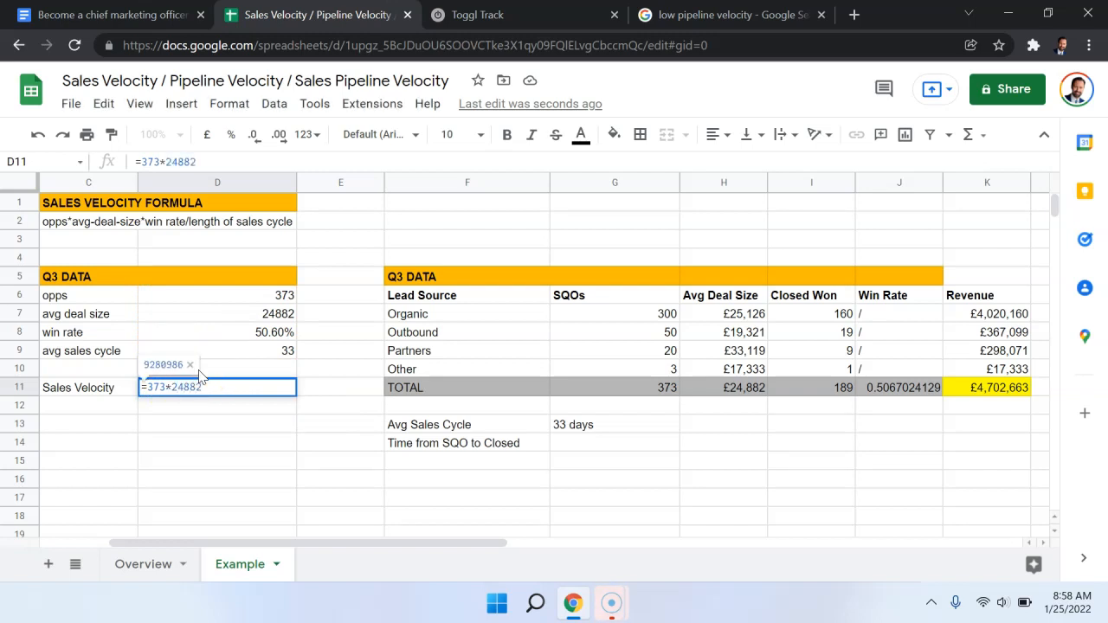
Step: Finish the formula ×.506/33 giving 142308.452 and enter the rounded 142308 below
type("*.")
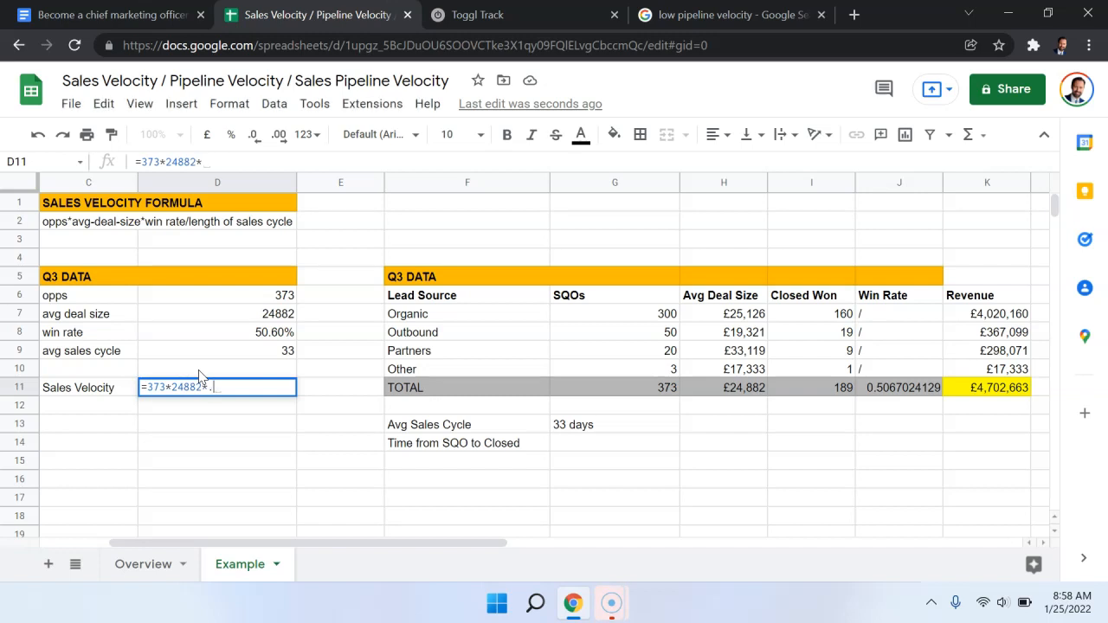
type("506")
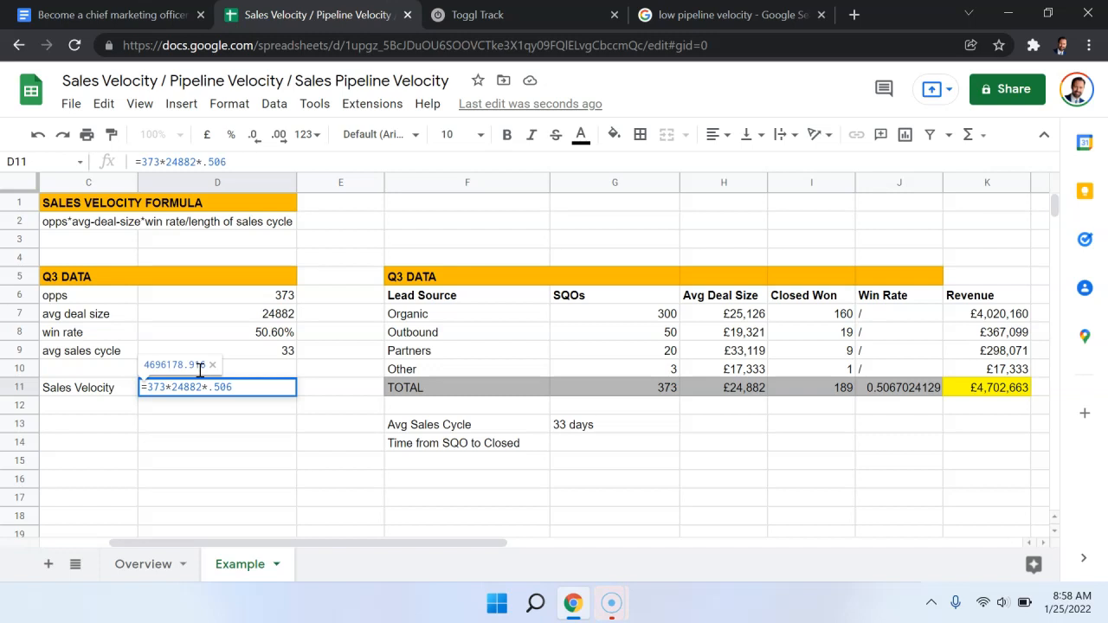
type("/33")
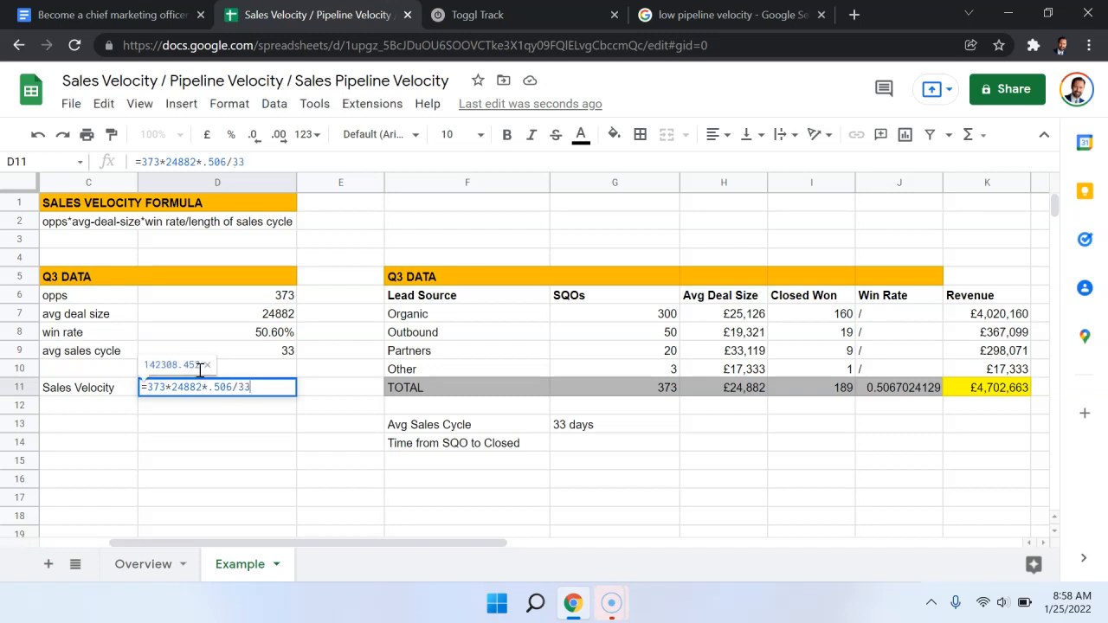
key("enter")
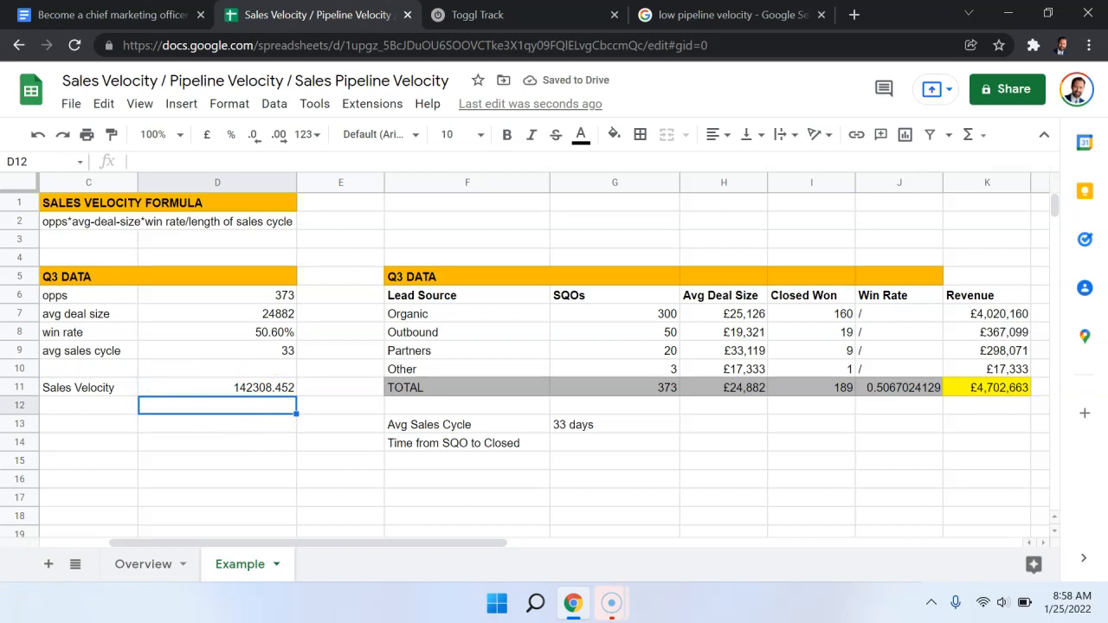
type("142308")
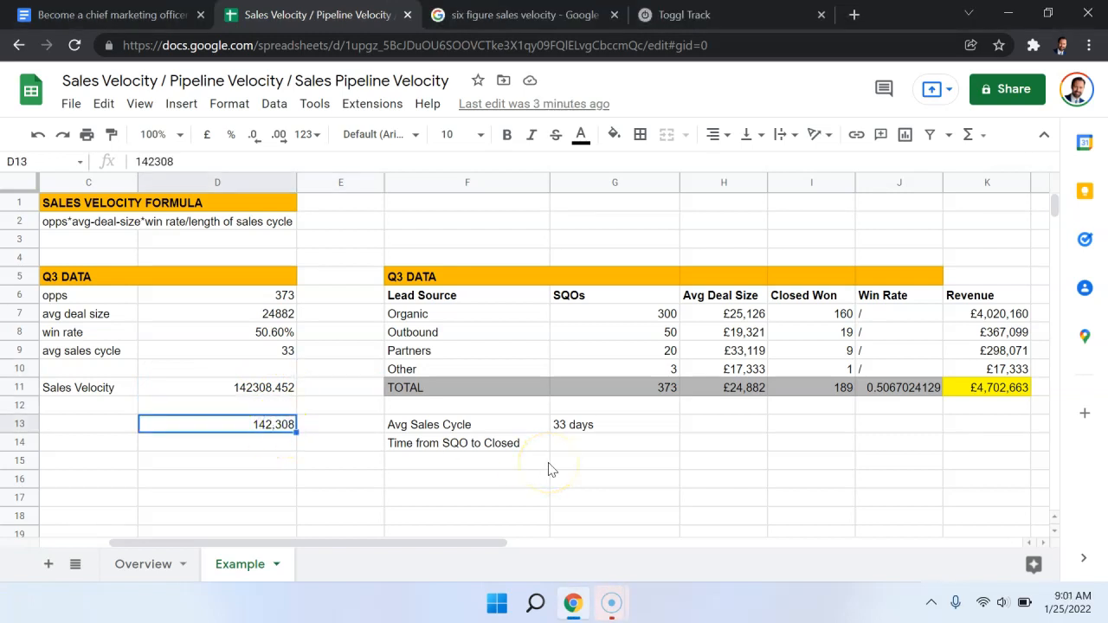
left_click(724, 482)
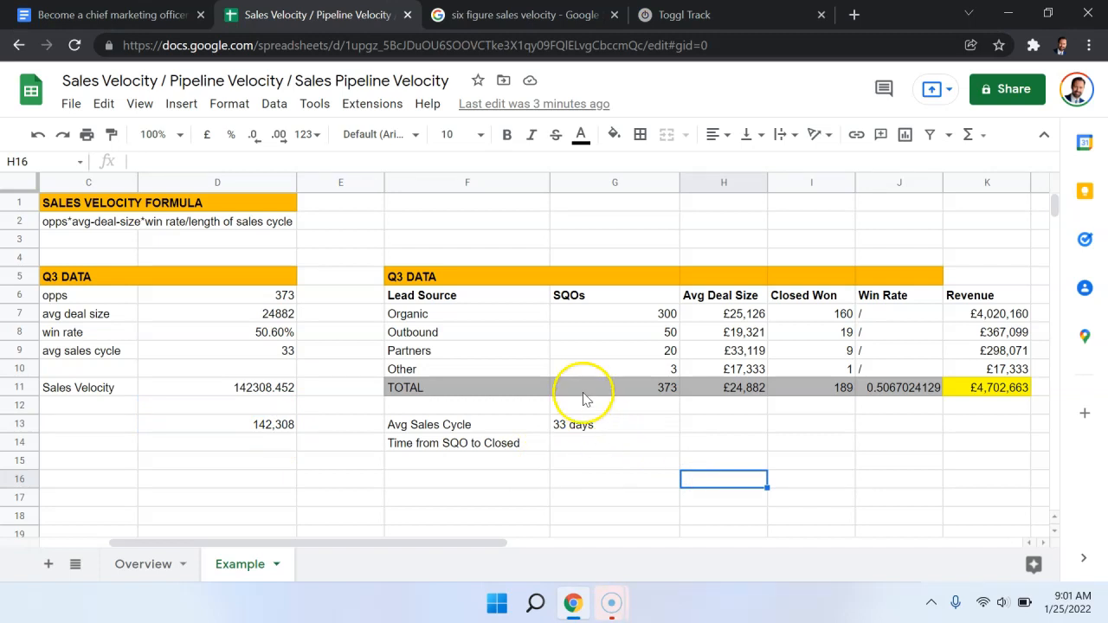
mouse_move(569, 310)
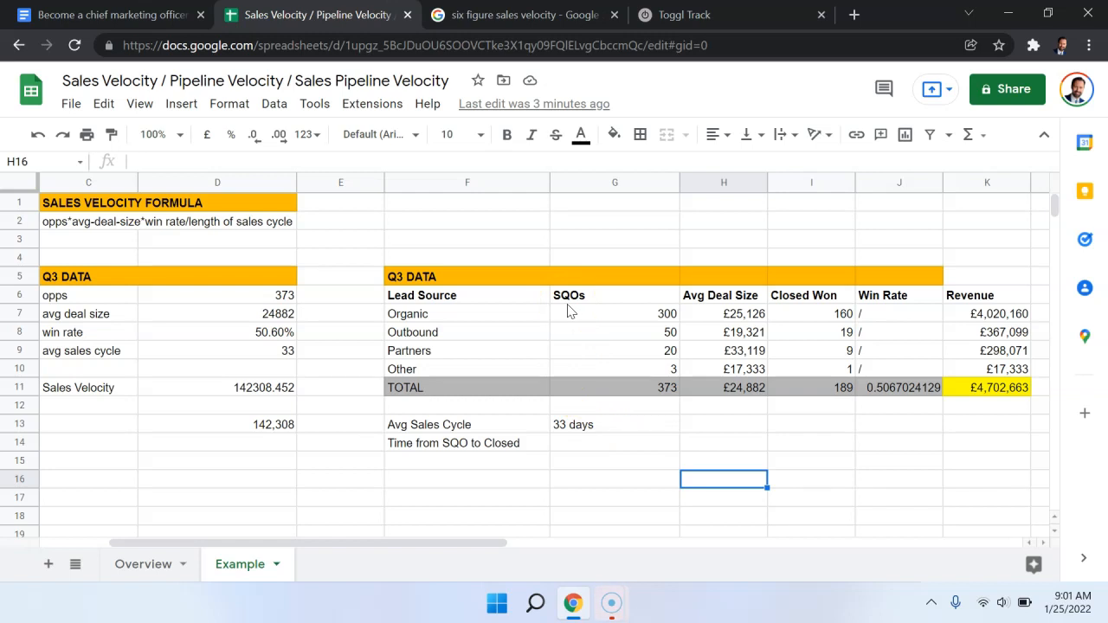
mouse_move(402, 506)
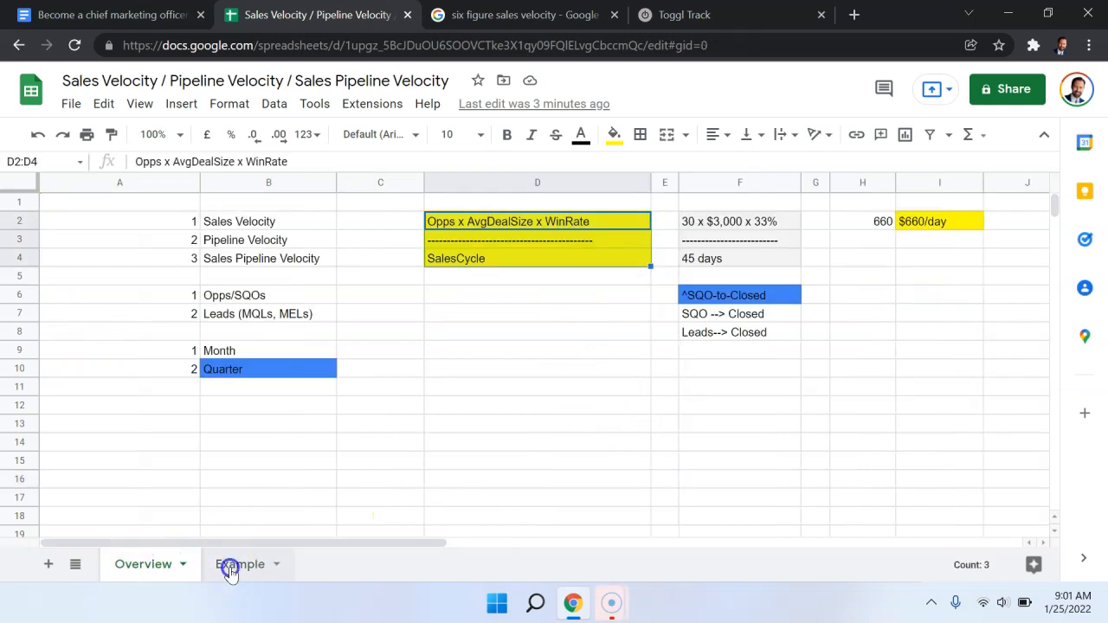
left_click(239, 564)
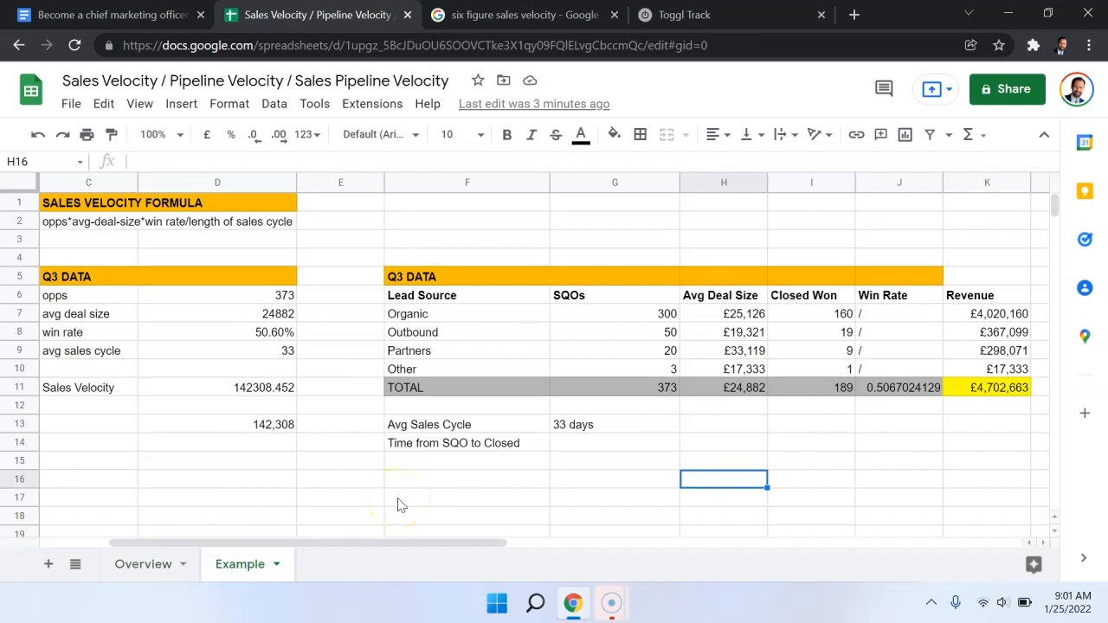
mouse_move(298, 274)
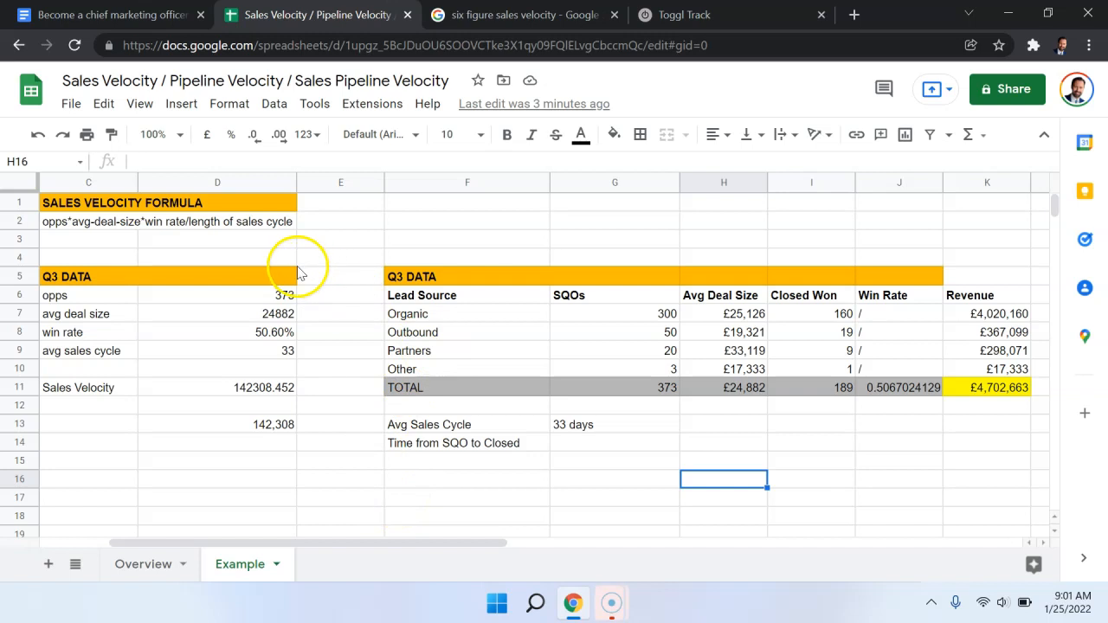
mouse_move(125, 305)
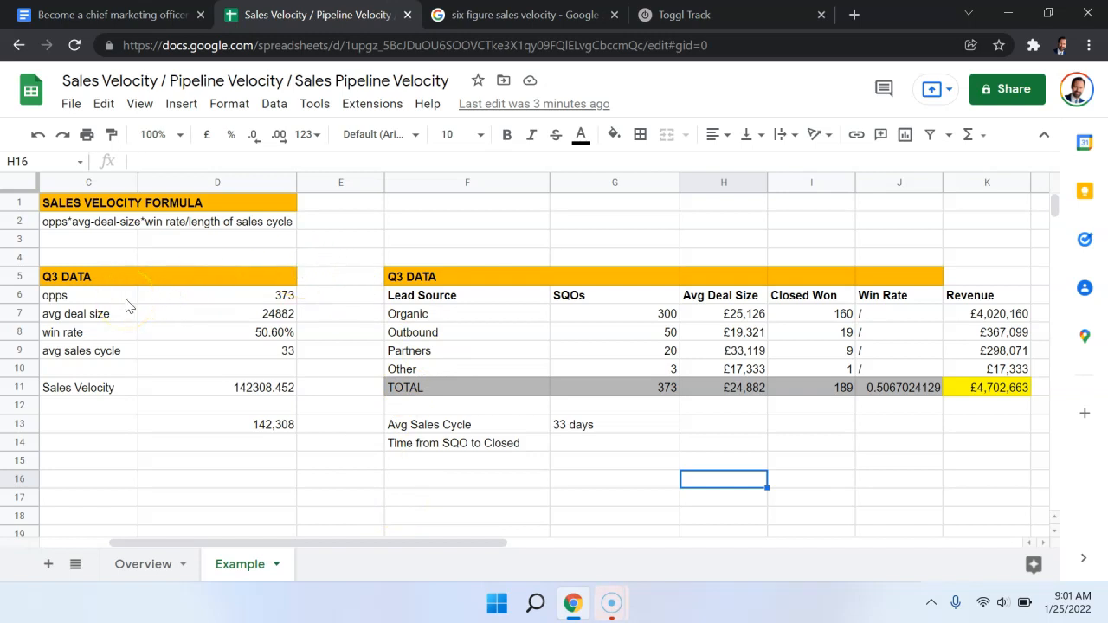
left_click(88, 294)
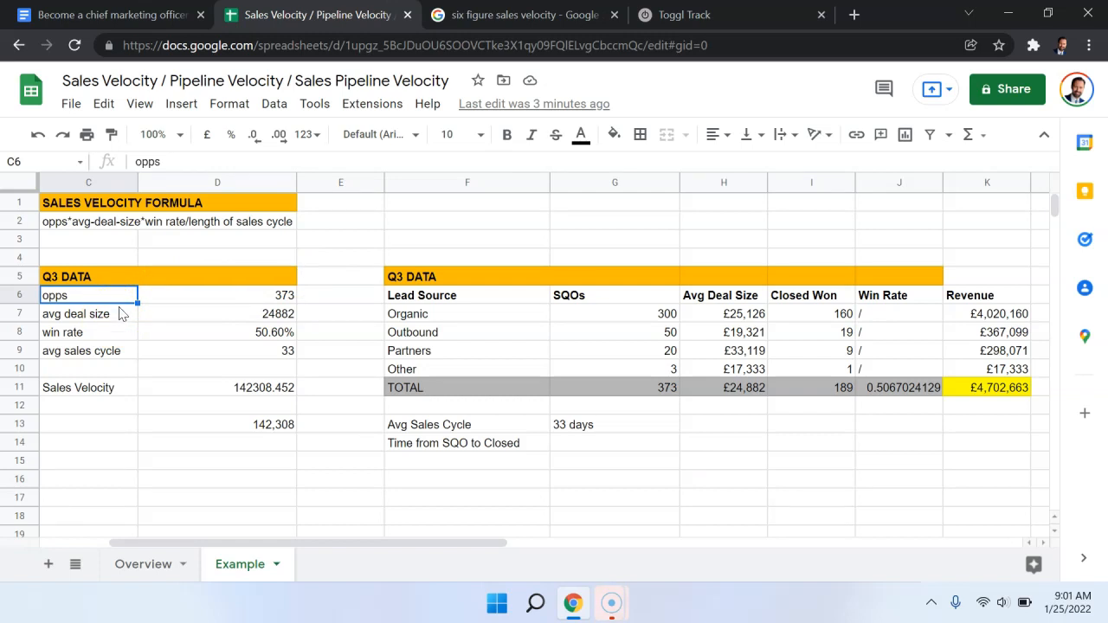
left_click(88, 314)
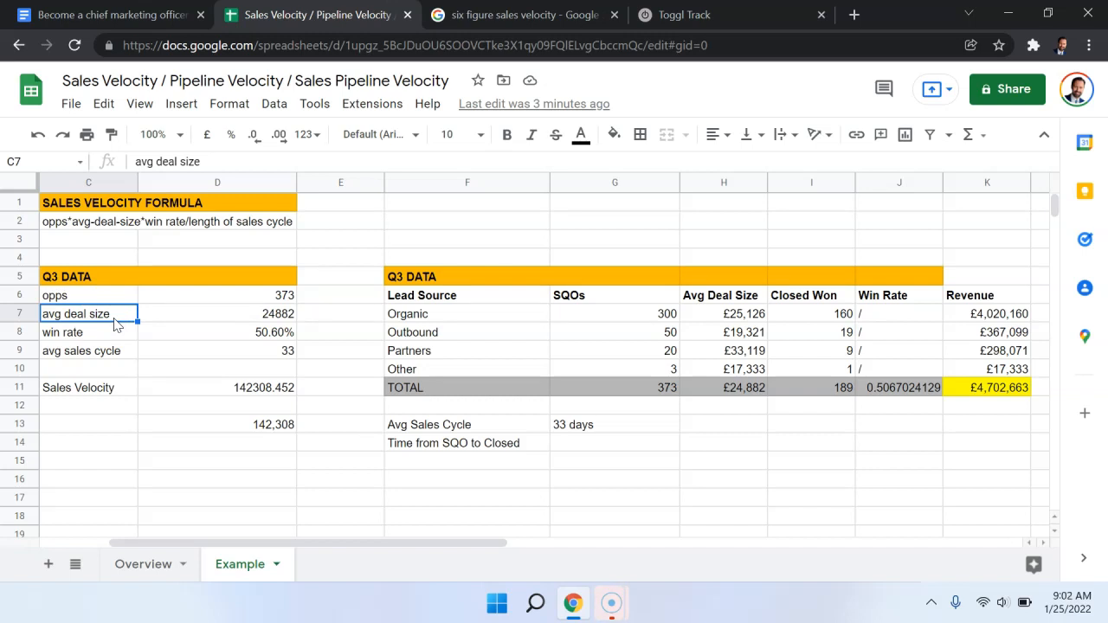
mouse_move(118, 350)
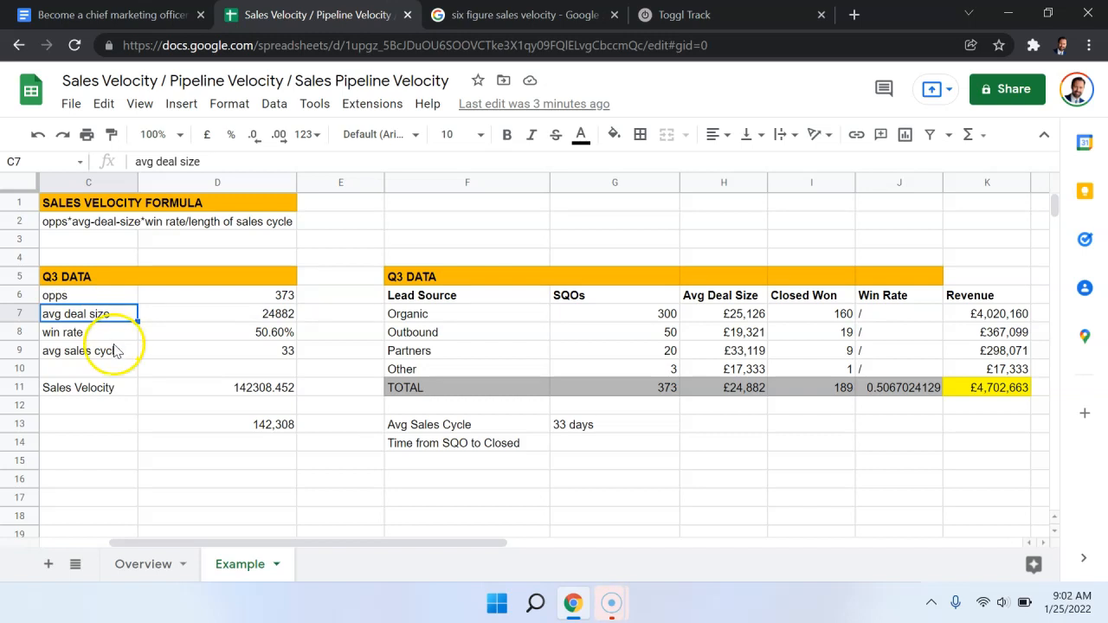
left_click(219, 350)
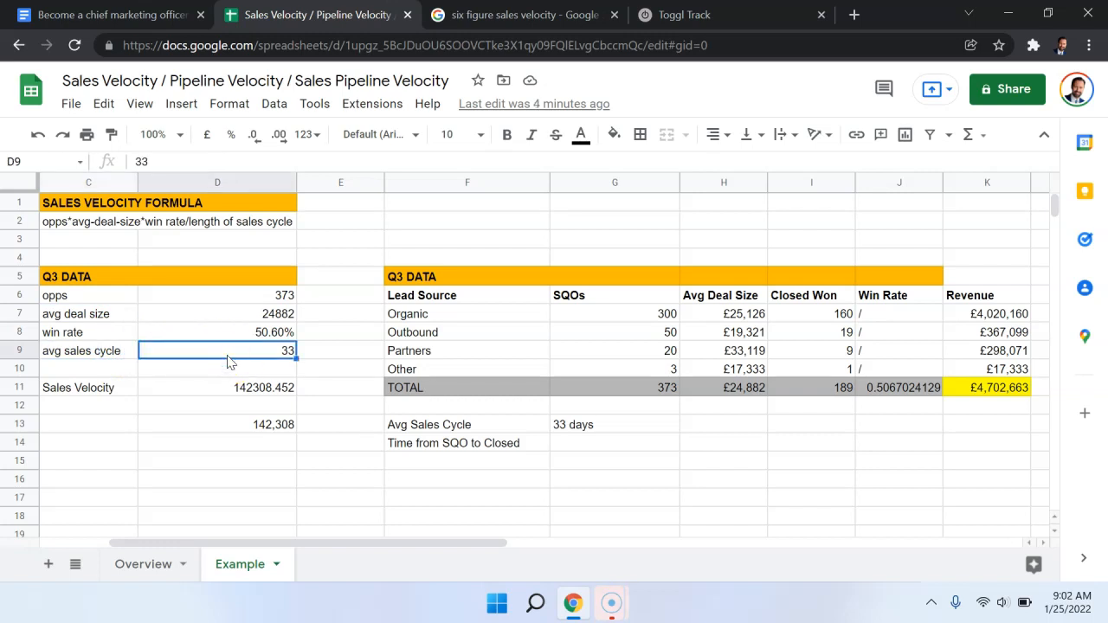
left_click(87, 332)
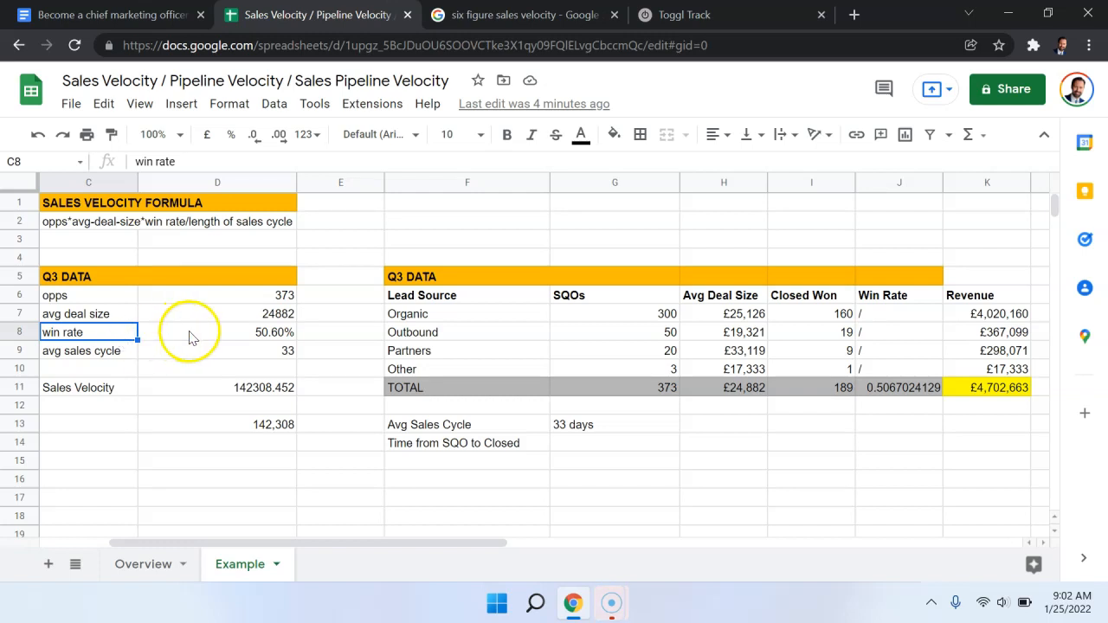
left_click(219, 333)
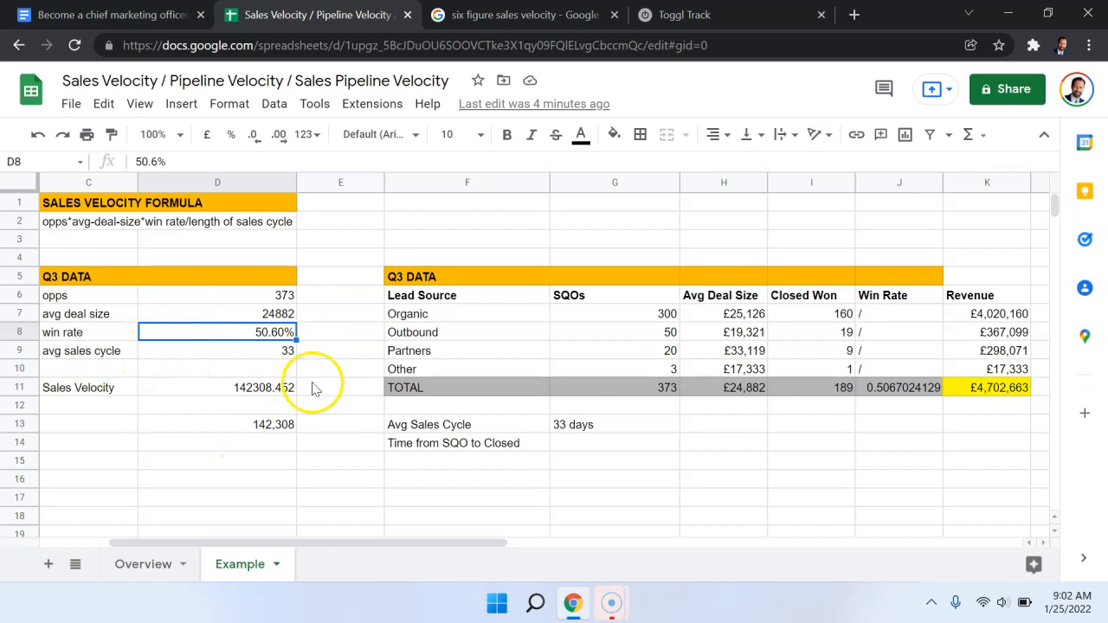
mouse_move(86, 505)
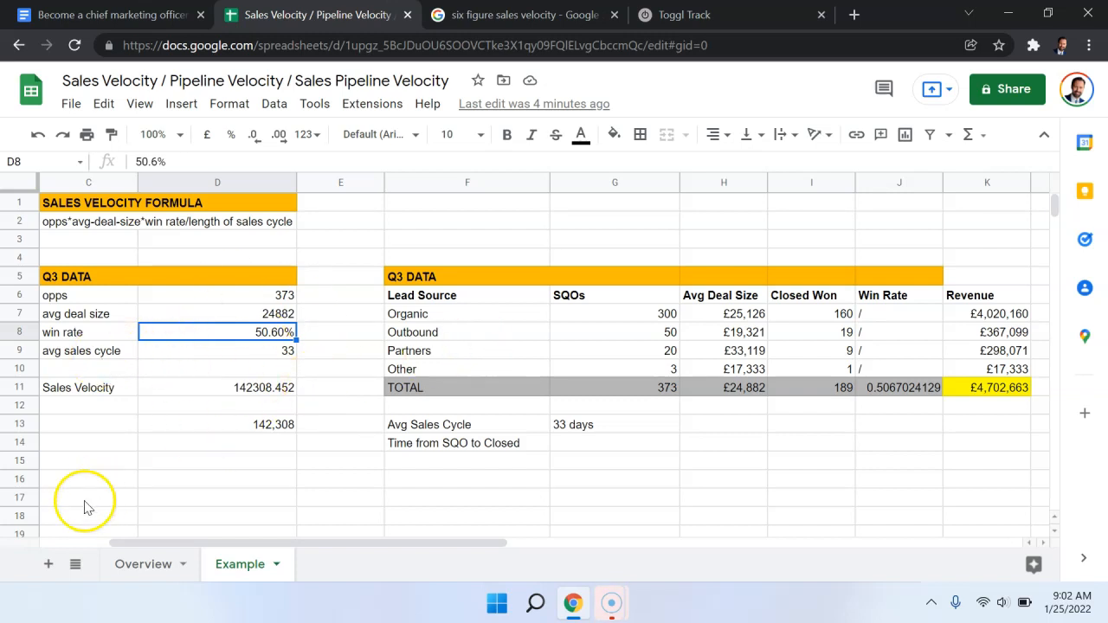